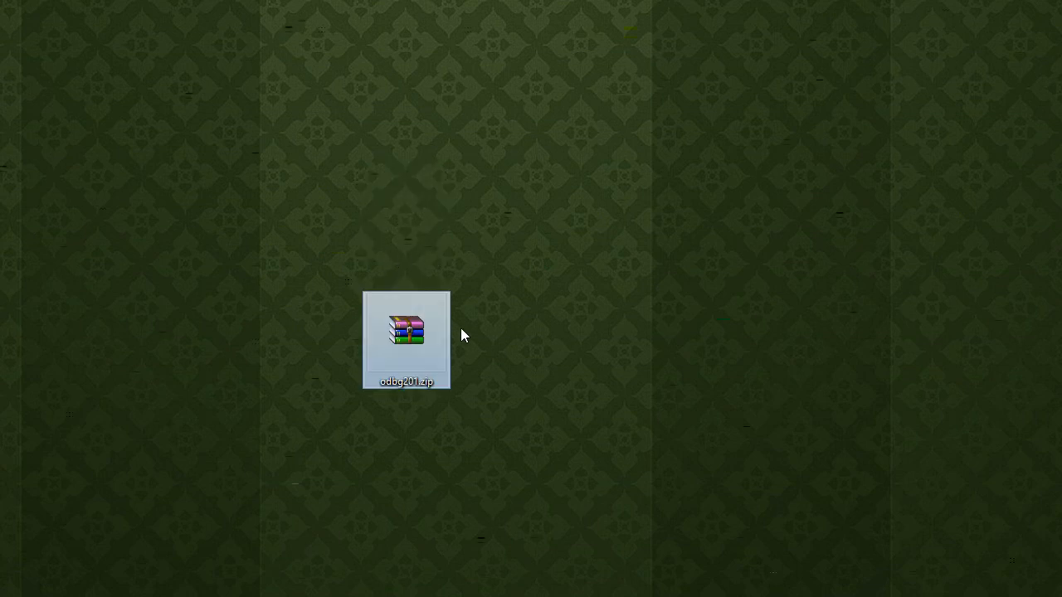
Extract odbg201.zip into a new desktop folder named olly and show its four files.
{"action": "double_click", "coordinate": [404, 332]}
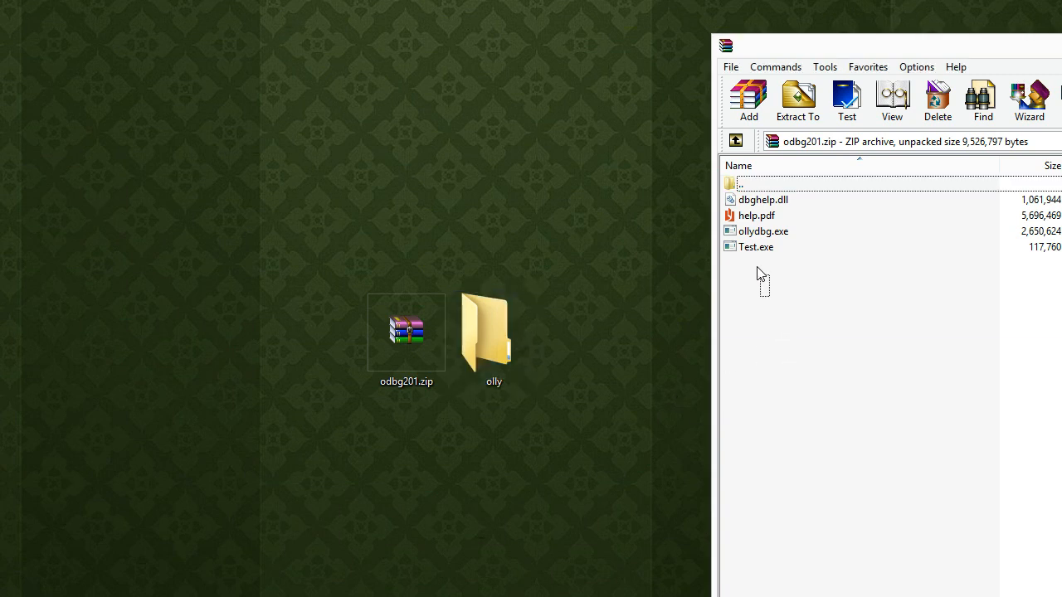
{"action": "left_click", "coordinate": [494, 331]}
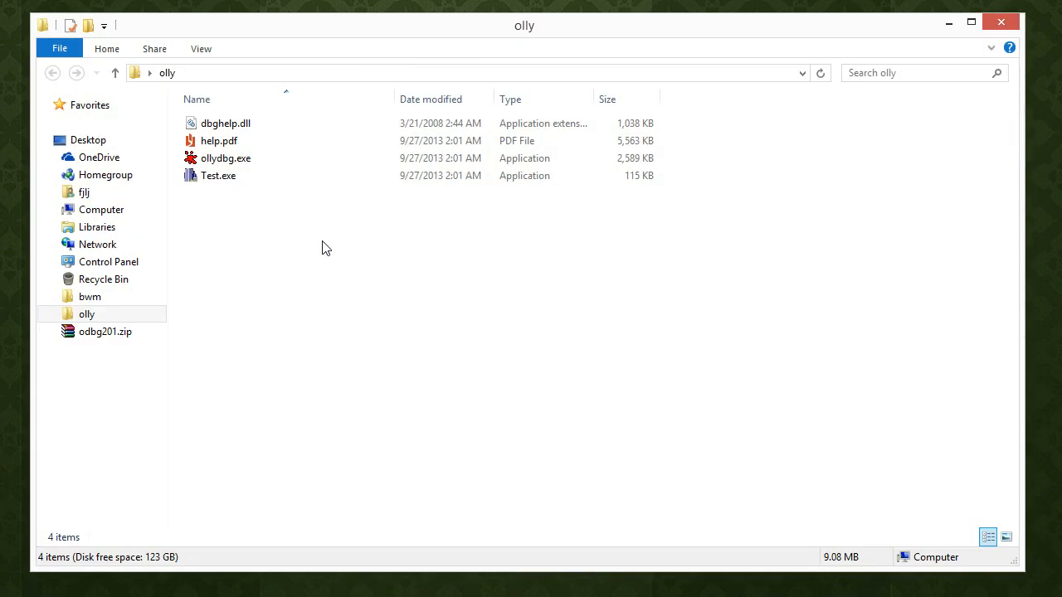
Launch ollydbg.exe once past the security warning so it creates ollydbg.ini, then close it.
{"action": "double_click", "coordinate": [225, 157]}
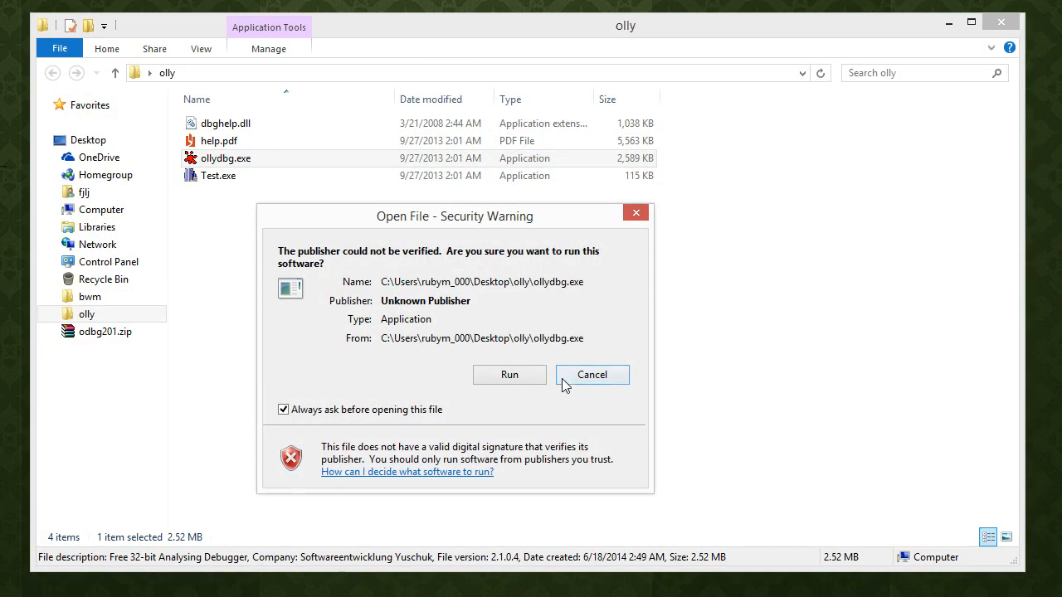
{"action": "left_click", "coordinate": [510, 375]}
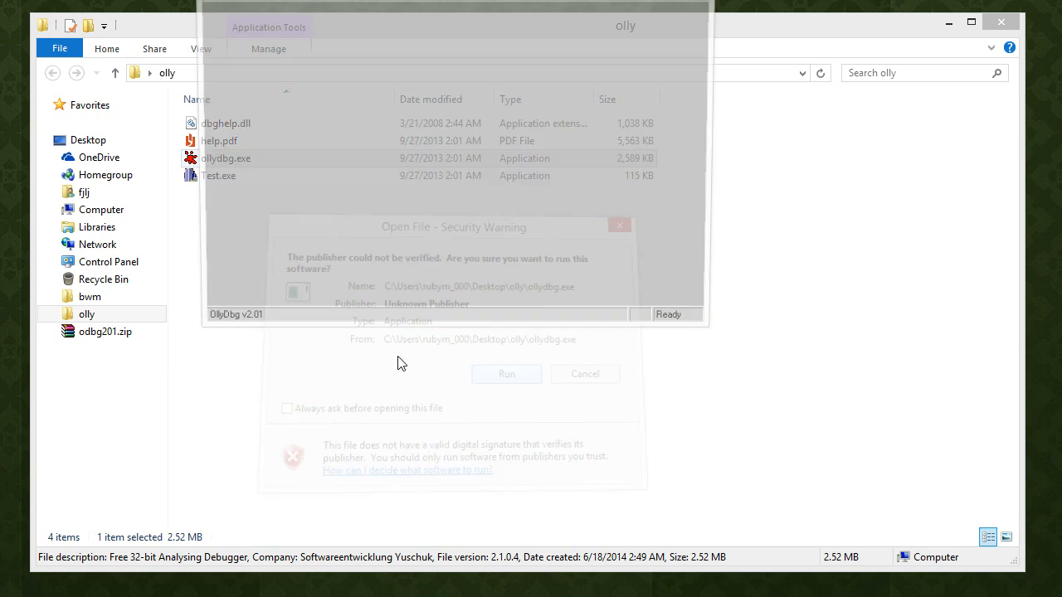
{"action": "left_click", "coordinate": [506, 373]}
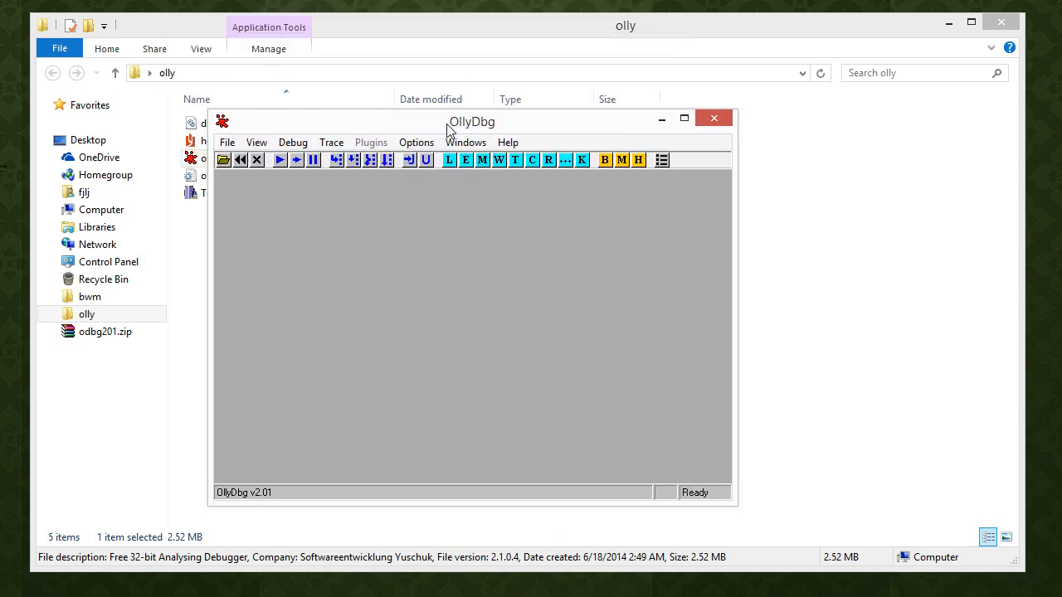
{"action": "left_click_drag", "start_coordinate": [471, 121], "coordinate": [563, 133]}
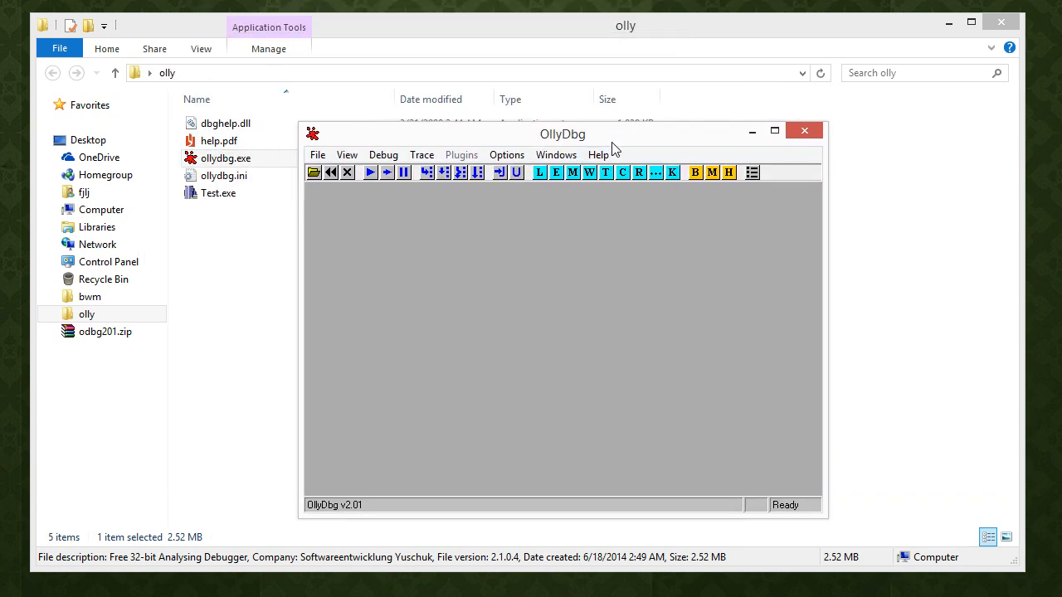
{"action": "left_click_drag", "start_coordinate": [562, 133], "coordinate": [546, 112]}
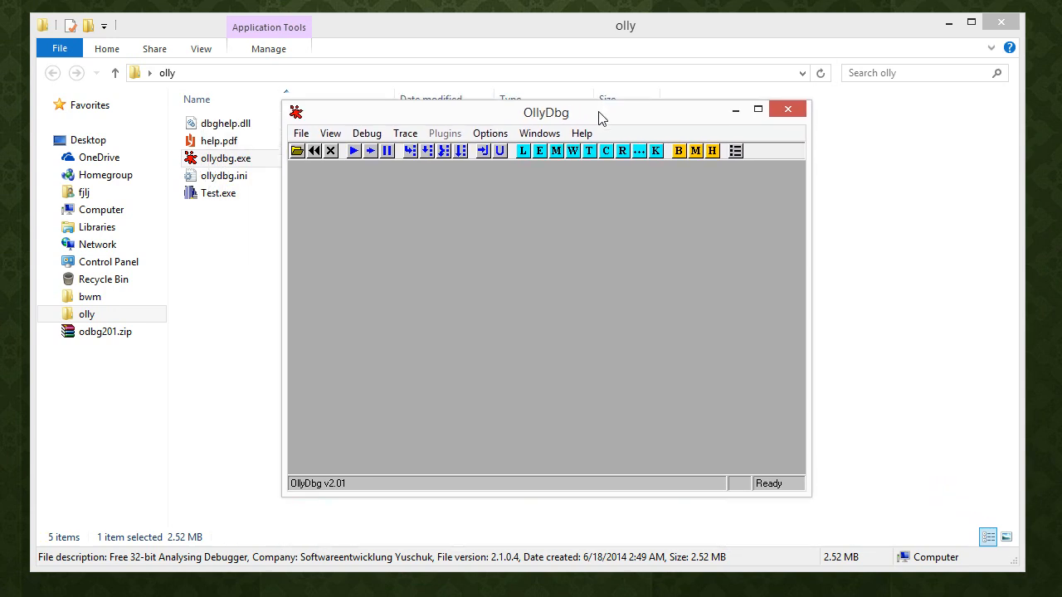
{"action": "mouse_move", "coordinate": [770, 491]}
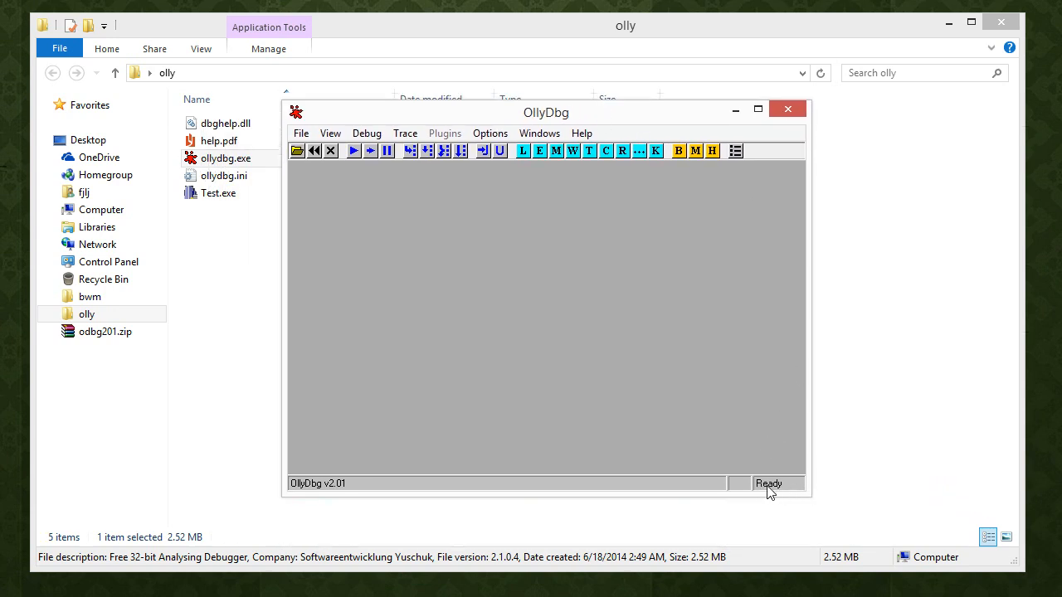
{"action": "mouse_move", "coordinate": [806, 493]}
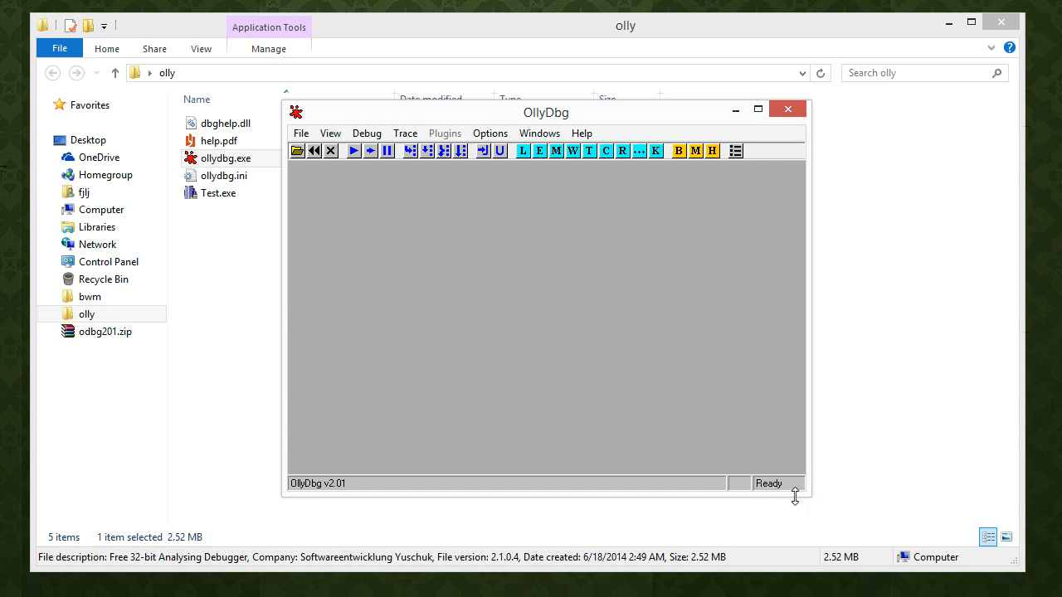
{"action": "mouse_move", "coordinate": [368, 181]}
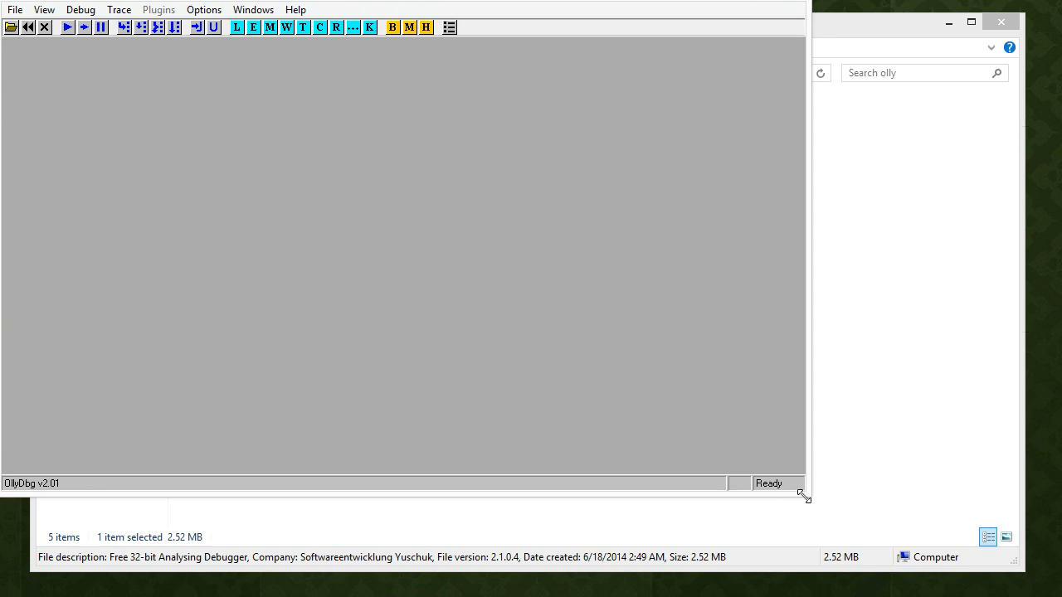
{"action": "left_click", "coordinate": [971, 22]}
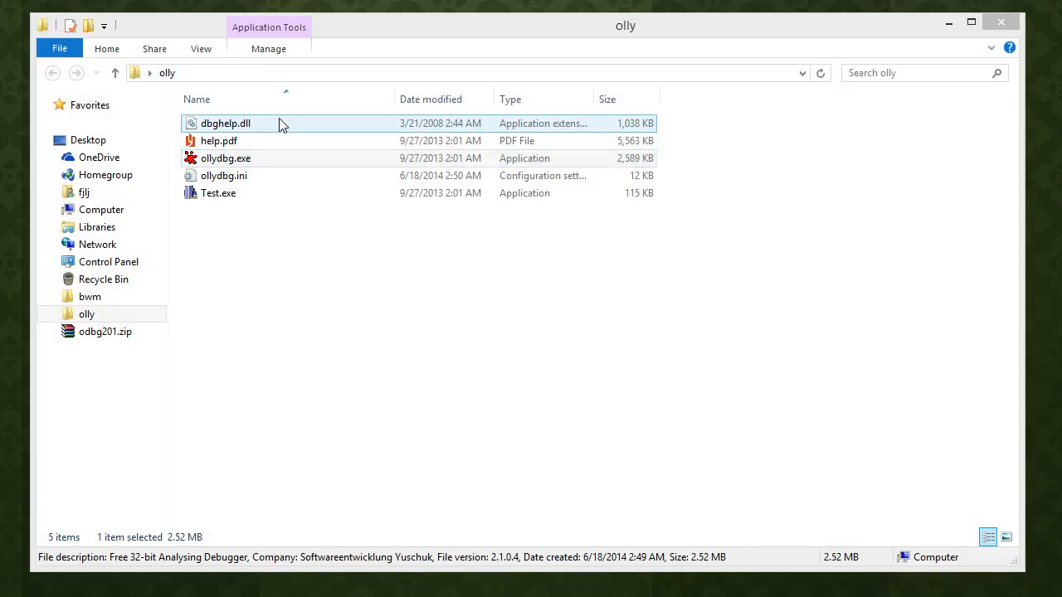
Edit ollydbg.ini in Notepad so Status in toolbar reads 1 instead of 0.
{"action": "left_click", "coordinate": [224, 176]}
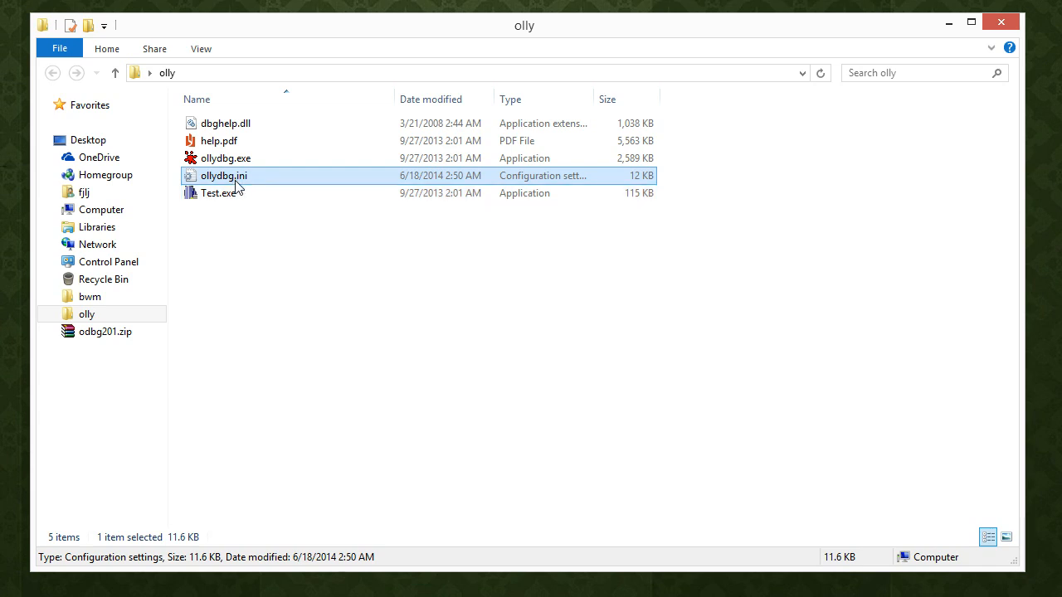
{"action": "mouse_move", "coordinate": [238, 181]}
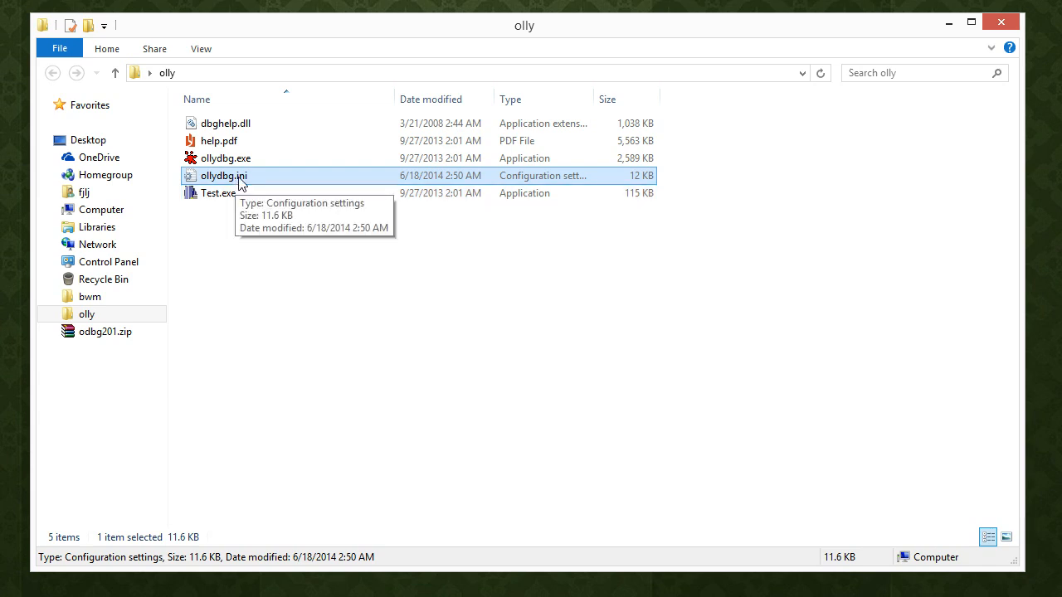
{"action": "double_click", "coordinate": [222, 176]}
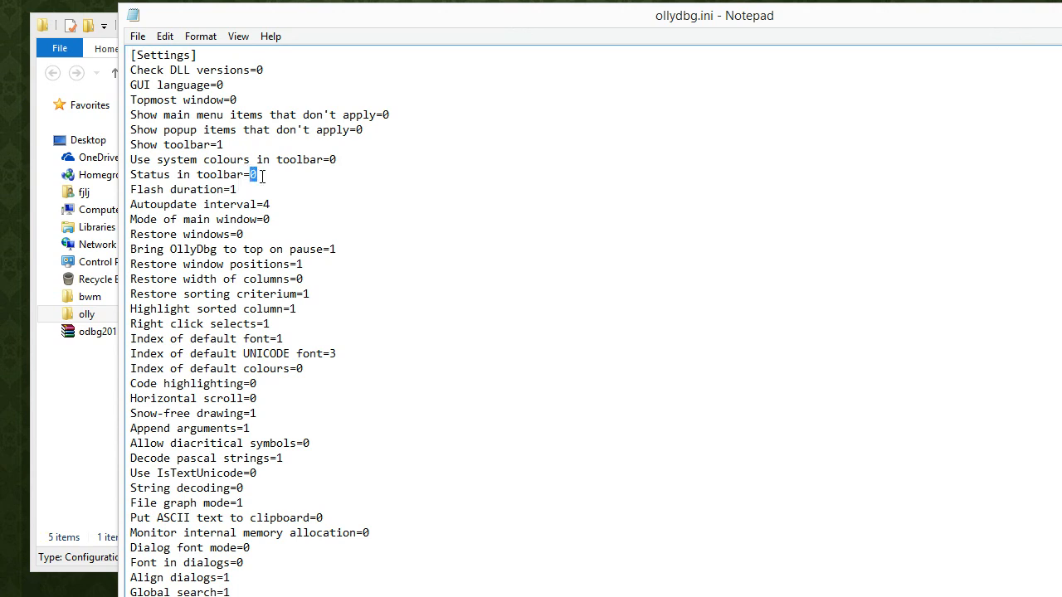
{"action": "type", "text": "1"}
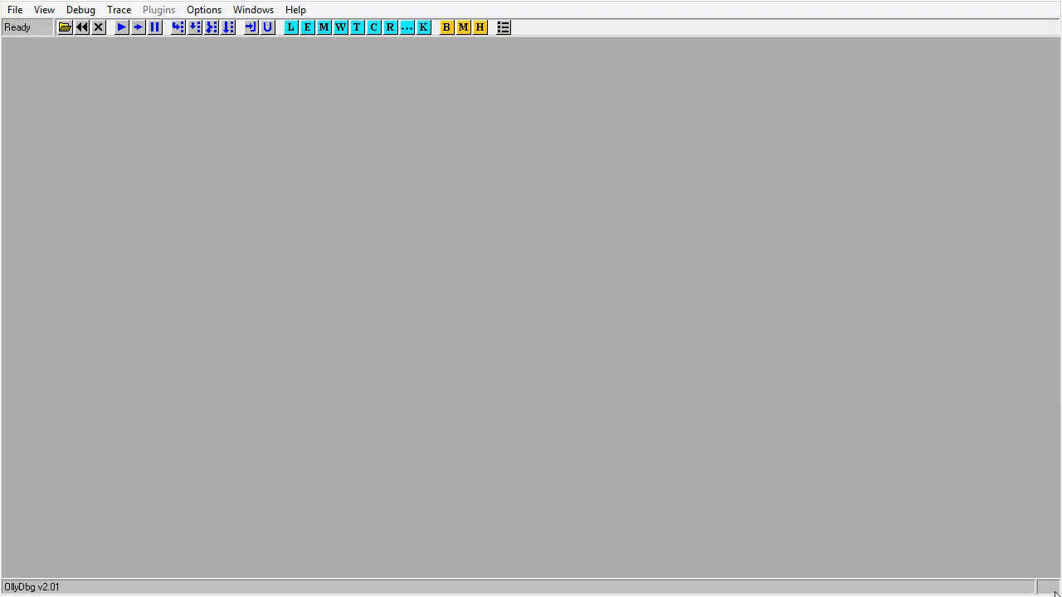
{"action": "mouse_move", "coordinate": [30, 32]}
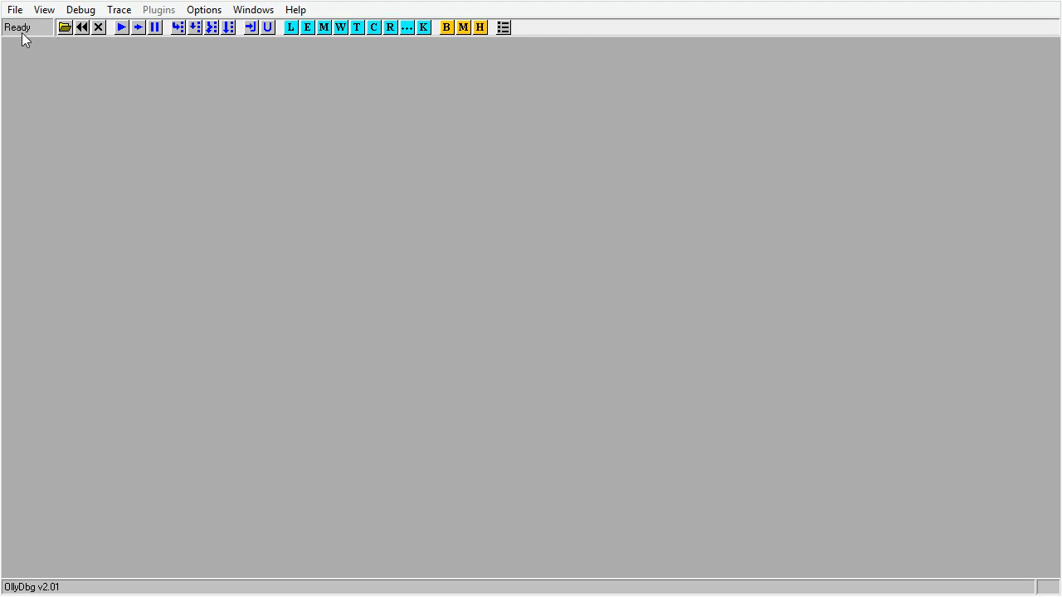
{"action": "mouse_move", "coordinate": [10, 31]}
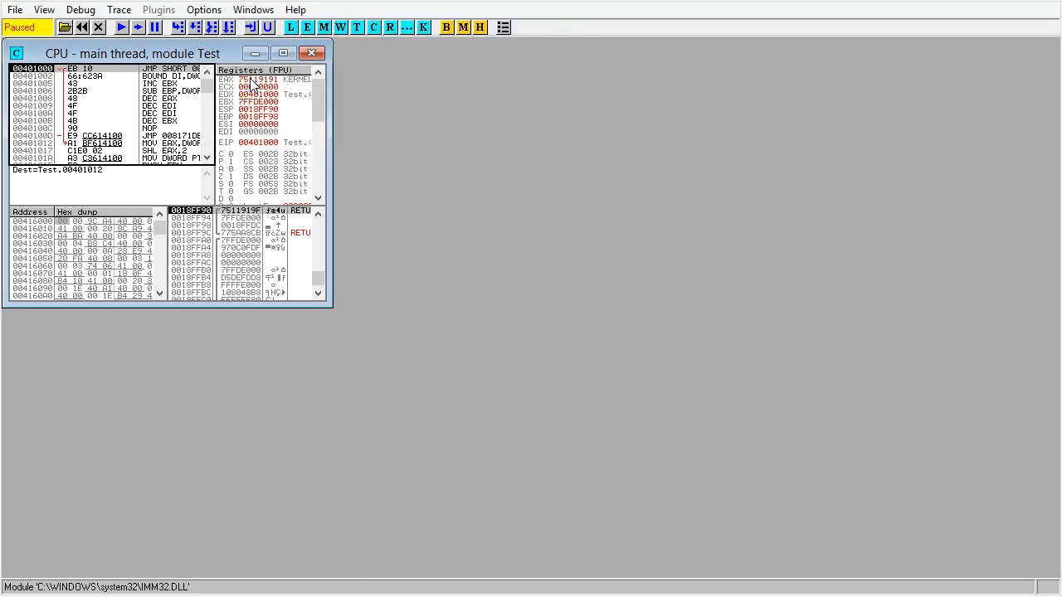
Maximize the CPU view and step the Test code so analysed calls like GetModuleHandleA appear.
{"action": "left_click", "coordinate": [284, 53]}
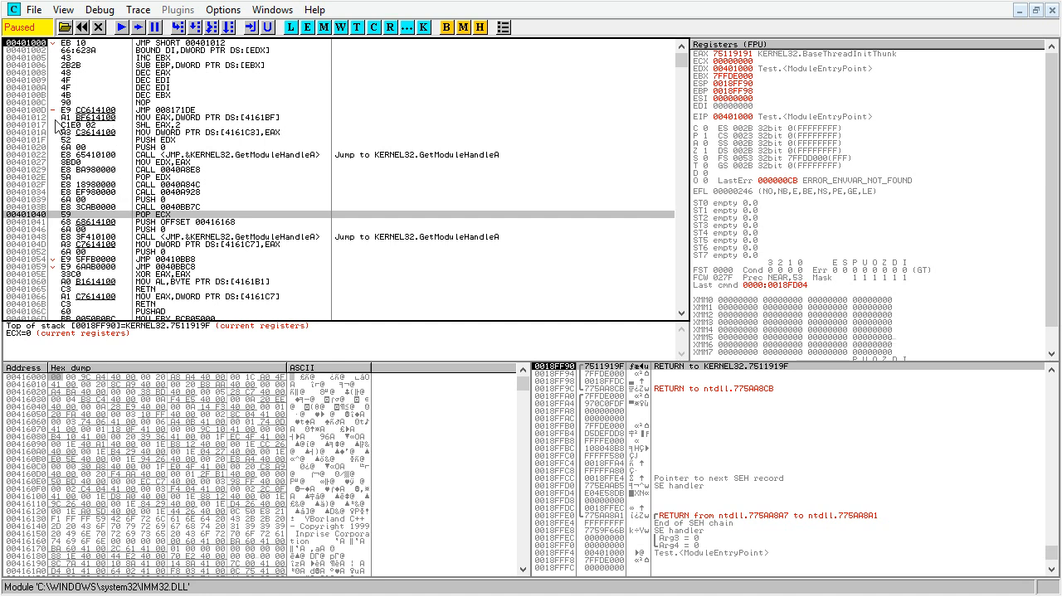
{"action": "mouse_move", "coordinate": [117, 99]}
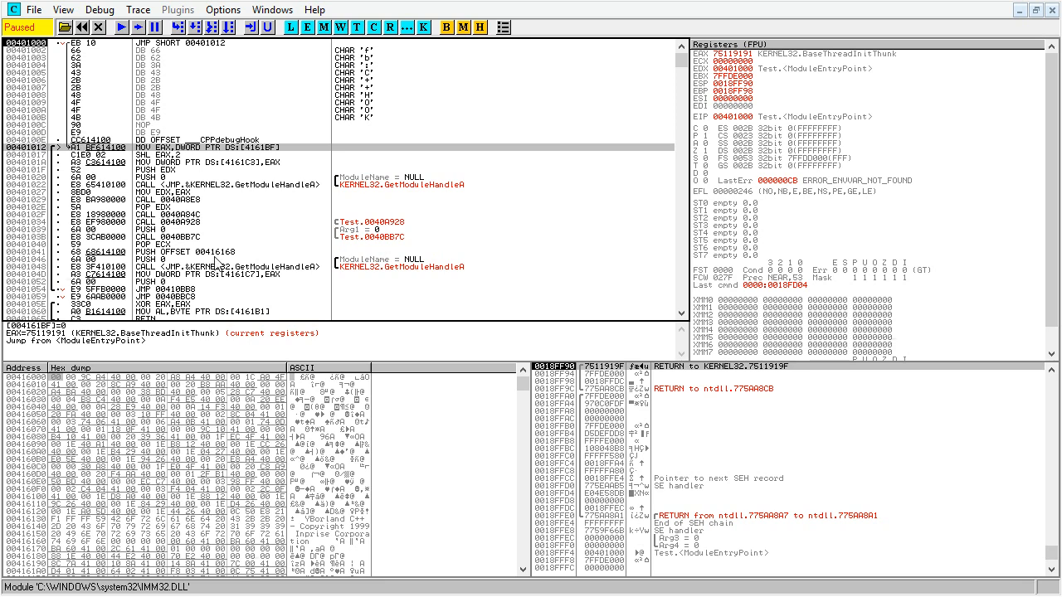
{"action": "mouse_move", "coordinate": [308, 275]}
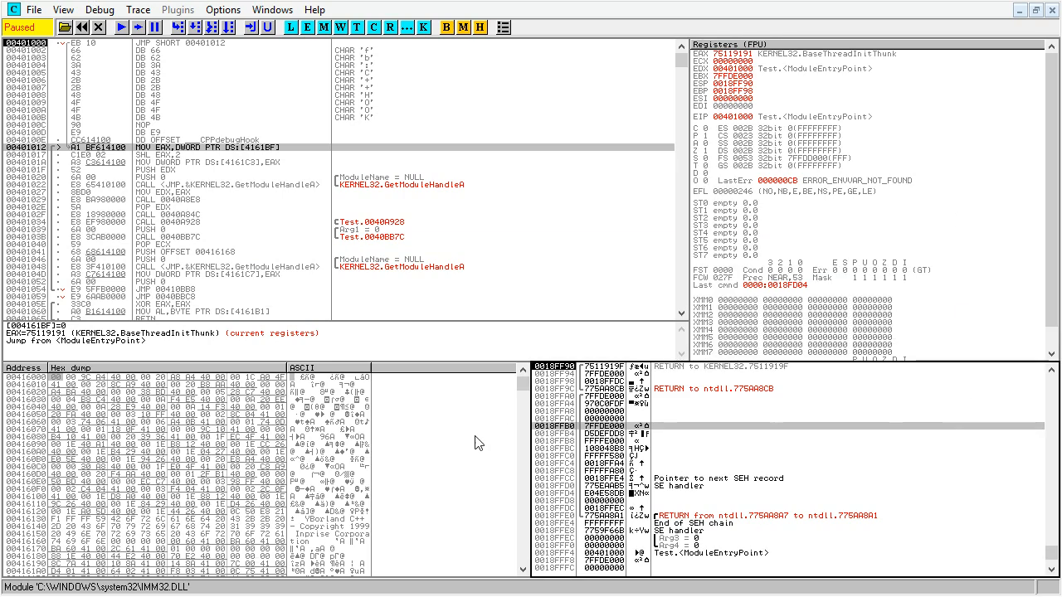
{"action": "key", "text": "F8"}
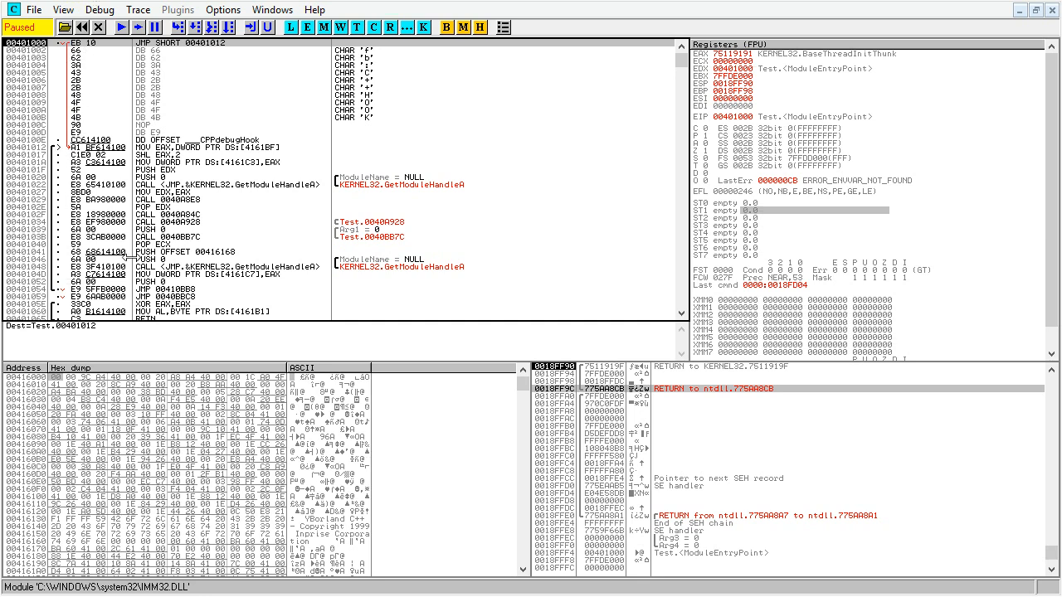
{"action": "mouse_move", "coordinate": [93, 125]}
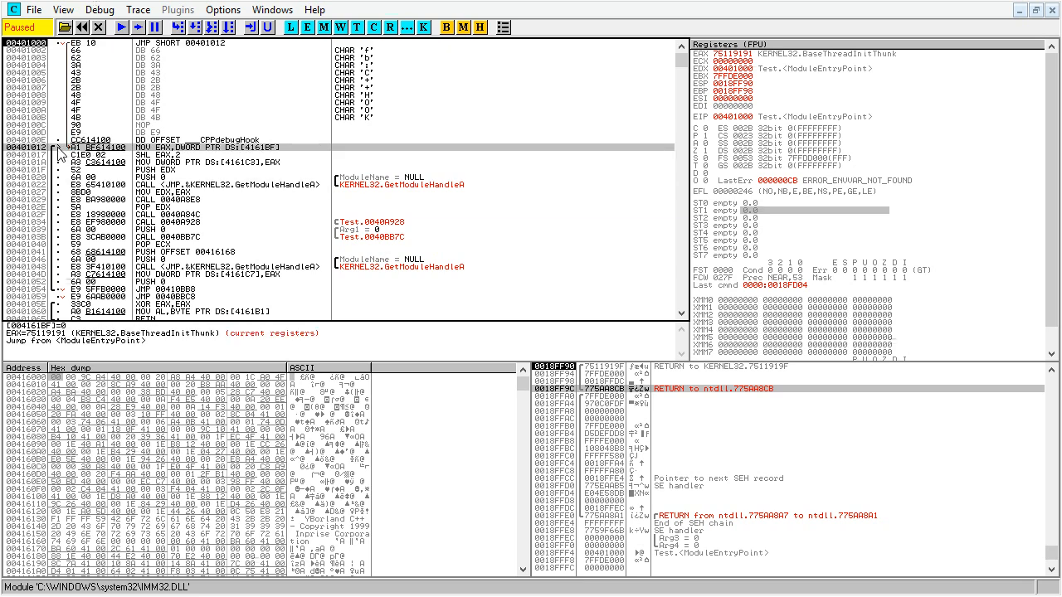
{"action": "mouse_move", "coordinate": [63, 157]}
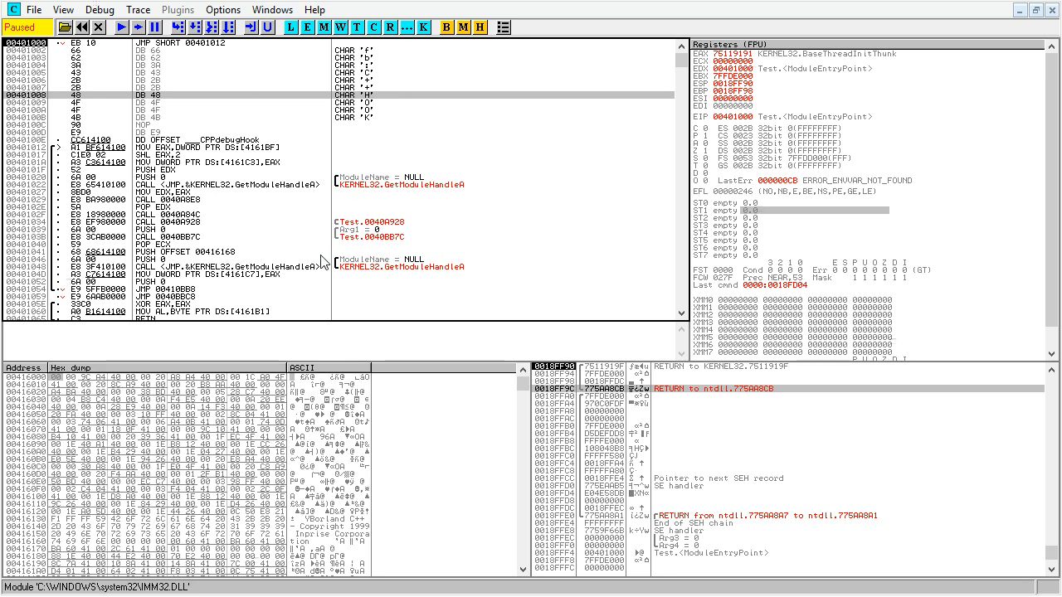
{"action": "mouse_move", "coordinate": [554, 240]}
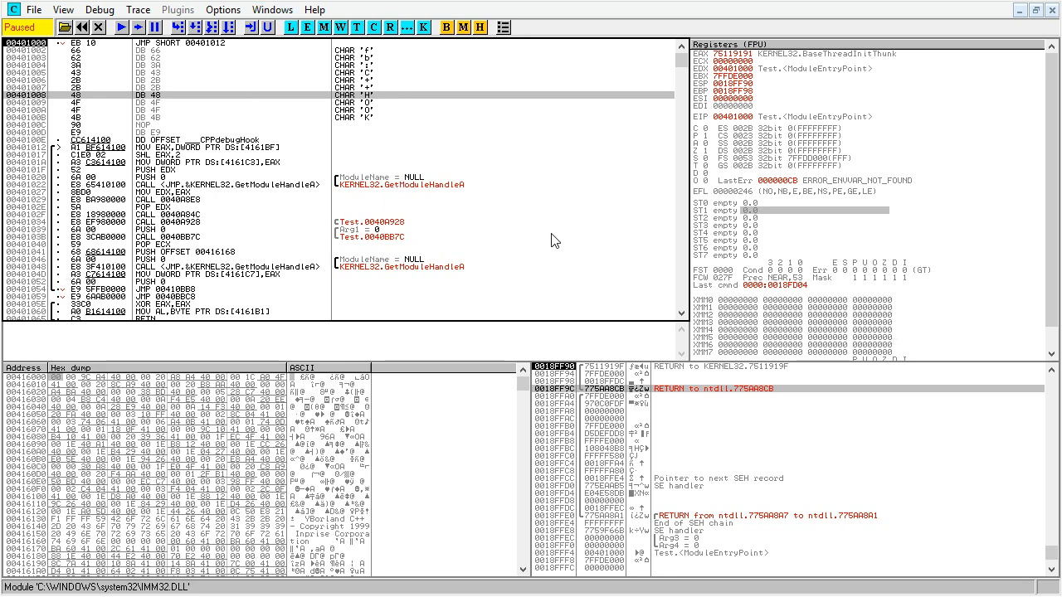
{"action": "mouse_move", "coordinate": [542, 236]}
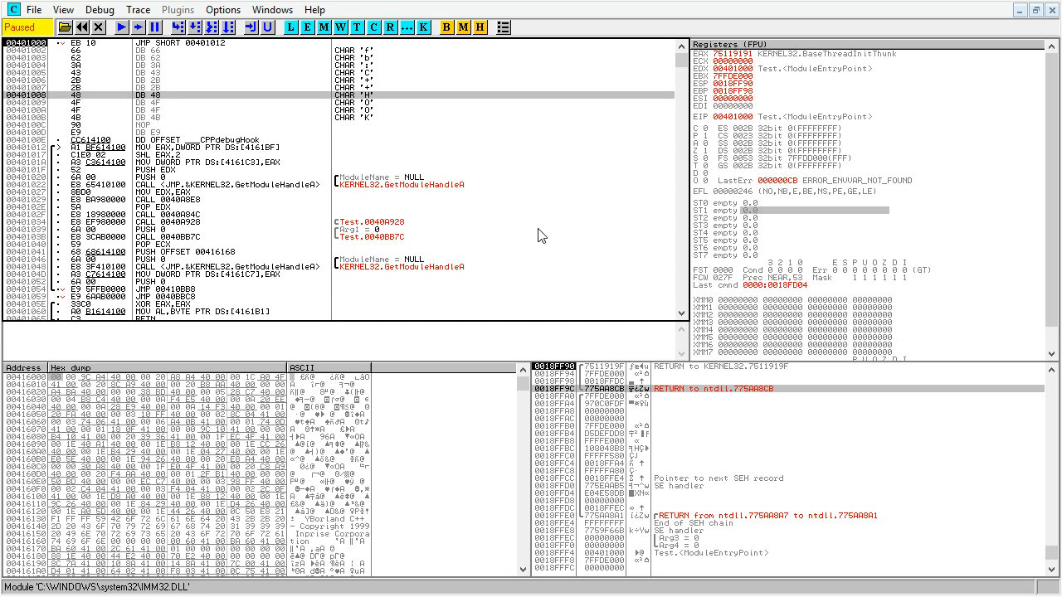
Browse the Options dialog pages: debugging, directories, miscellaneous, code, startup pause and exceptions.
{"action": "left_click", "coordinate": [222, 10]}
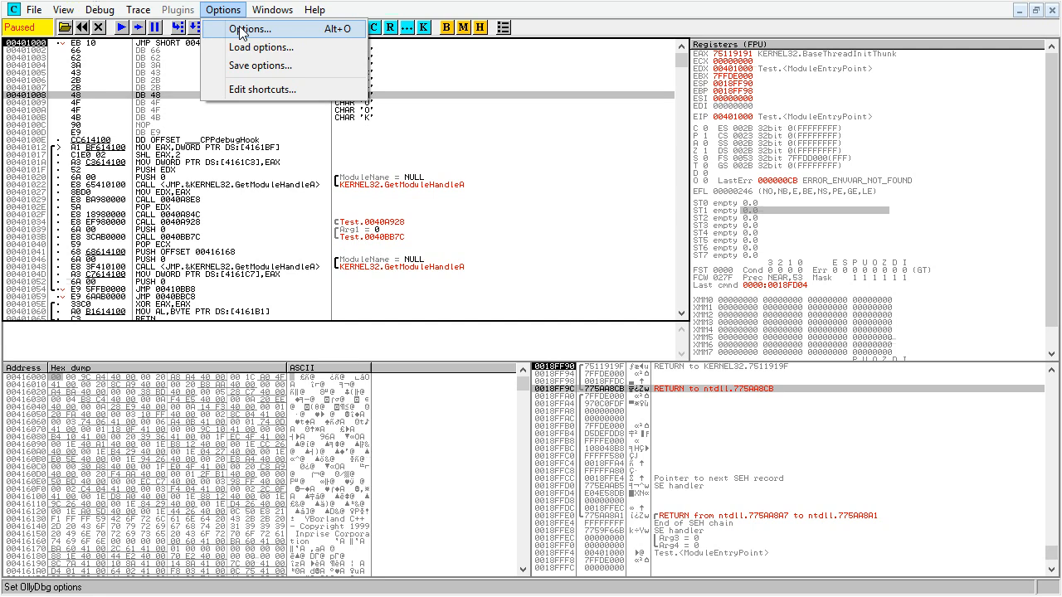
{"action": "left_click", "coordinate": [249, 30]}
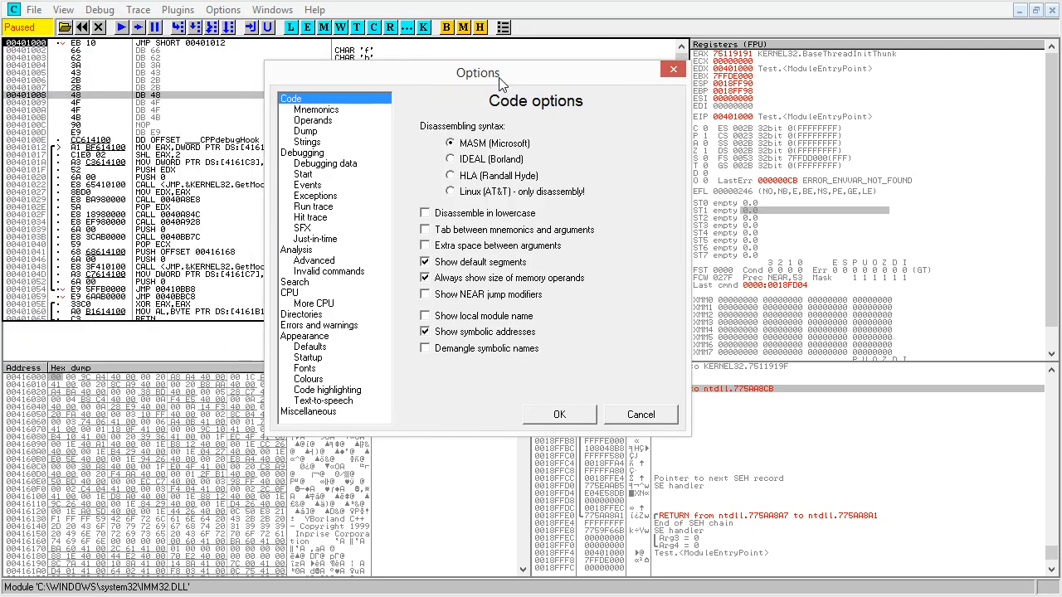
{"action": "mouse_move", "coordinate": [507, 123]}
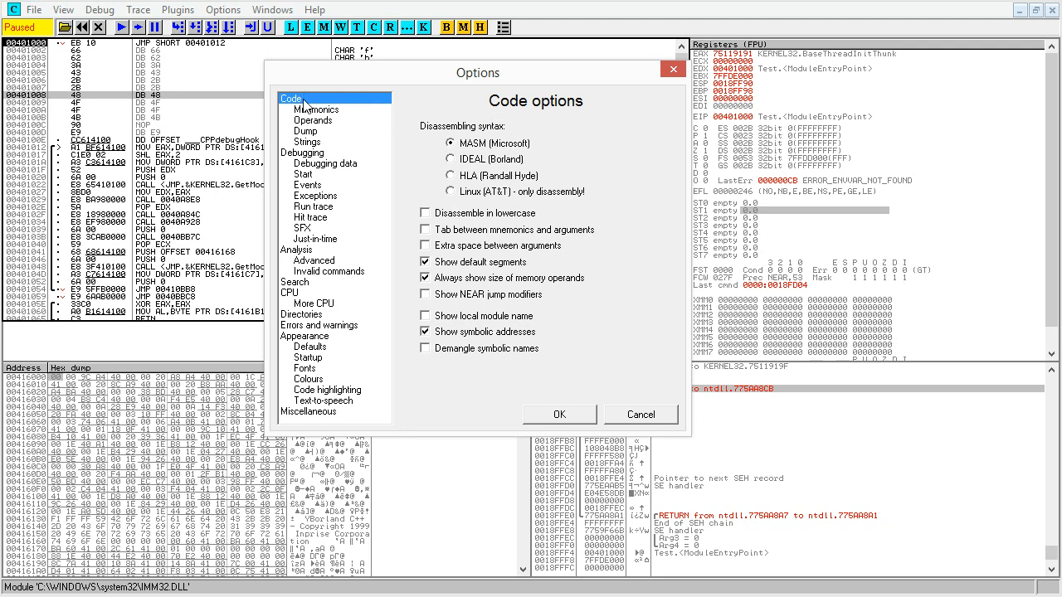
{"action": "left_click", "coordinate": [305, 153]}
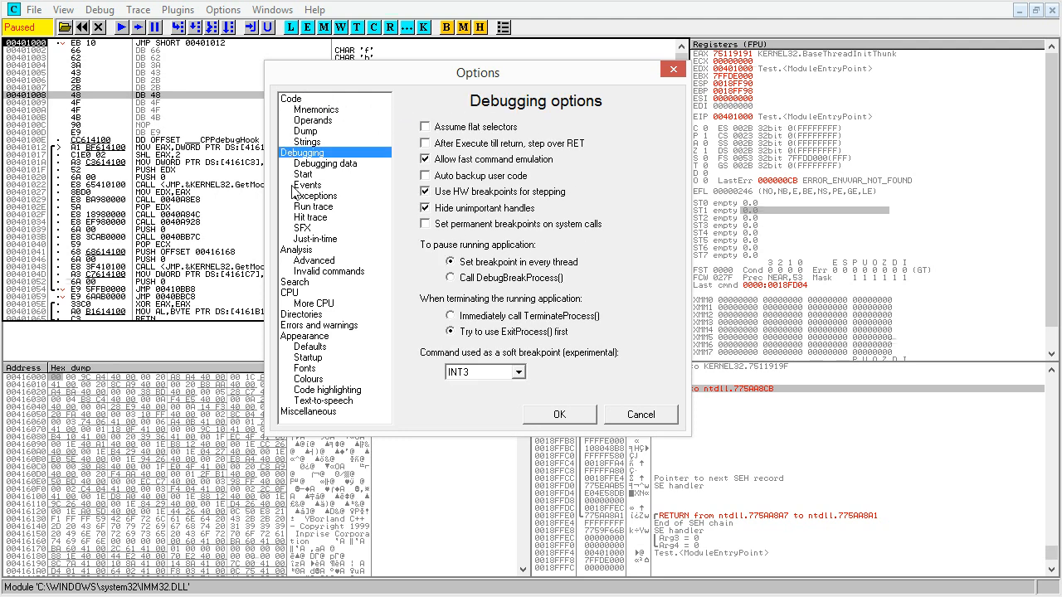
{"action": "left_click", "coordinate": [298, 249]}
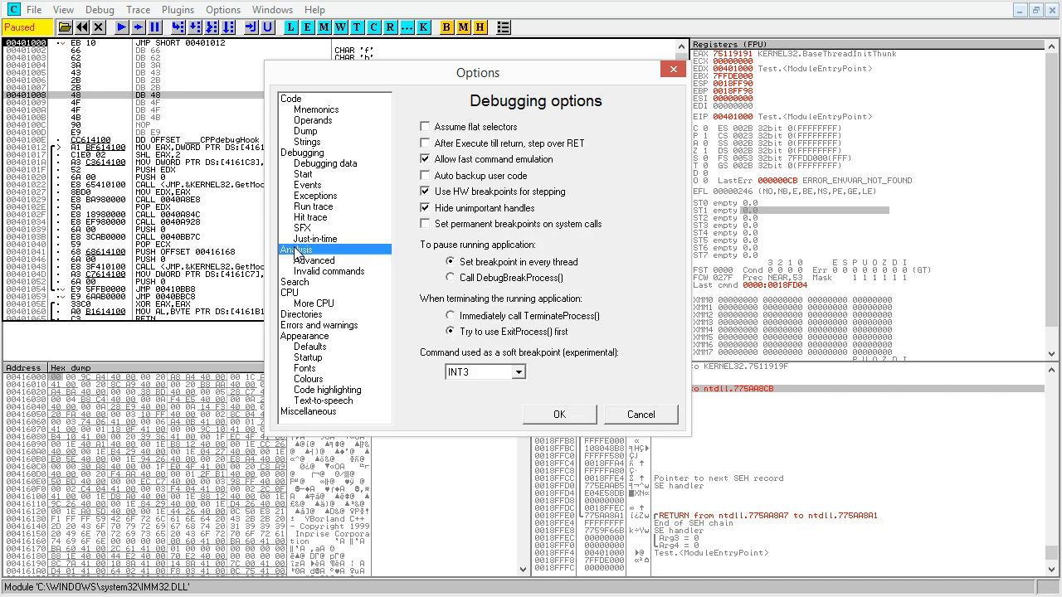
{"action": "left_click", "coordinate": [302, 313]}
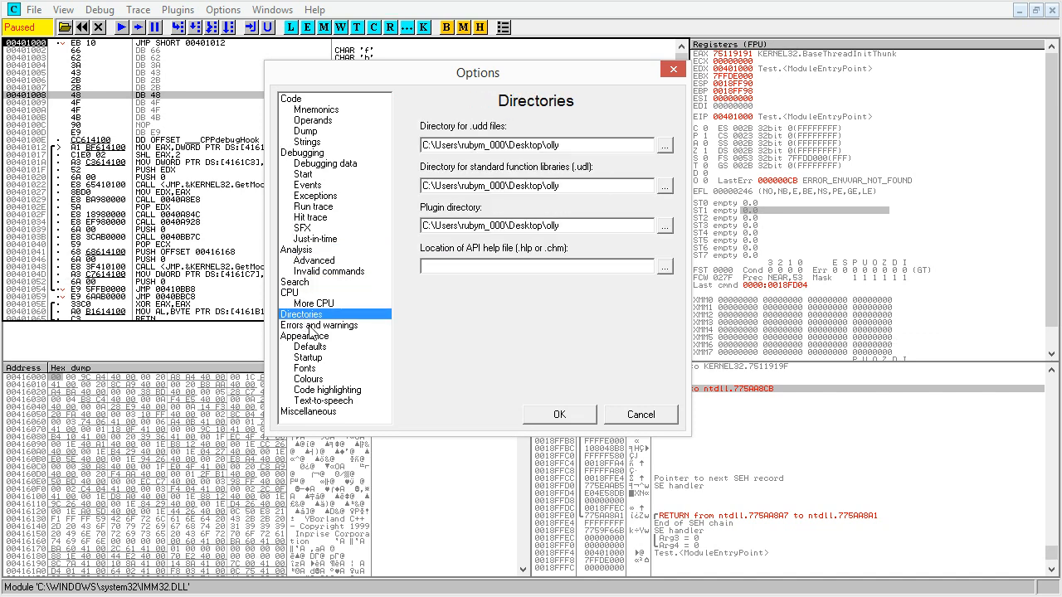
{"action": "left_click", "coordinate": [309, 411]}
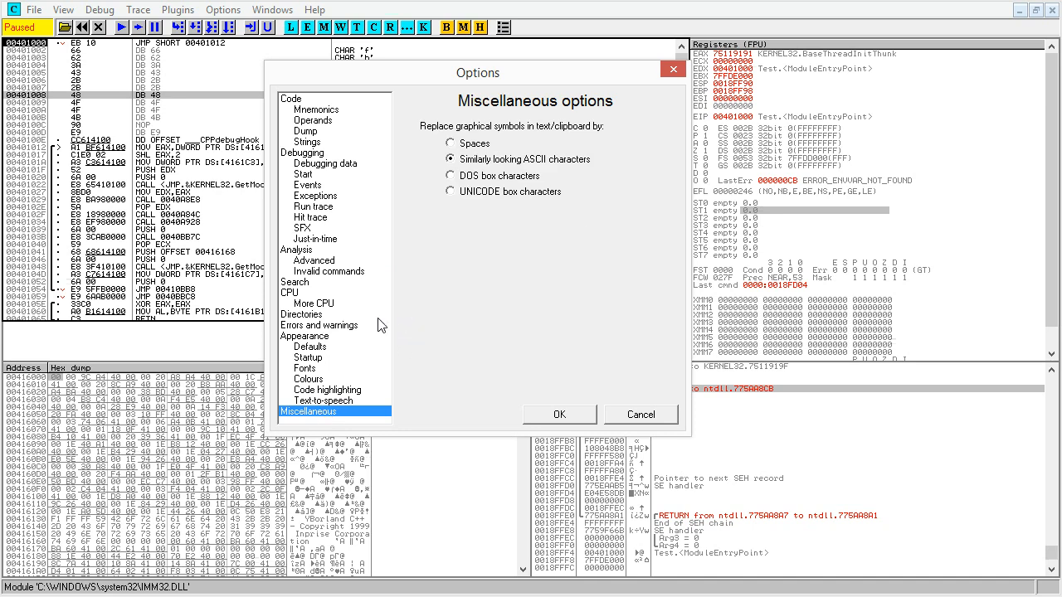
{"action": "left_click", "coordinate": [317, 109]}
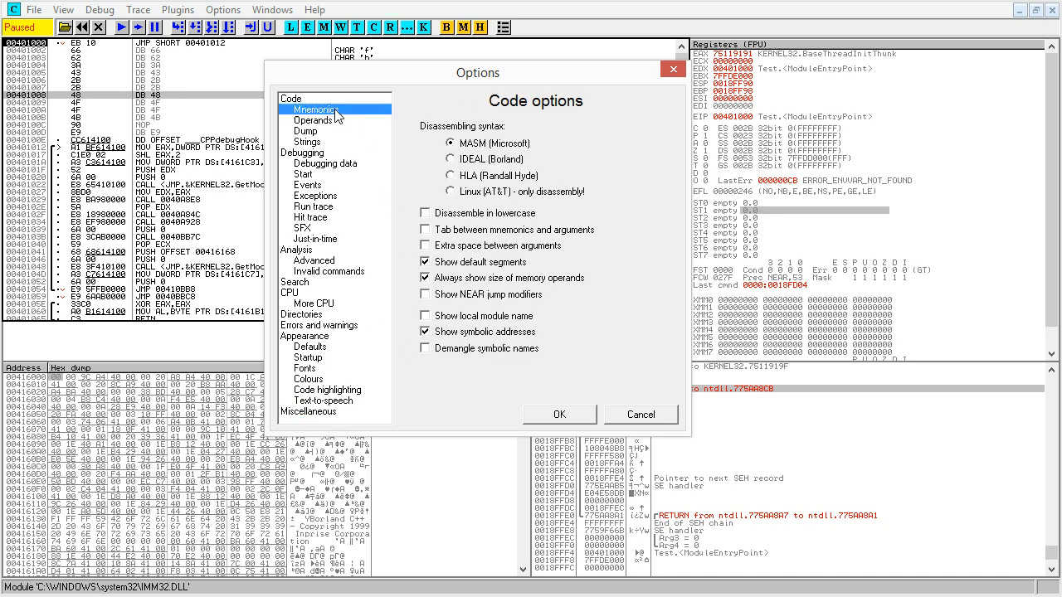
{"action": "left_click", "coordinate": [309, 172]}
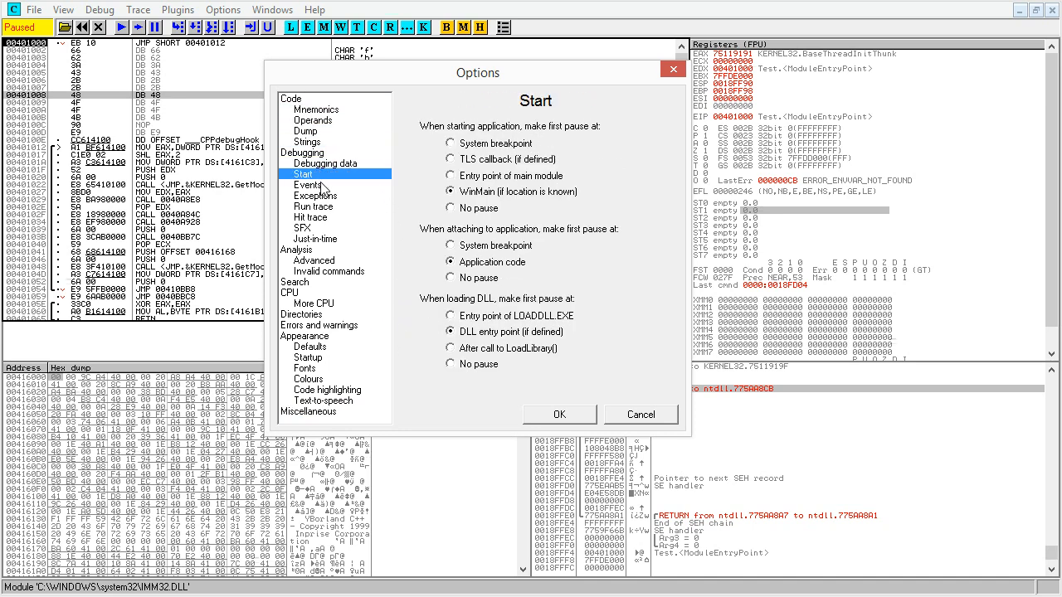
{"action": "left_click", "coordinate": [315, 196]}
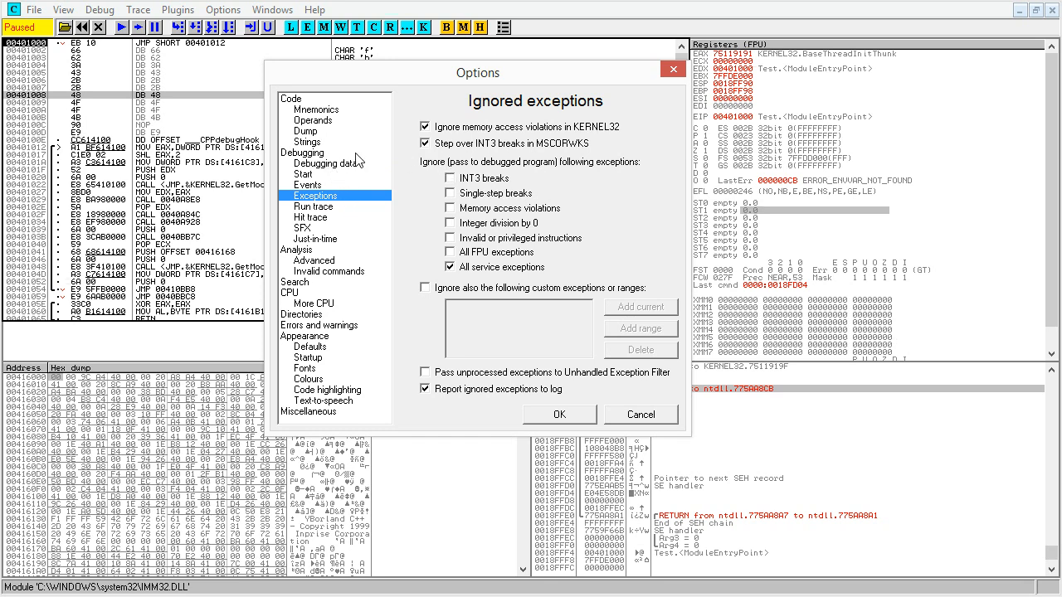
{"action": "left_click", "coordinate": [304, 153]}
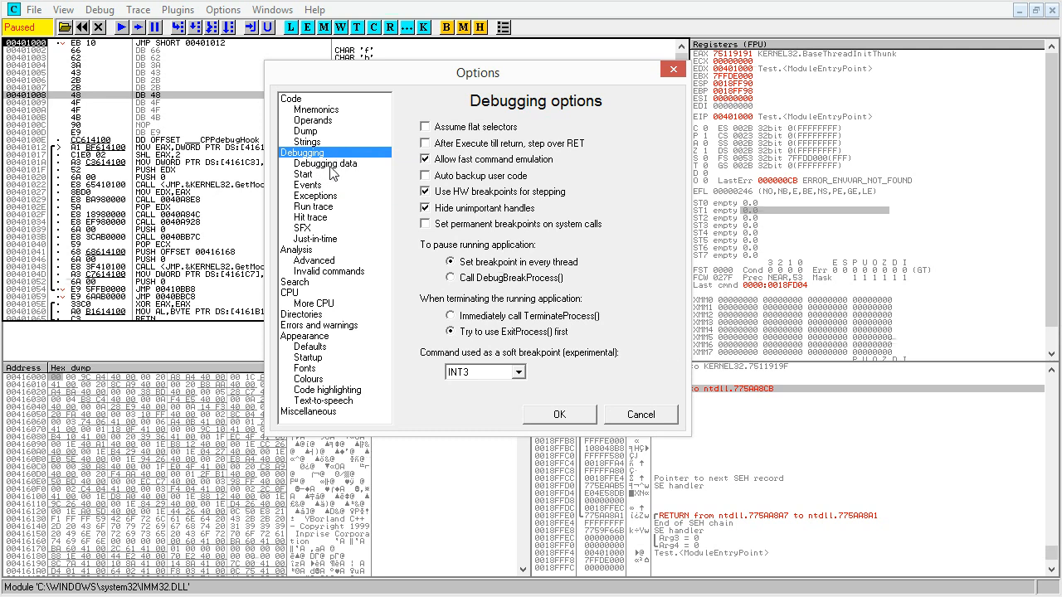
{"action": "left_click", "coordinate": [316, 195]}
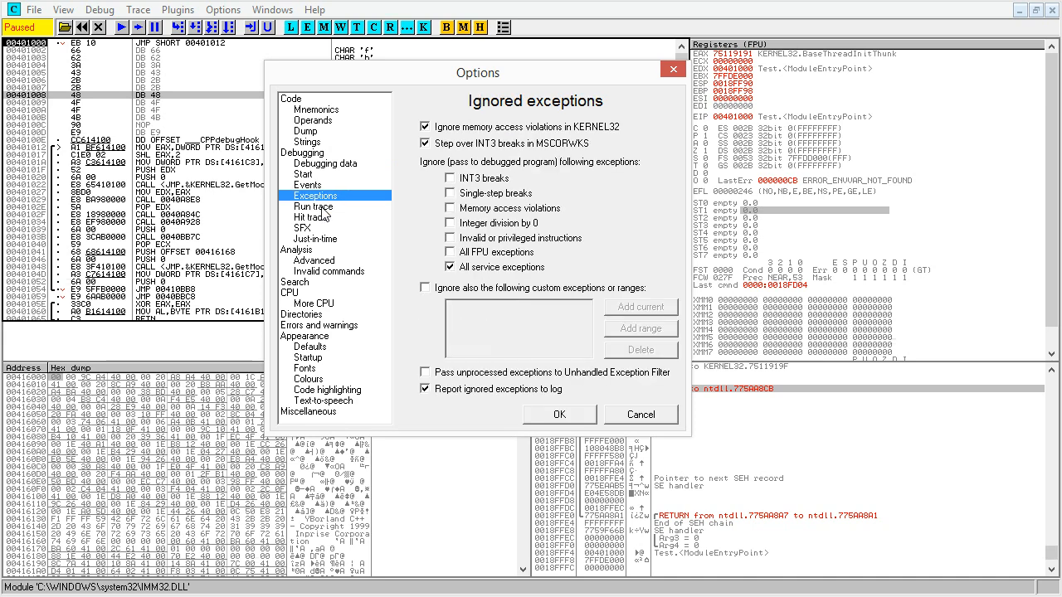
{"action": "left_click", "coordinate": [308, 174]}
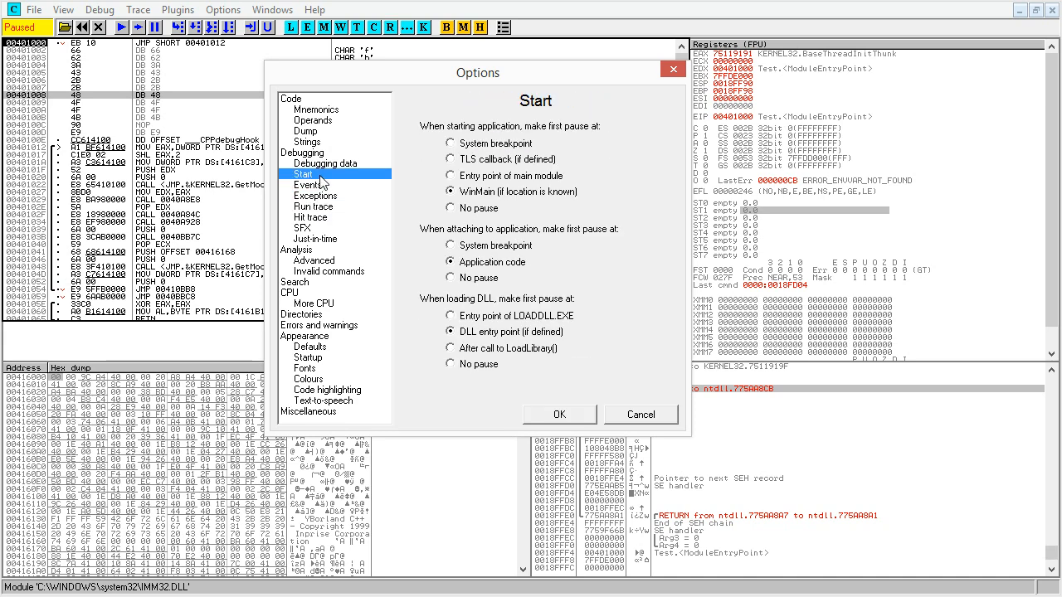
Review the debugging start and events settings and land on the ignored-exceptions page.
{"action": "left_click", "coordinate": [455, 142]}
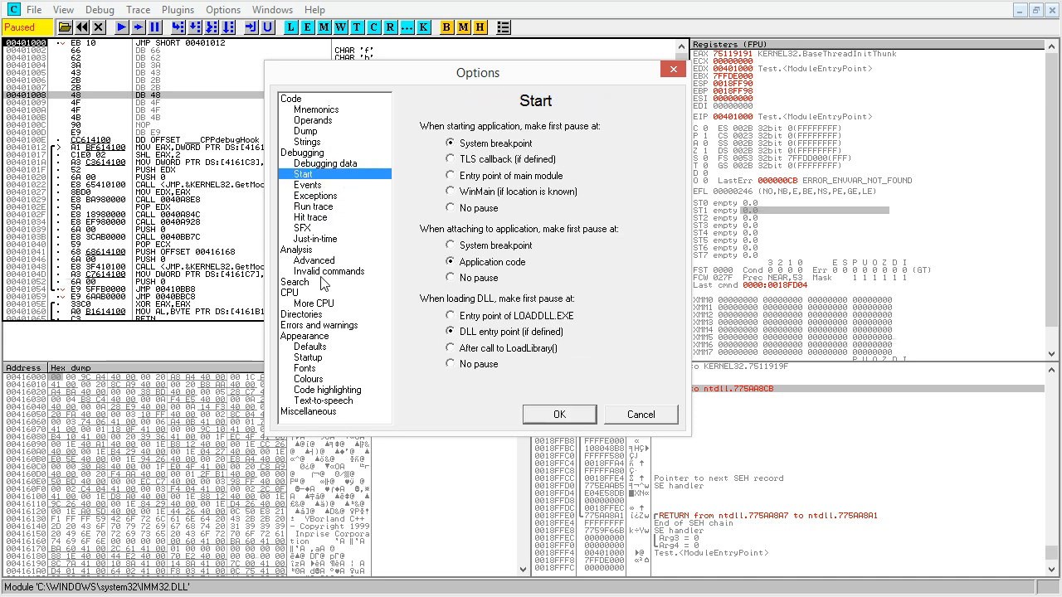
{"action": "left_click", "coordinate": [450, 176]}
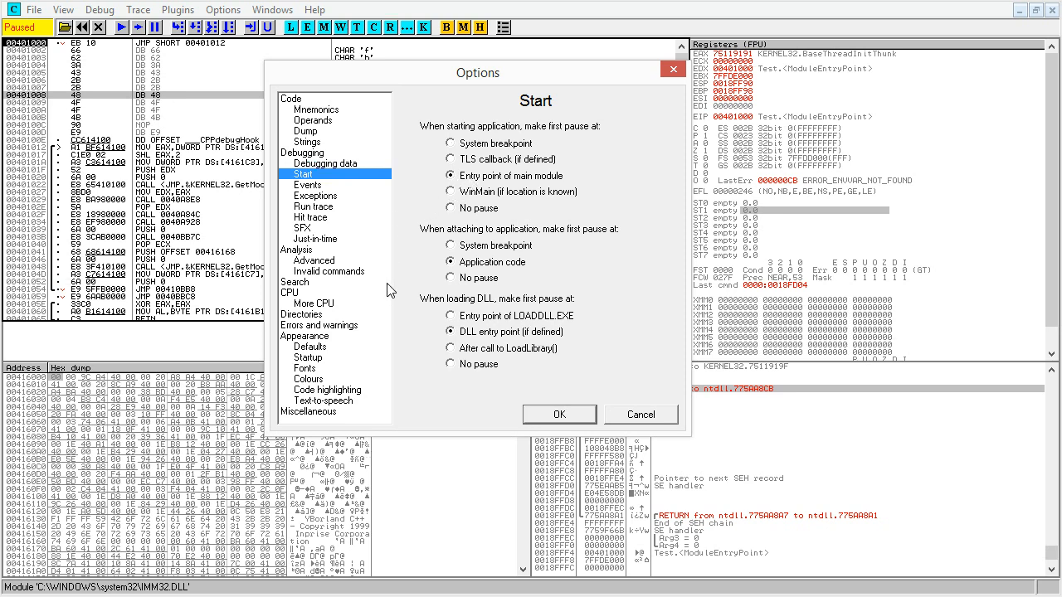
{"action": "left_click", "coordinate": [450, 191]}
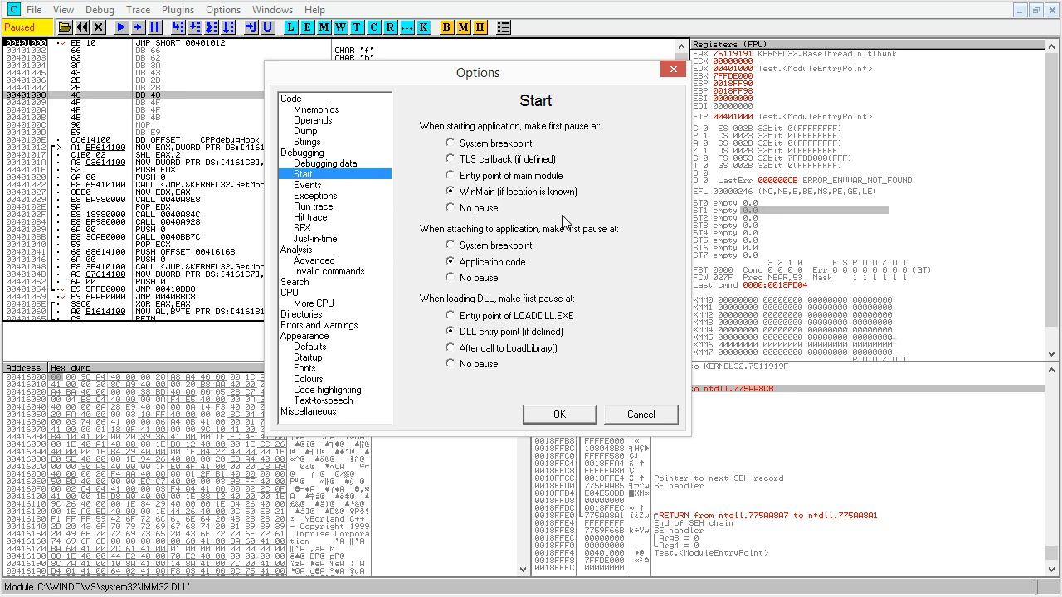
{"action": "mouse_move", "coordinate": [568, 231]}
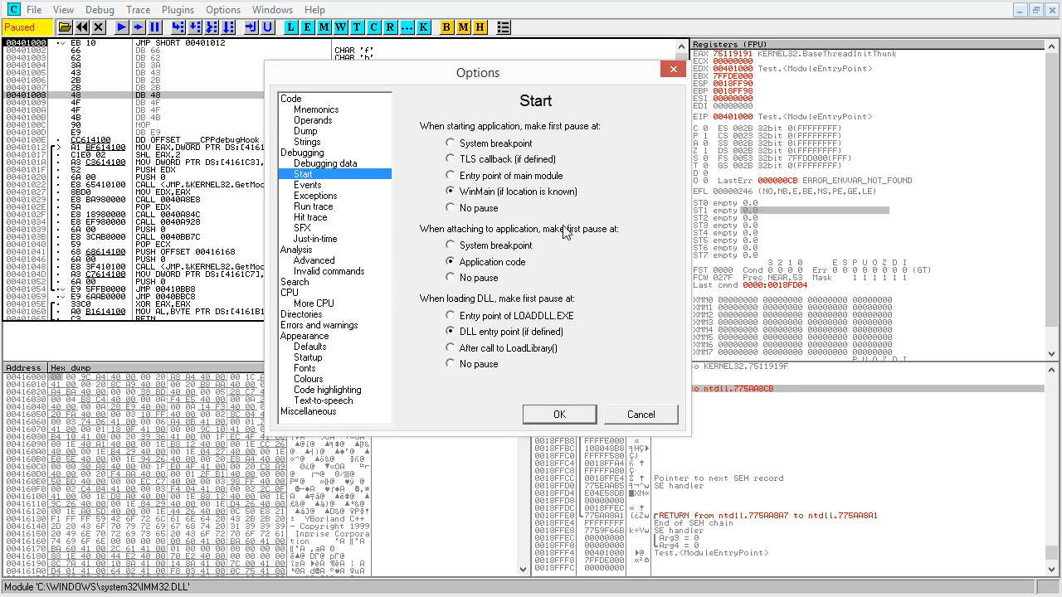
{"action": "left_click", "coordinate": [451, 209]}
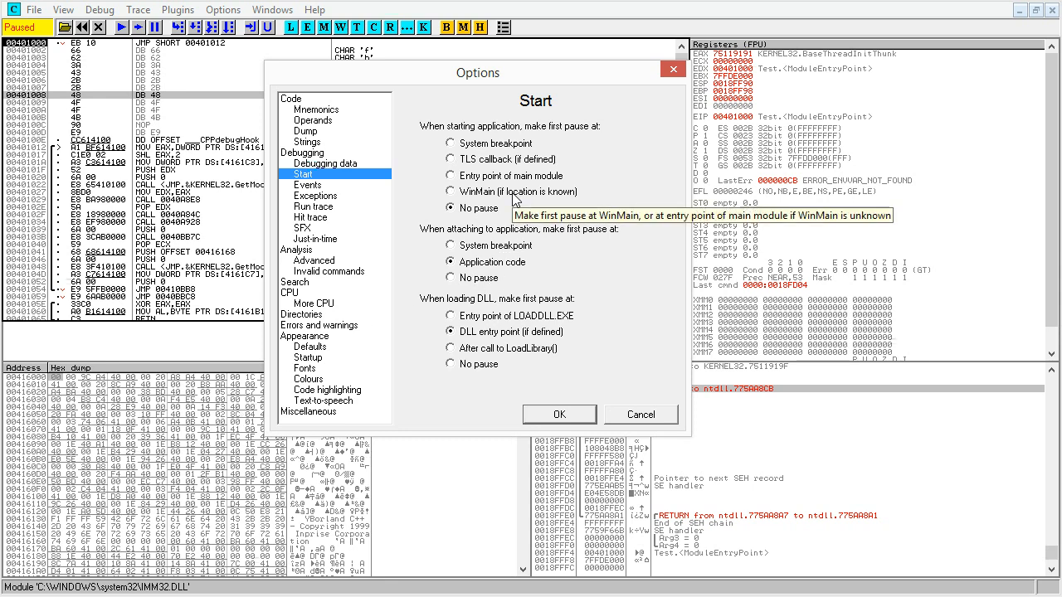
{"action": "left_click", "coordinate": [451, 192]}
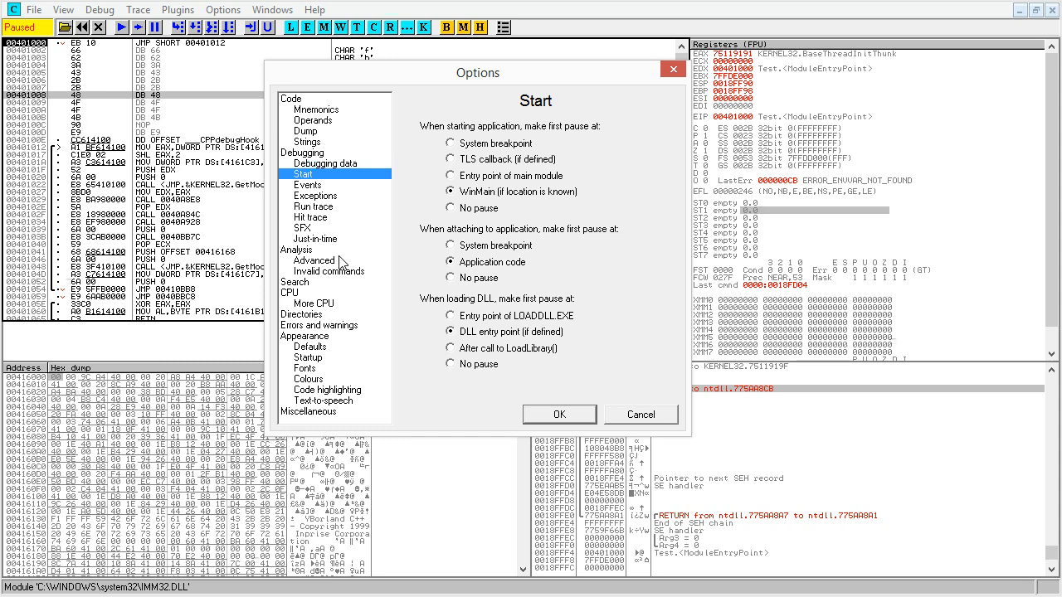
{"action": "mouse_move", "coordinate": [605, 247]}
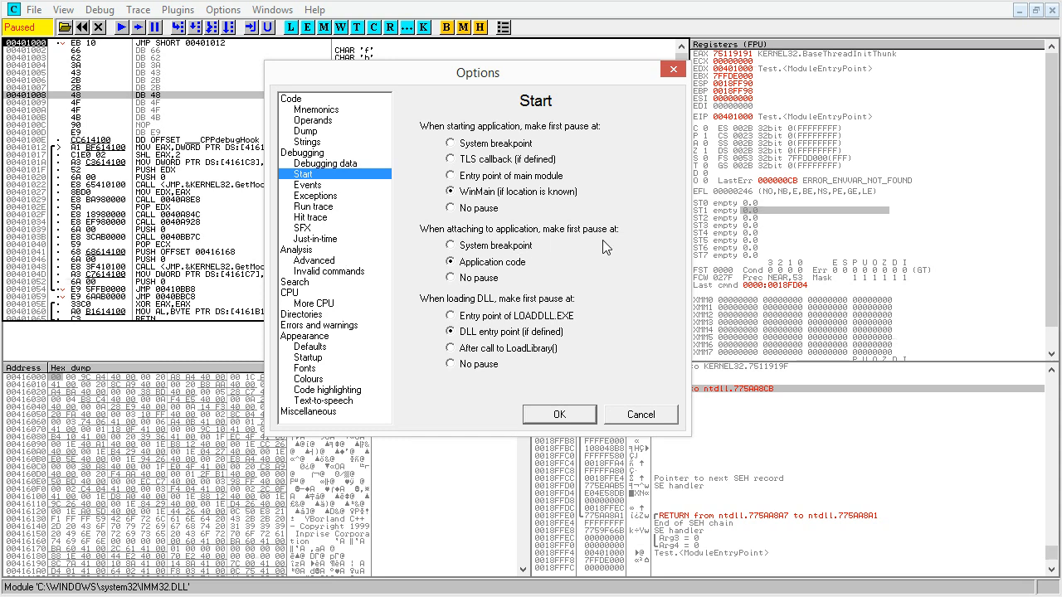
{"action": "left_click", "coordinate": [452, 279]}
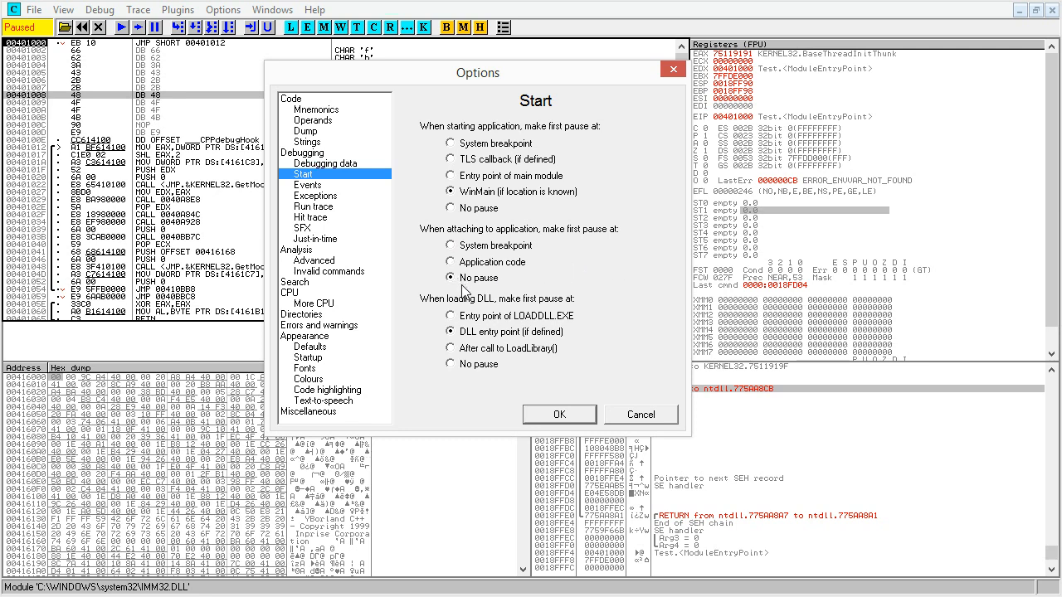
{"action": "left_click", "coordinate": [449, 262]}
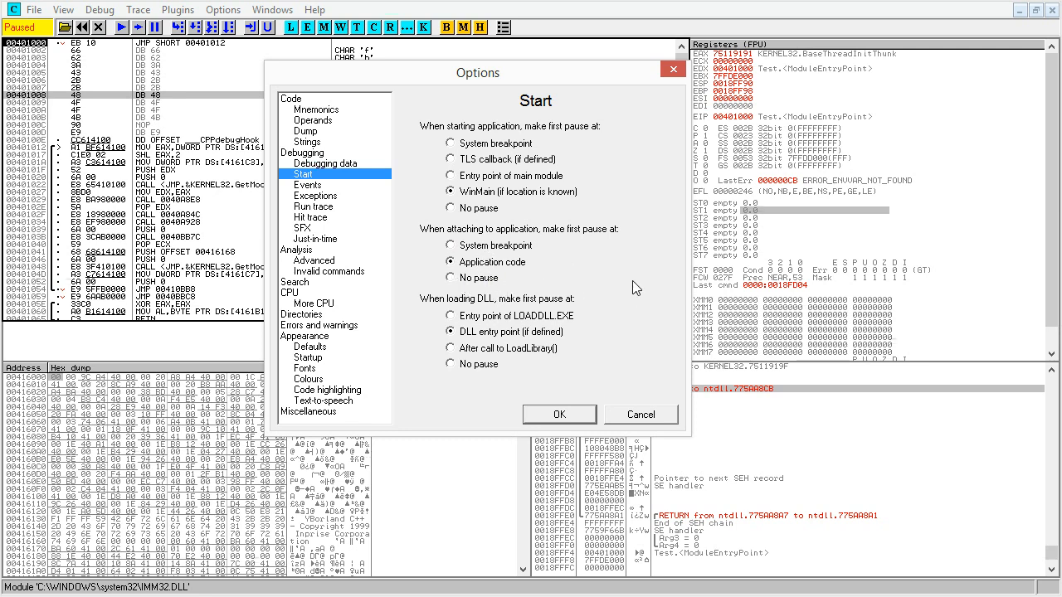
{"action": "mouse_move", "coordinate": [415, 296]}
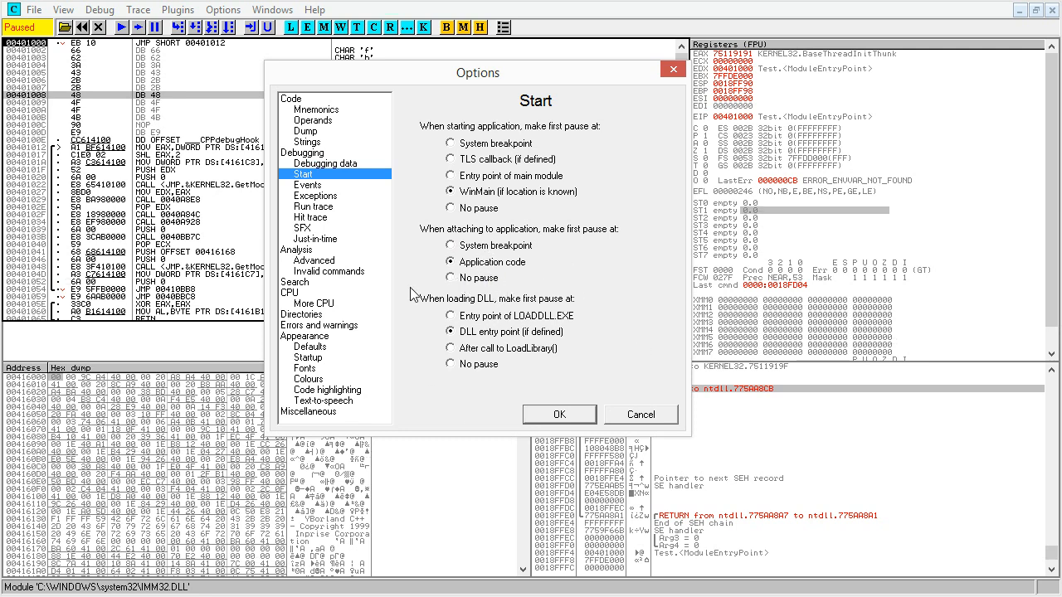
{"action": "mouse_move", "coordinate": [554, 257]}
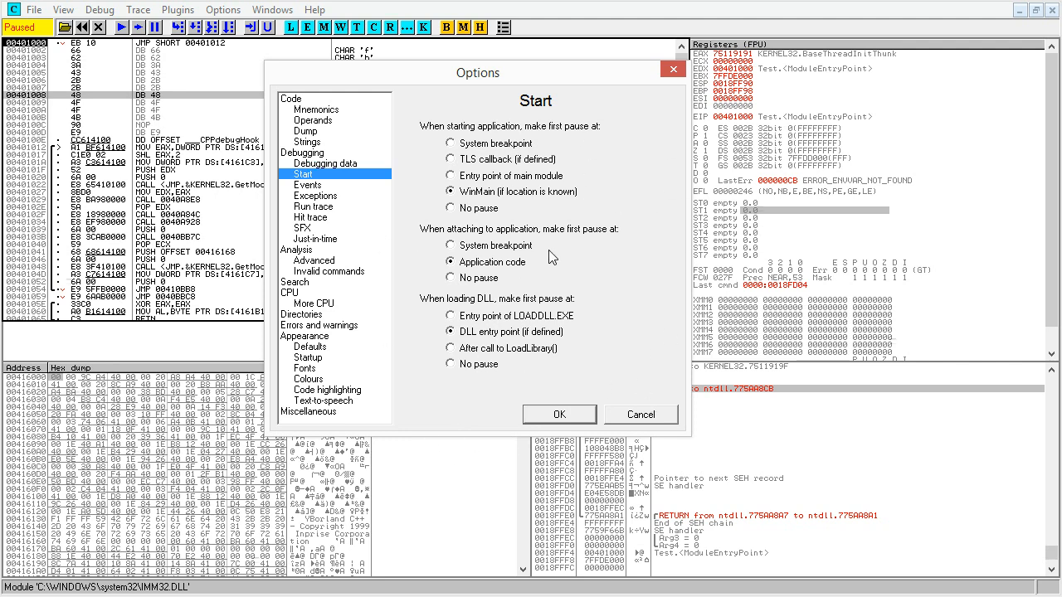
{"action": "left_click", "coordinate": [308, 186]}
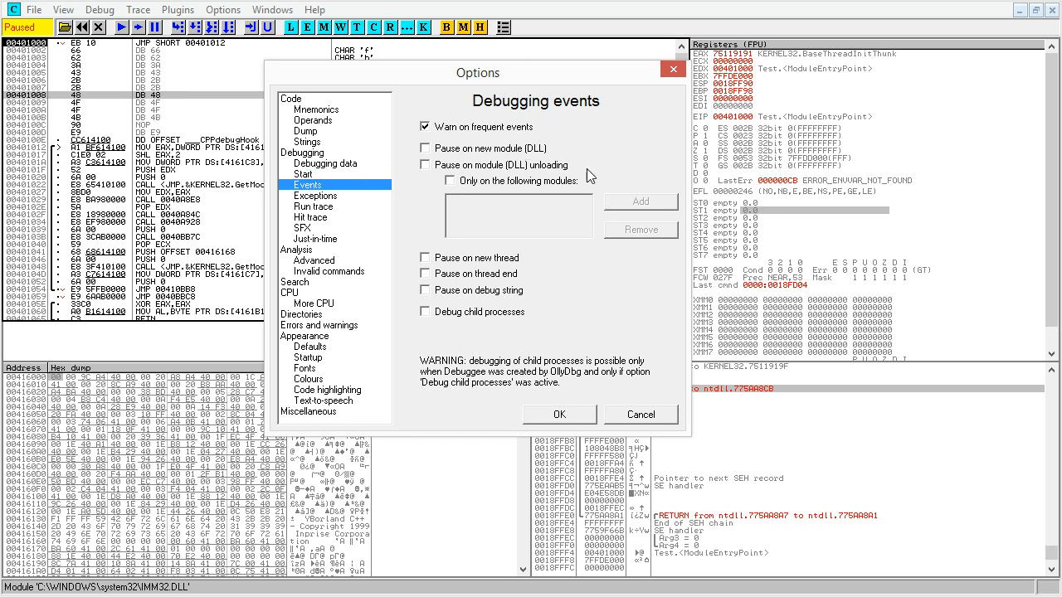
{"action": "left_click", "coordinate": [315, 195]}
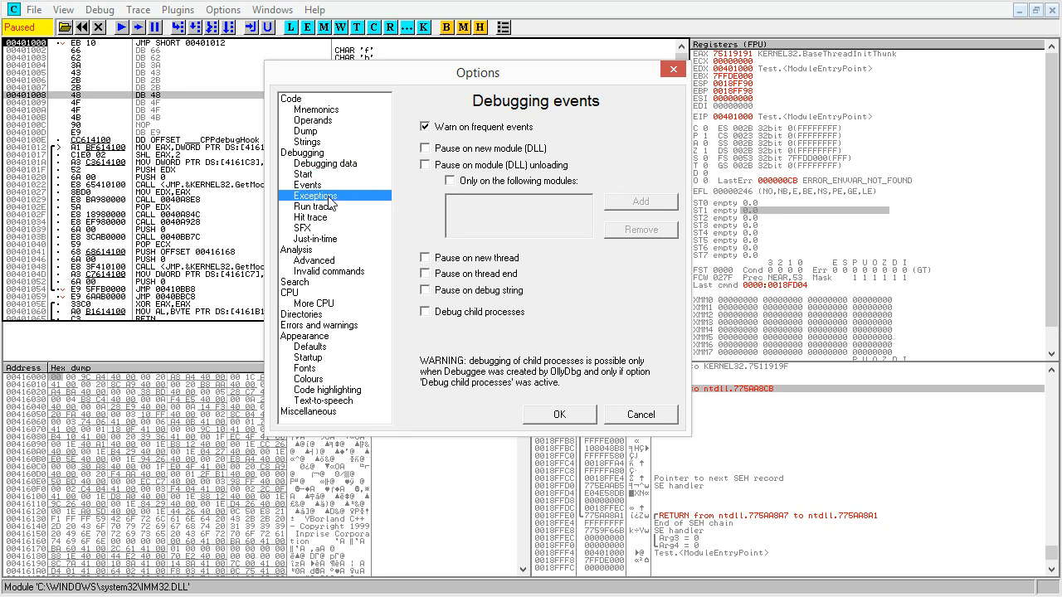
{"action": "left_click", "coordinate": [312, 196]}
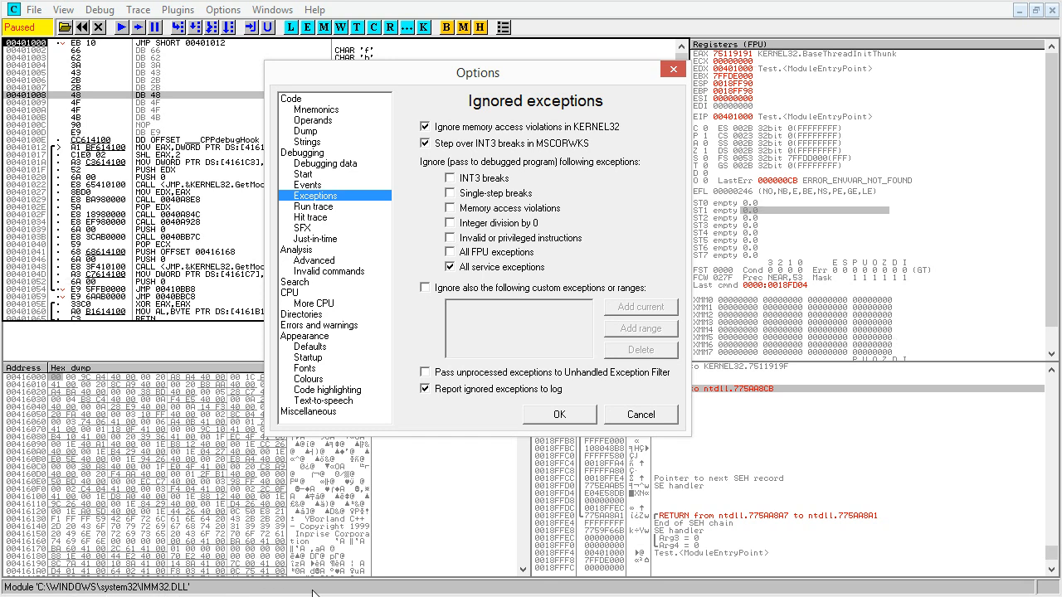
{"action": "mouse_move", "coordinate": [452, 590]}
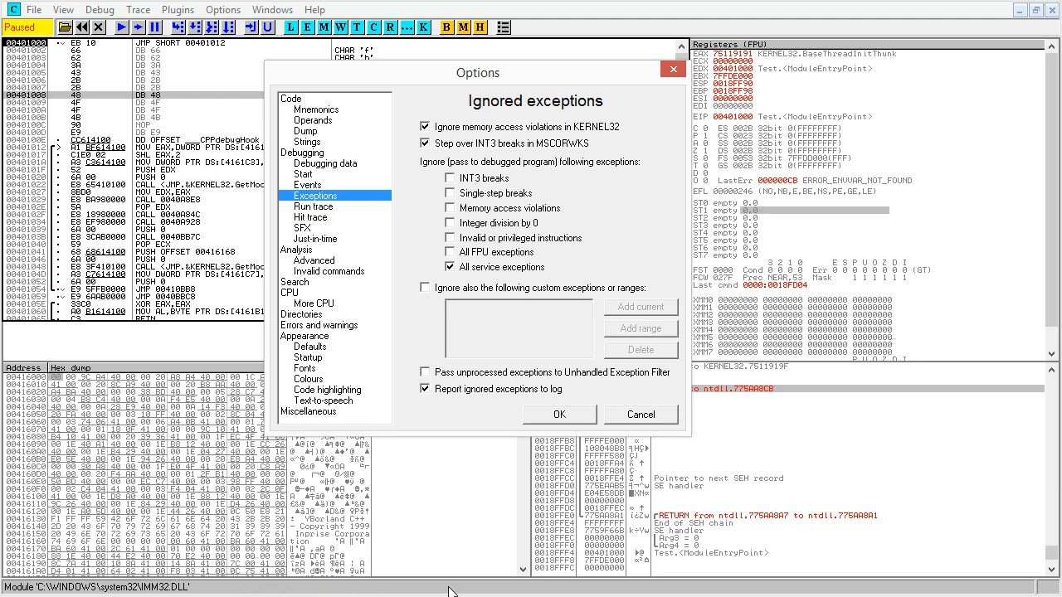
{"action": "mouse_move", "coordinate": [484, 590]}
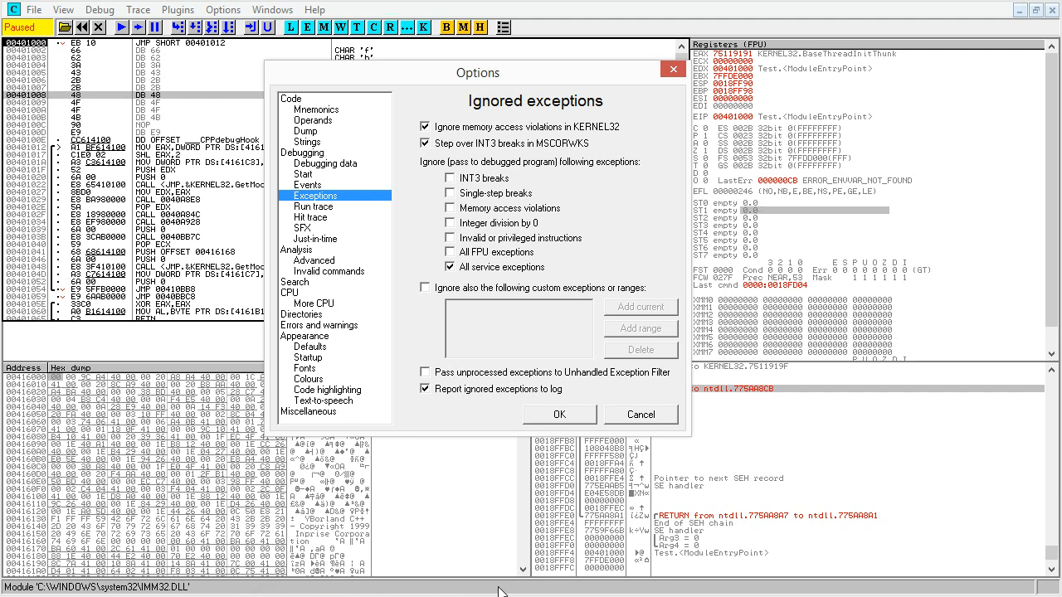
{"action": "mouse_move", "coordinate": [654, 514]}
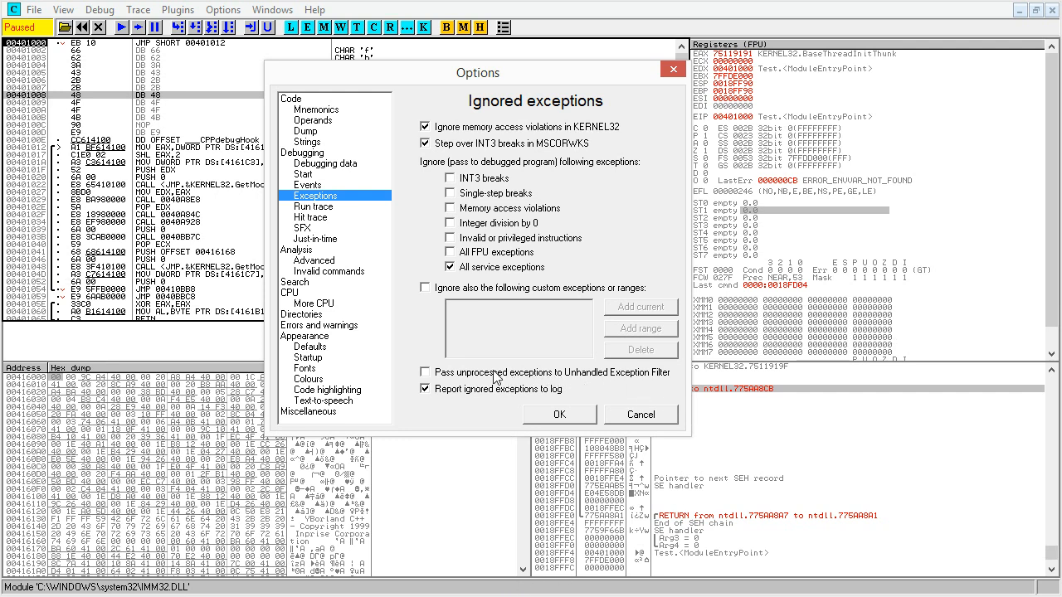
{"action": "mouse_move", "coordinate": [451, 378]}
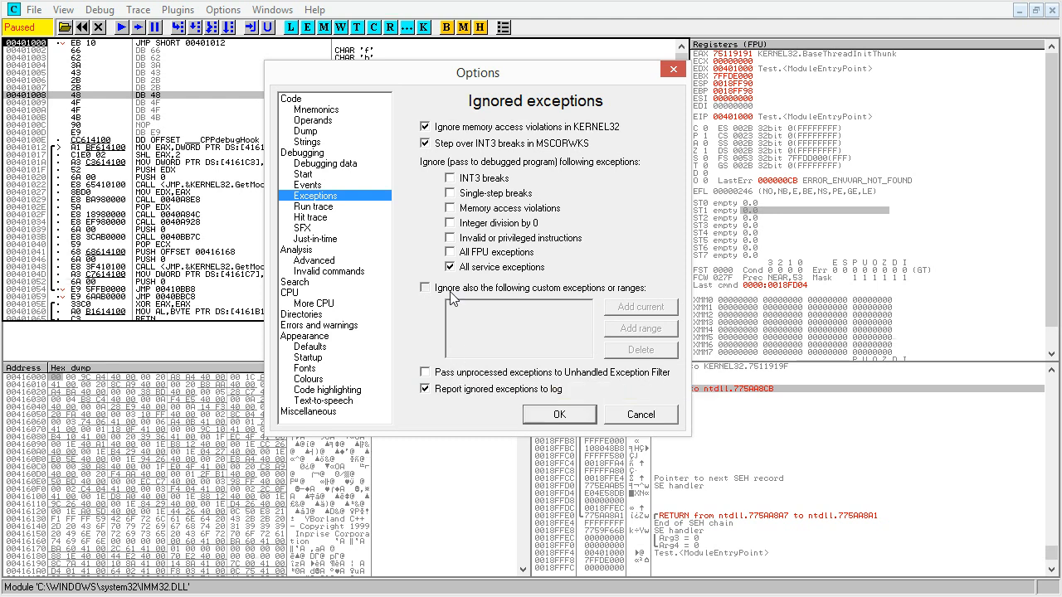
Ignore the custom exception range 00000000..FFFFFFFF and pass unprocessed exceptions to the unhandled filter.
{"action": "left_click", "coordinate": [424, 289]}
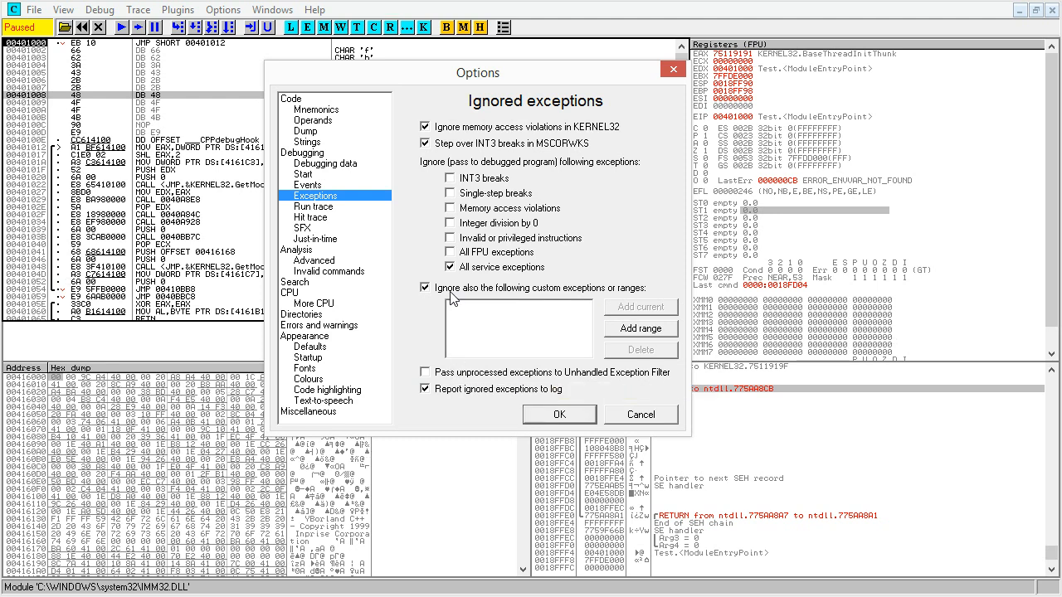
{"action": "left_click", "coordinate": [640, 329]}
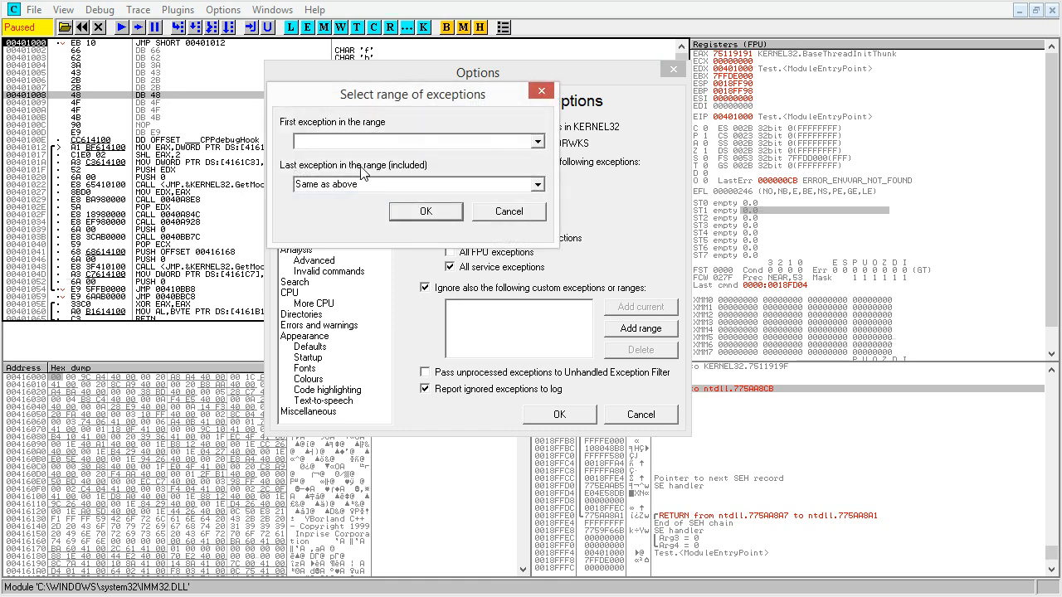
{"action": "type", "text": "00000000"}
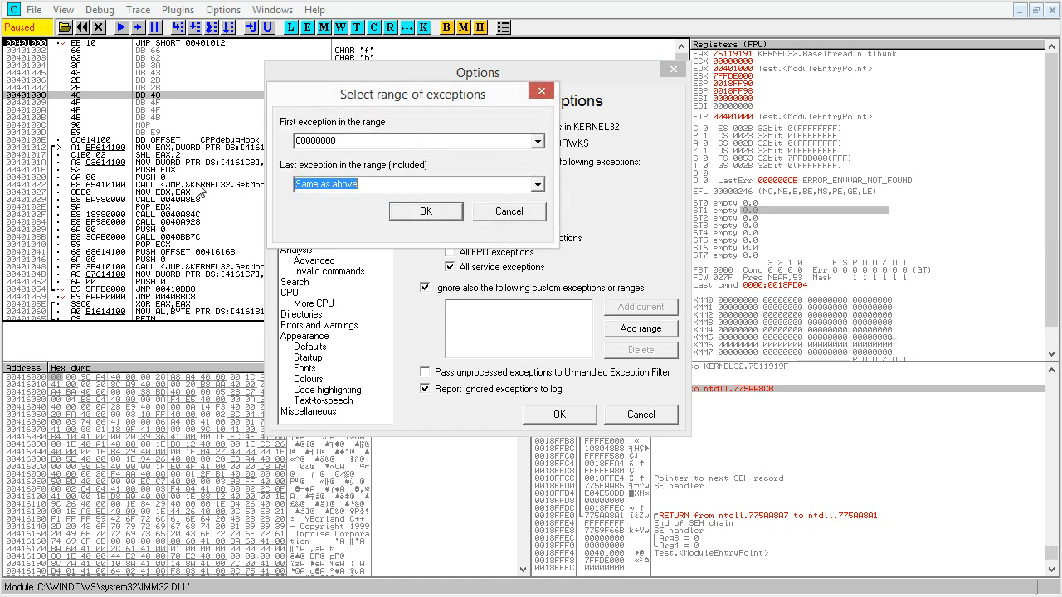
{"action": "type", "text": "ffffff"}
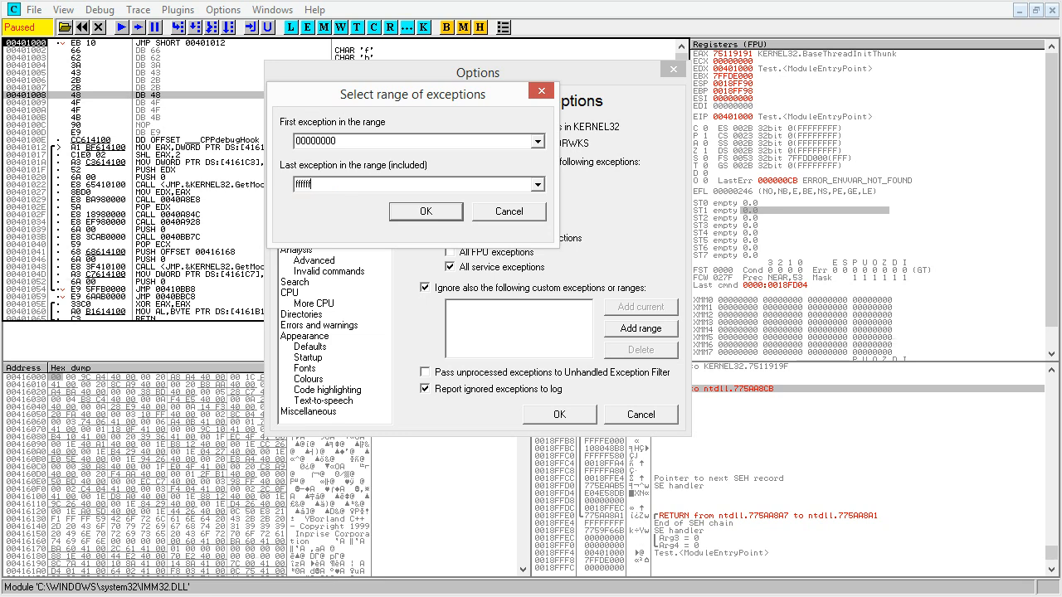
{"action": "left_click", "coordinate": [424, 211]}
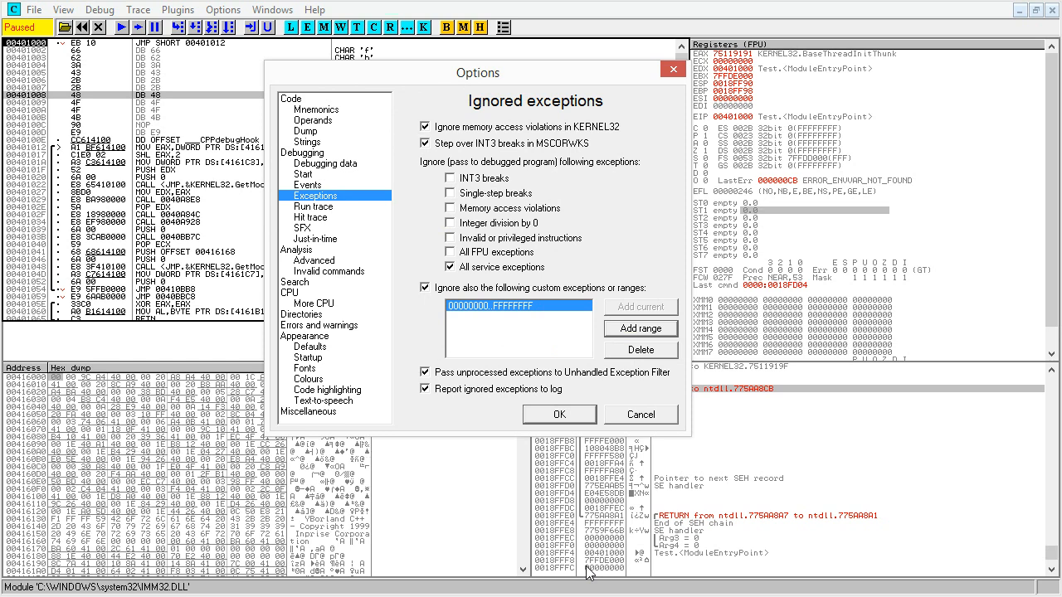
{"action": "mouse_move", "coordinate": [654, 511]}
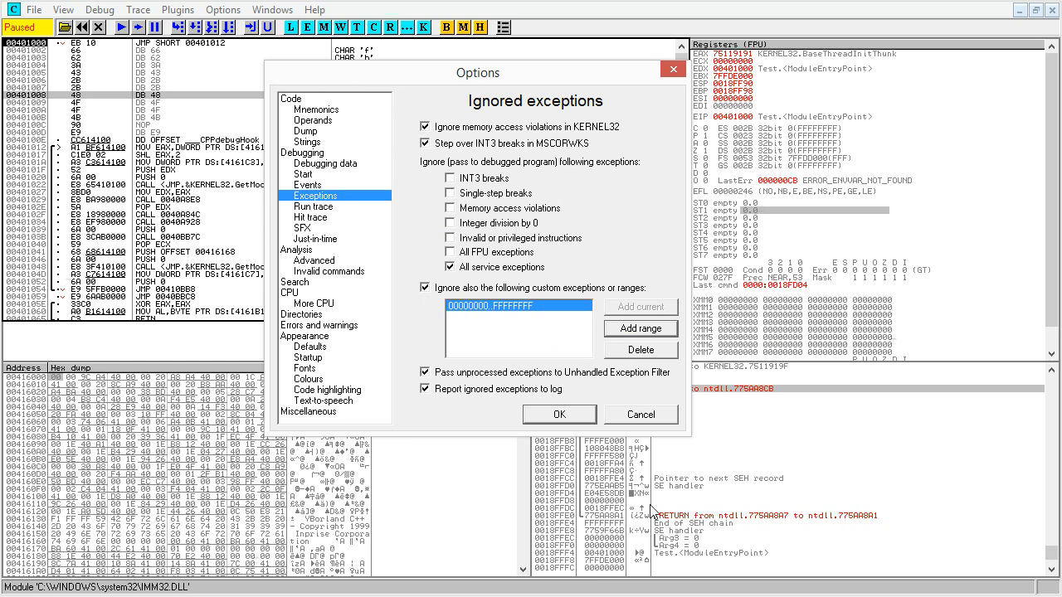
{"action": "mouse_move", "coordinate": [740, 514]}
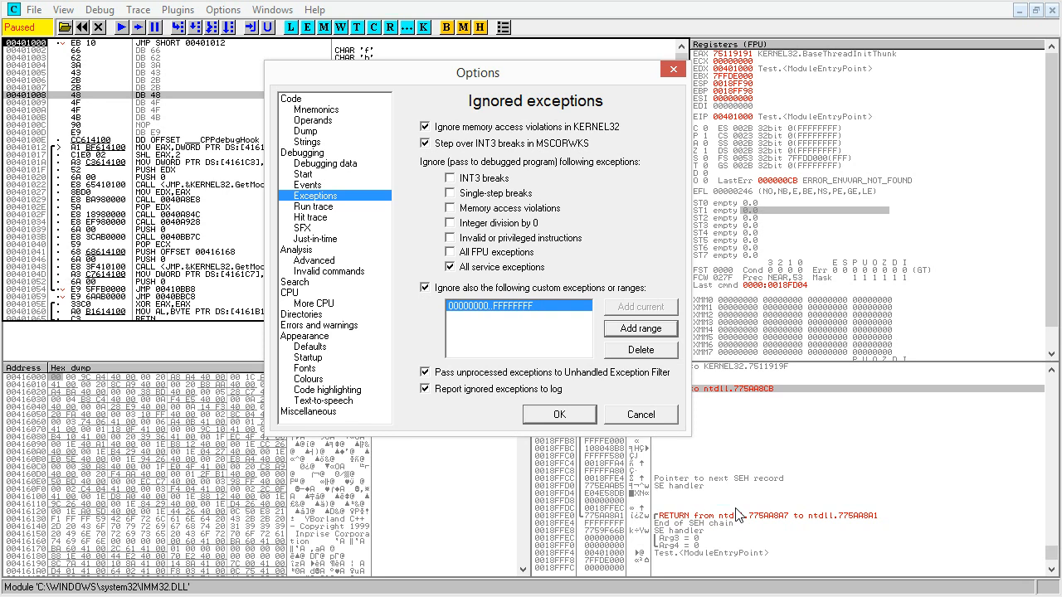
{"action": "mouse_move", "coordinate": [617, 490]}
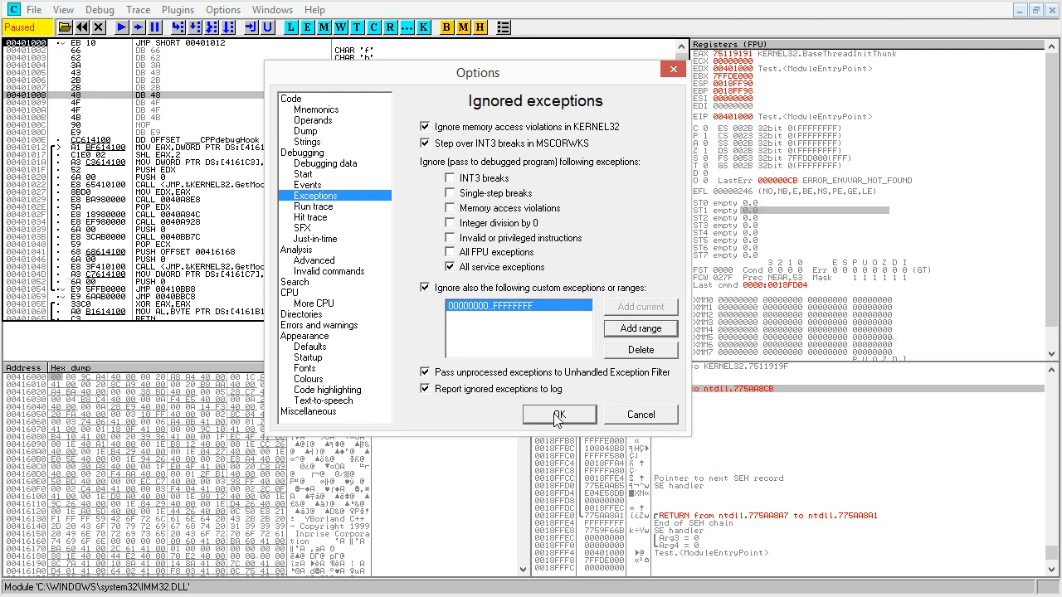
{"action": "mouse_move", "coordinate": [557, 415]}
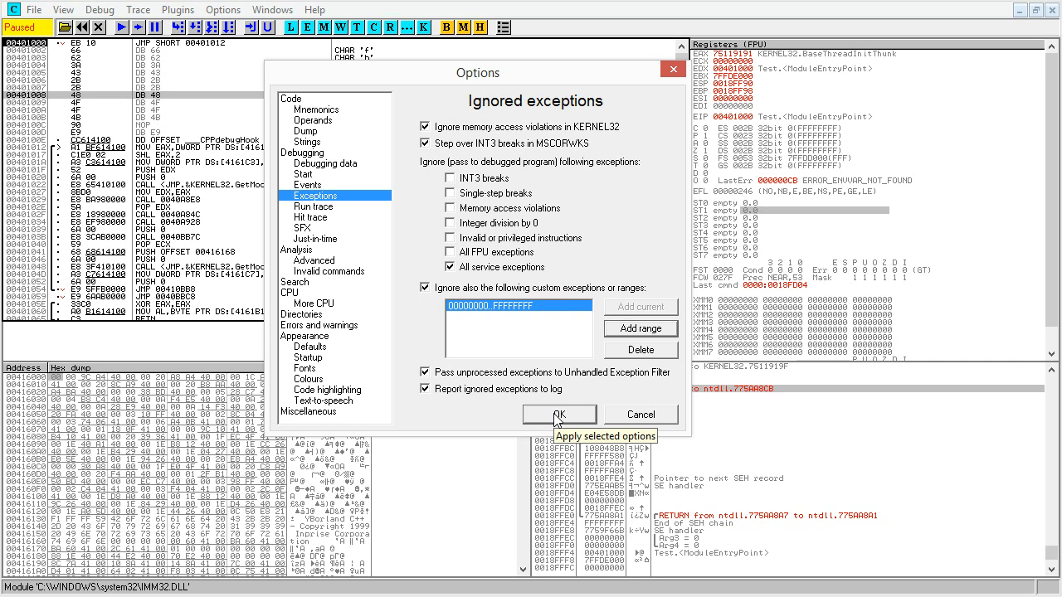
{"action": "mouse_move", "coordinate": [515, 395]}
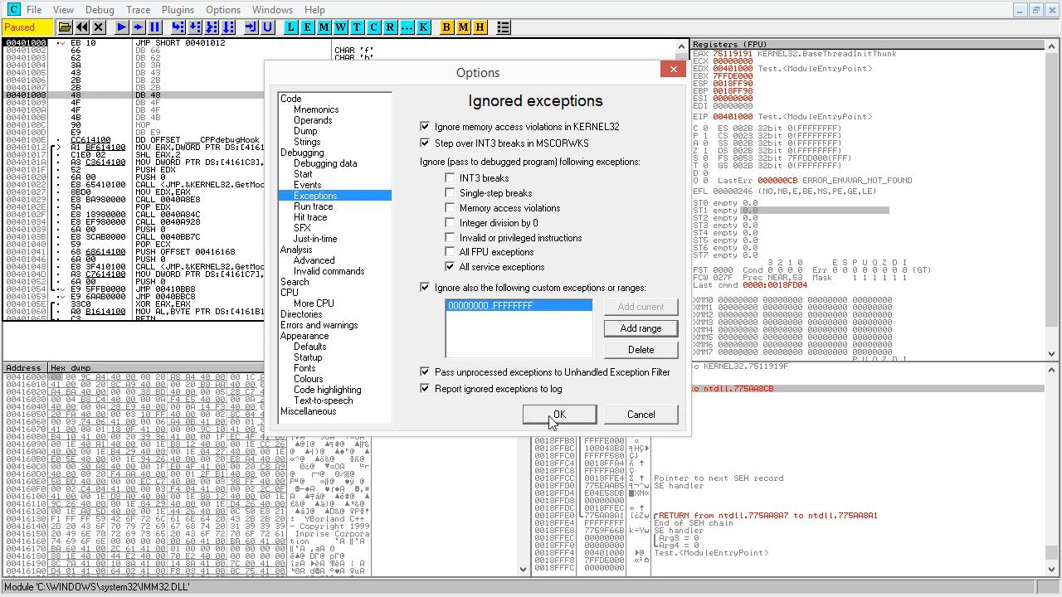
Apply the options with OK and close OllyDbg, ending the still-running Test process.
{"action": "left_click", "coordinate": [557, 415]}
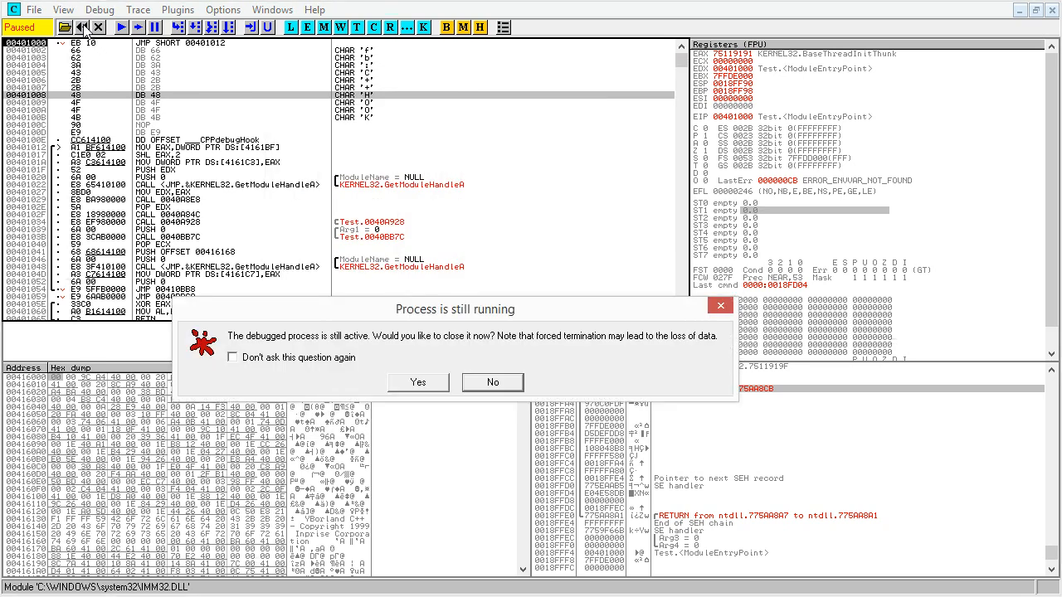
{"action": "left_click", "coordinate": [418, 381]}
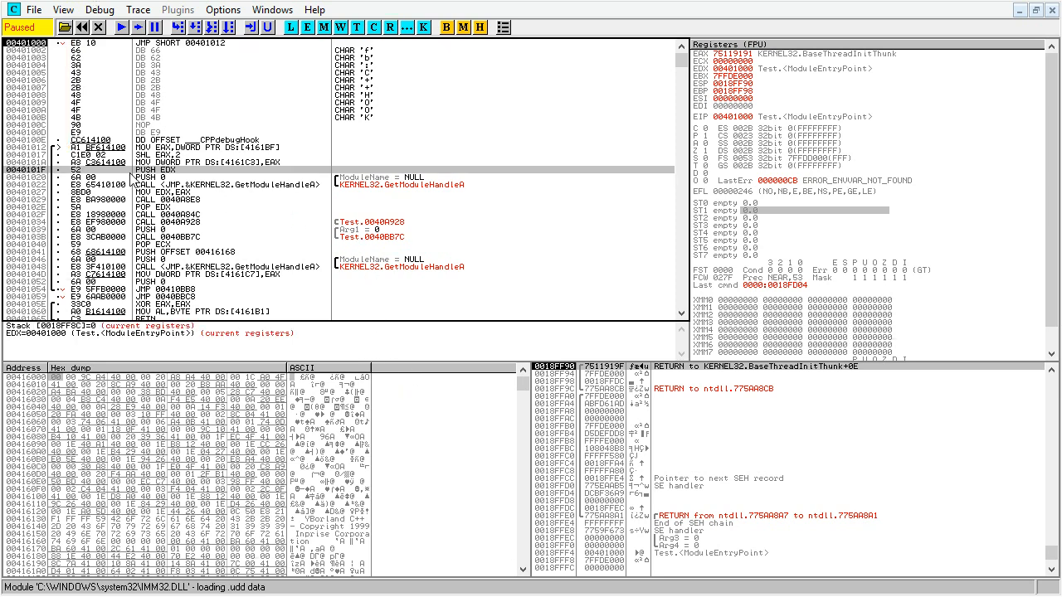
{"action": "mouse_move", "coordinate": [169, 206]}
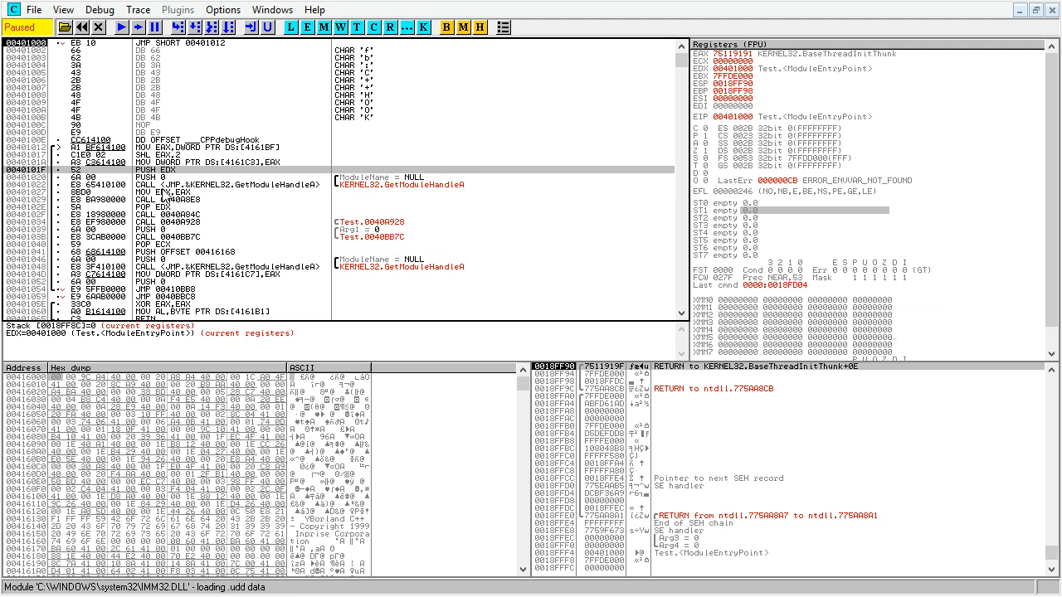
{"action": "mouse_move", "coordinate": [163, 195]}
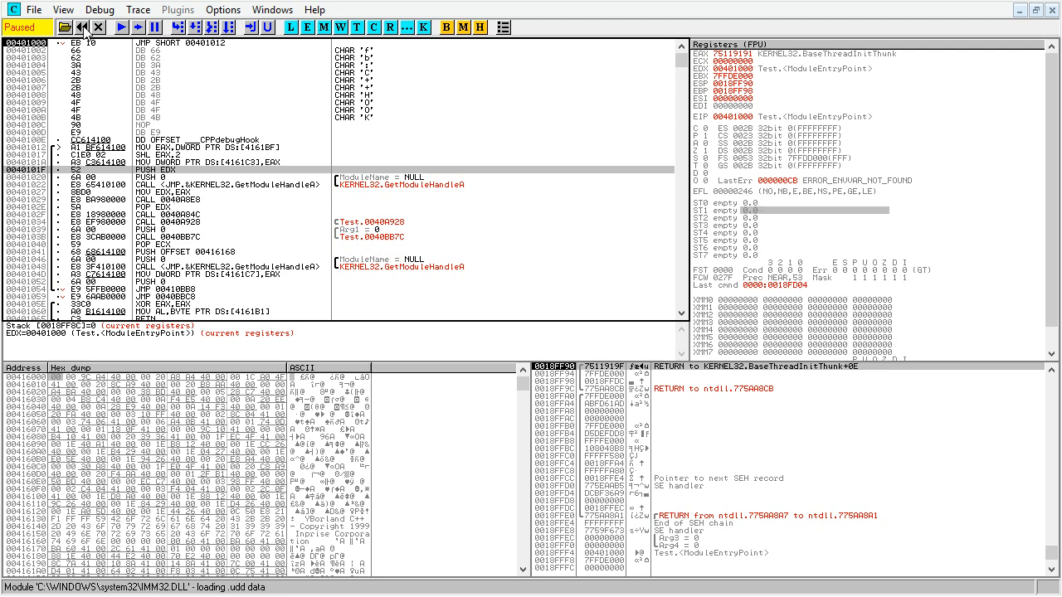
{"action": "mouse_move", "coordinate": [97, 27]}
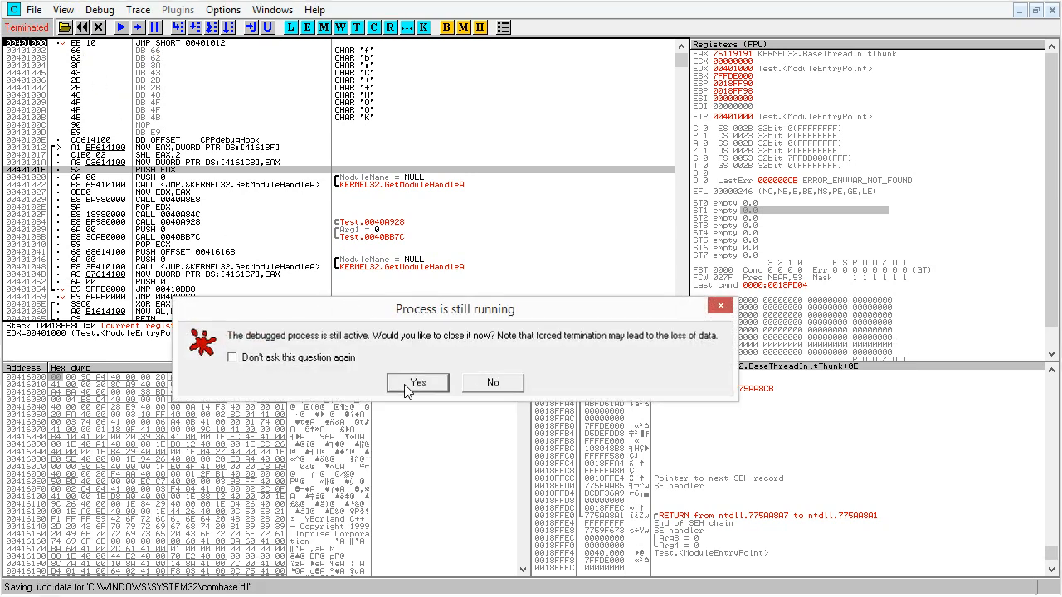
{"action": "left_click", "coordinate": [418, 381]}
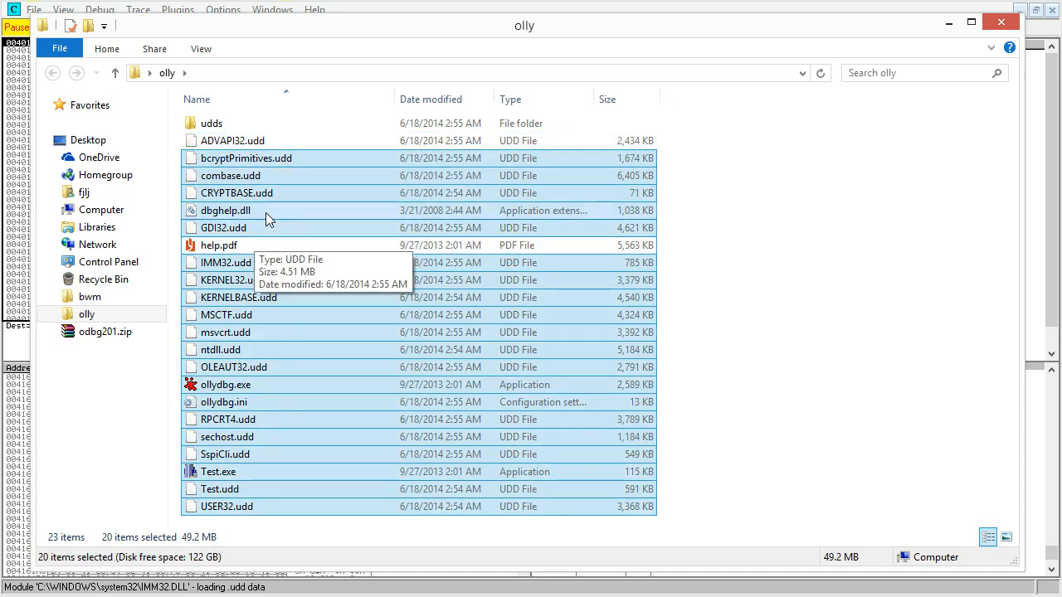
Remove the loose .udd files from the olly folder, leaving the program files and udds folder.
{"action": "left_click", "coordinate": [226, 209]}
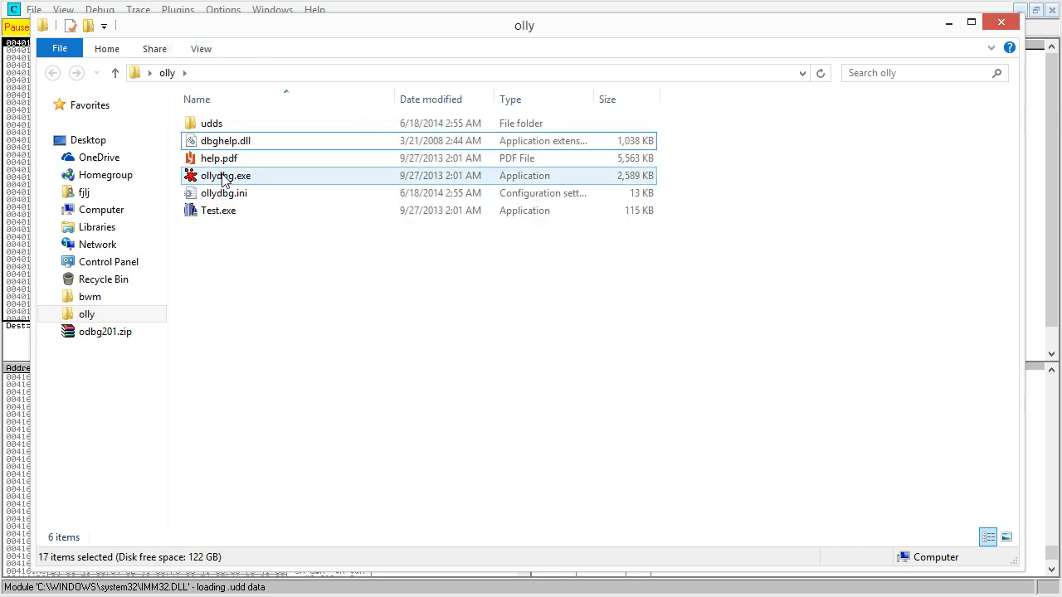
Start OllyDbg and point its .udd directory to the olly\udds subfolder.
{"action": "double_click", "coordinate": [225, 175]}
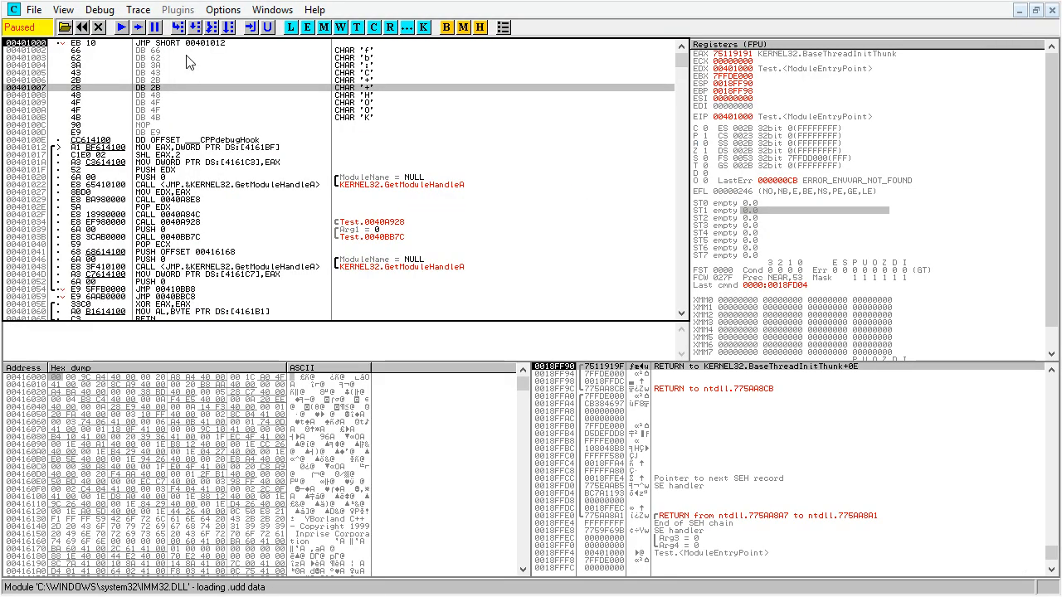
{"action": "left_click", "coordinate": [223, 10]}
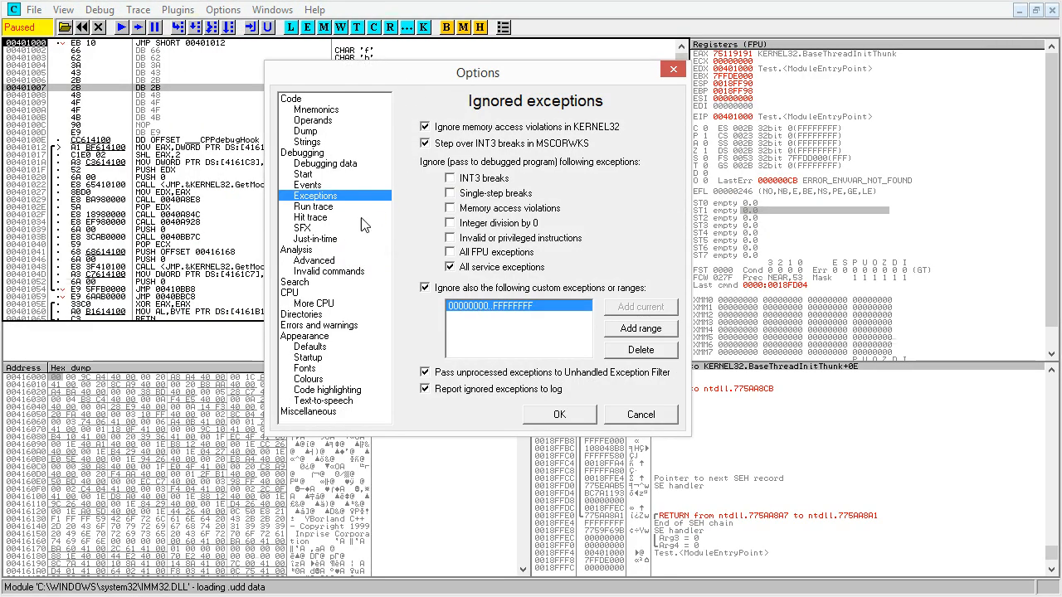
{"action": "mouse_move", "coordinate": [308, 322]}
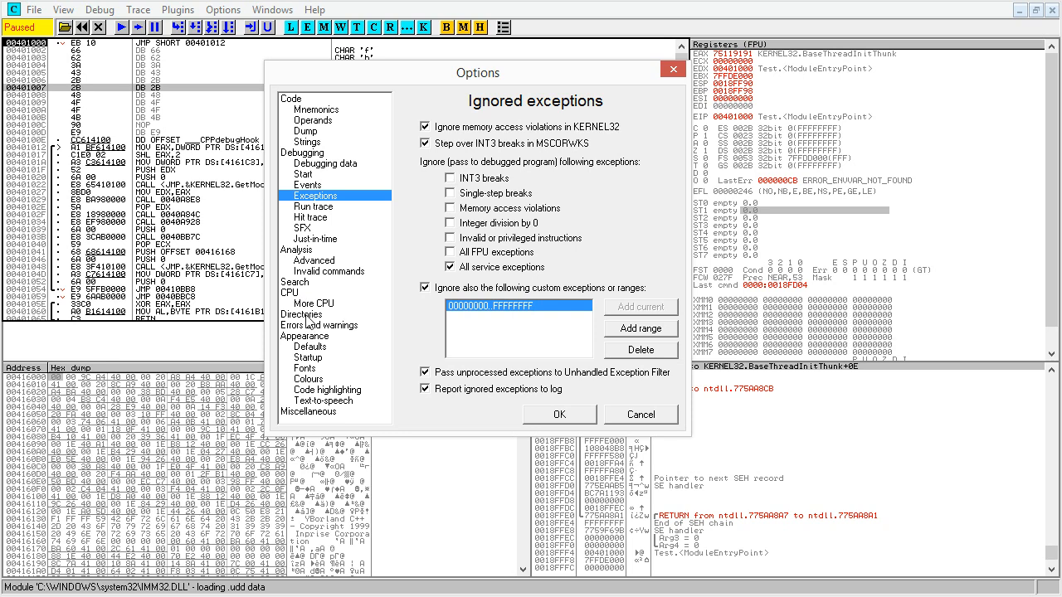
{"action": "left_click", "coordinate": [302, 313]}
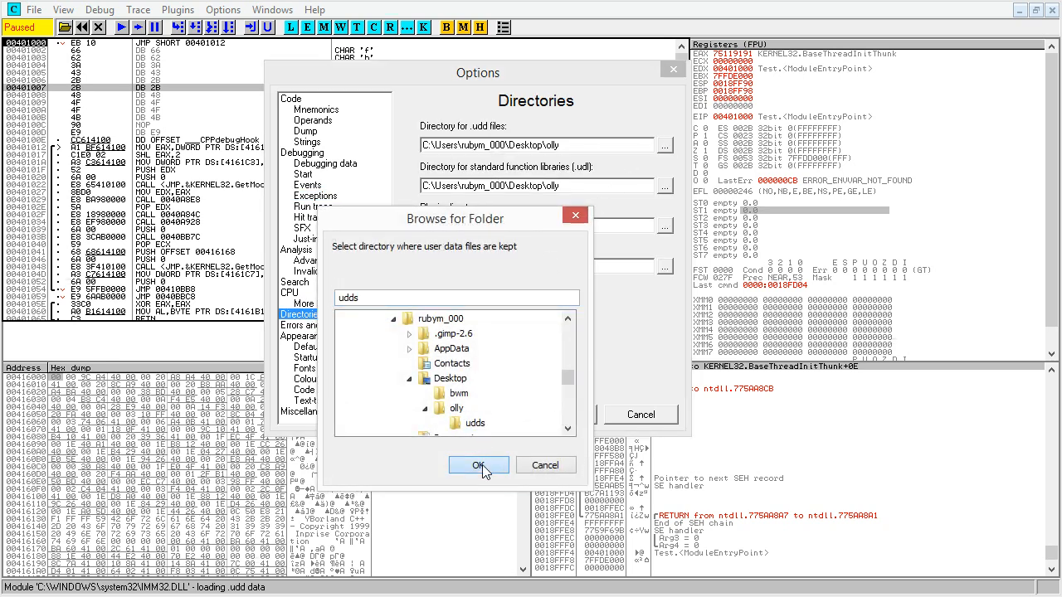
{"action": "left_click", "coordinate": [478, 465]}
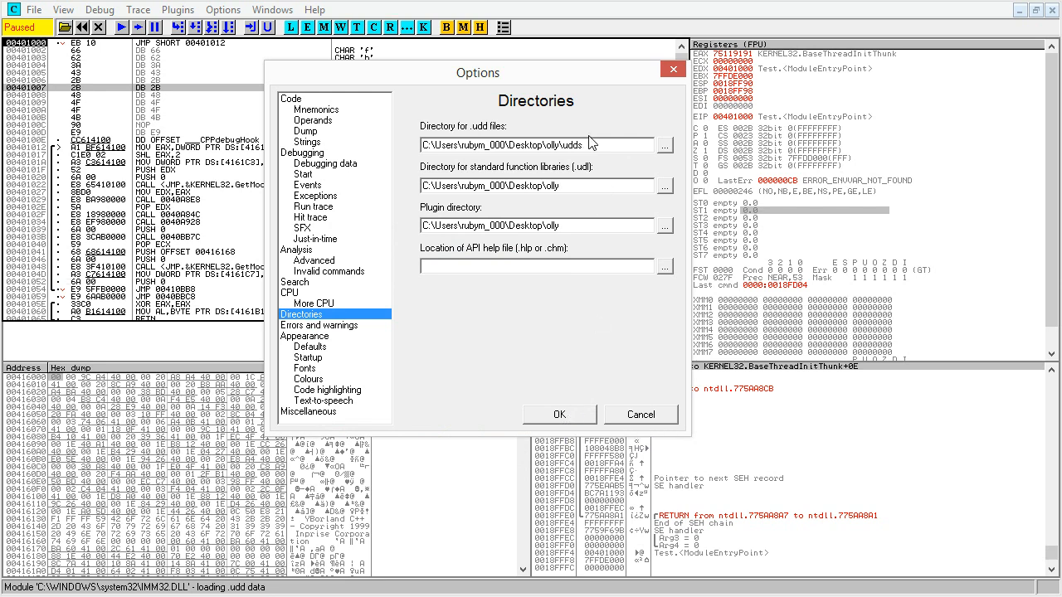
{"action": "mouse_move", "coordinate": [654, 189]}
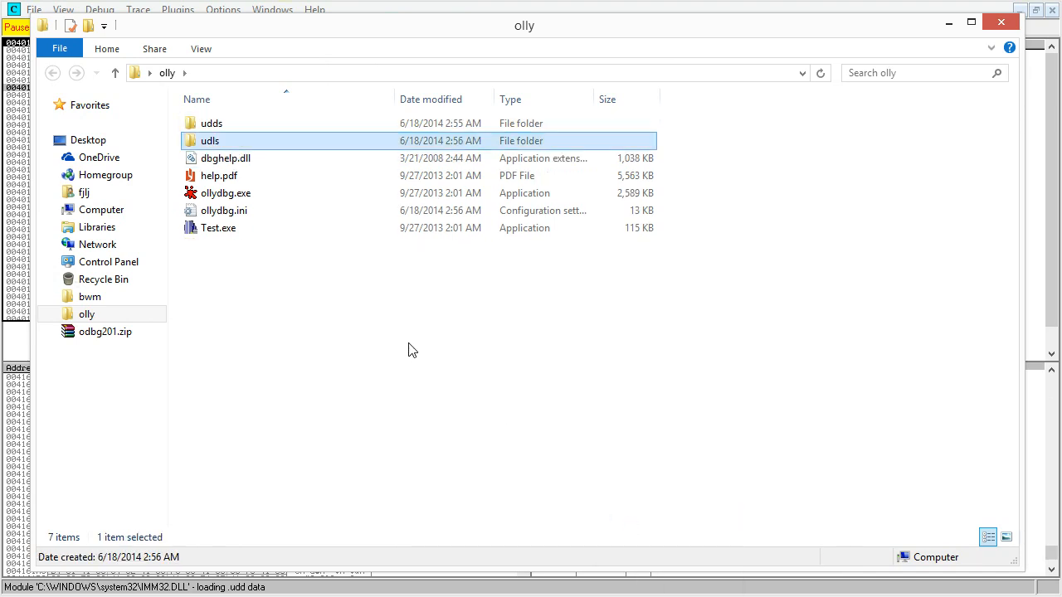
{"action": "left_click", "coordinate": [328, 414]}
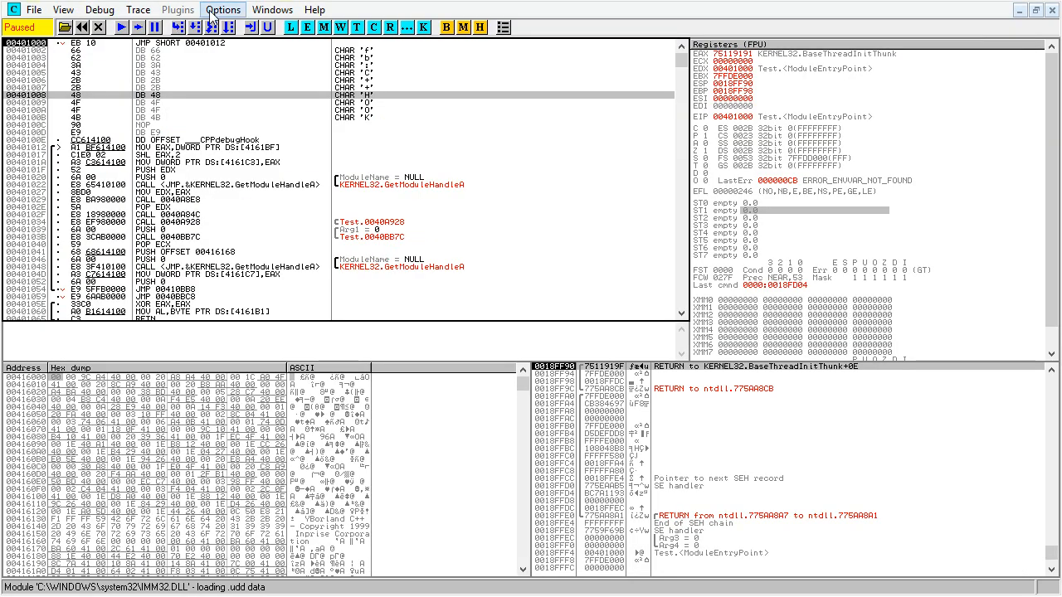
Point the plugin directory to the new plugins folder inside olly and apply.
{"action": "left_click", "coordinate": [222, 10]}
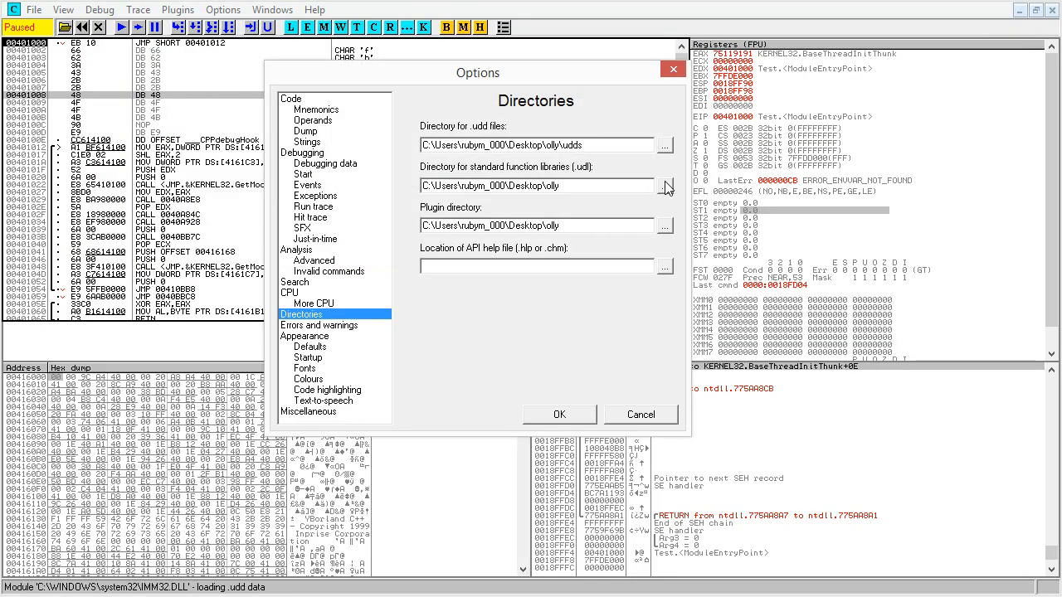
{"action": "left_click", "coordinate": [663, 186]}
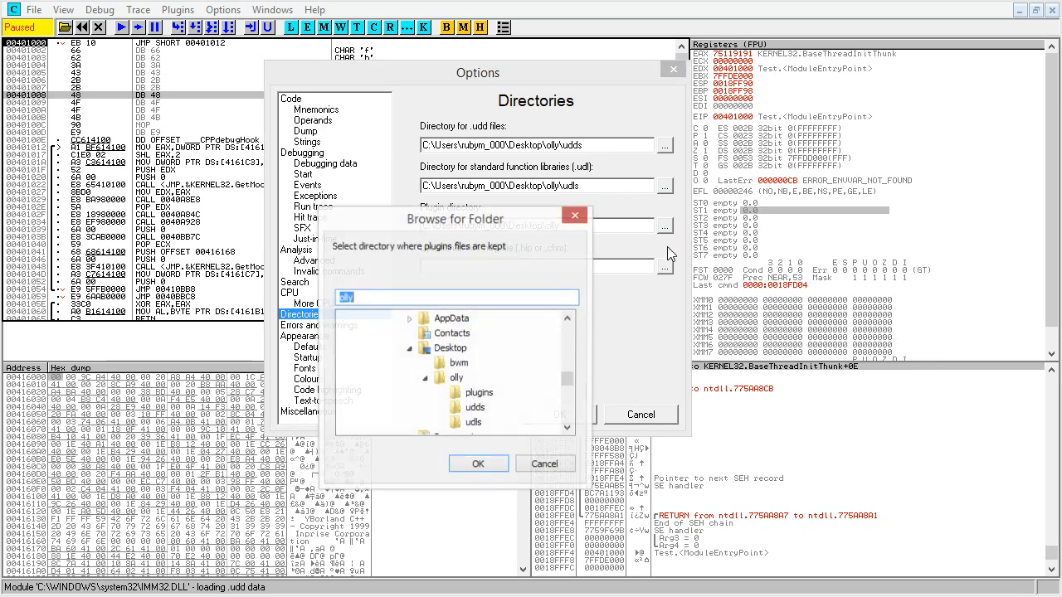
{"action": "left_click", "coordinate": [478, 463]}
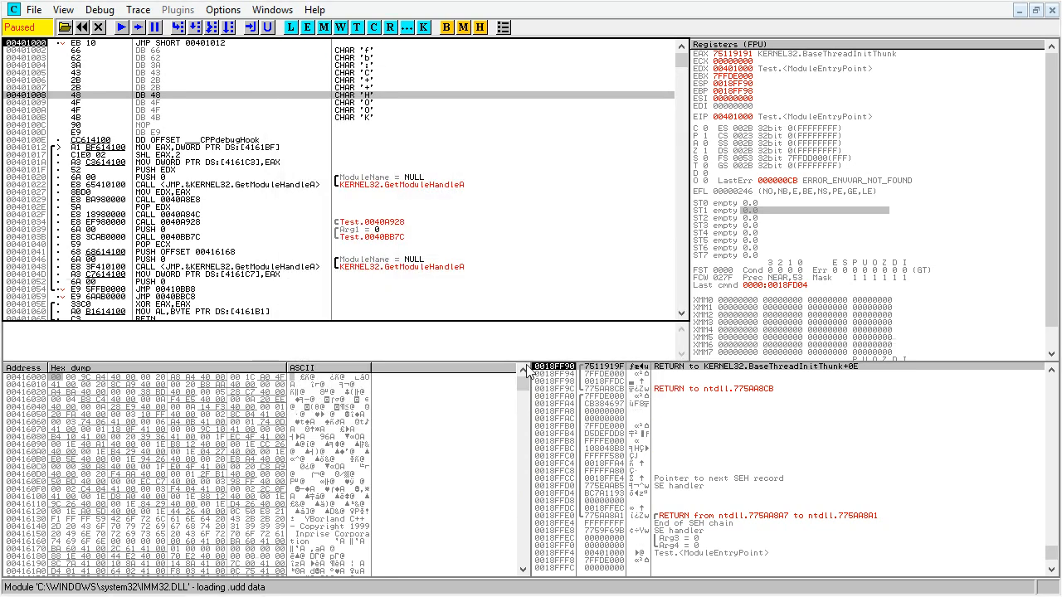
{"action": "mouse_move", "coordinate": [438, 262]}
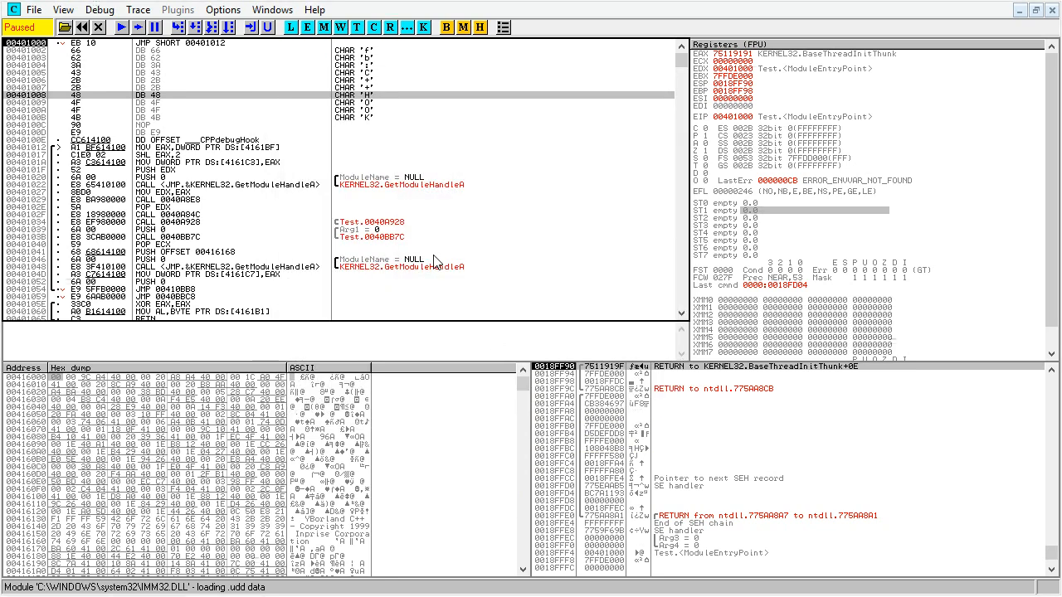
{"action": "mouse_move", "coordinate": [119, 79]}
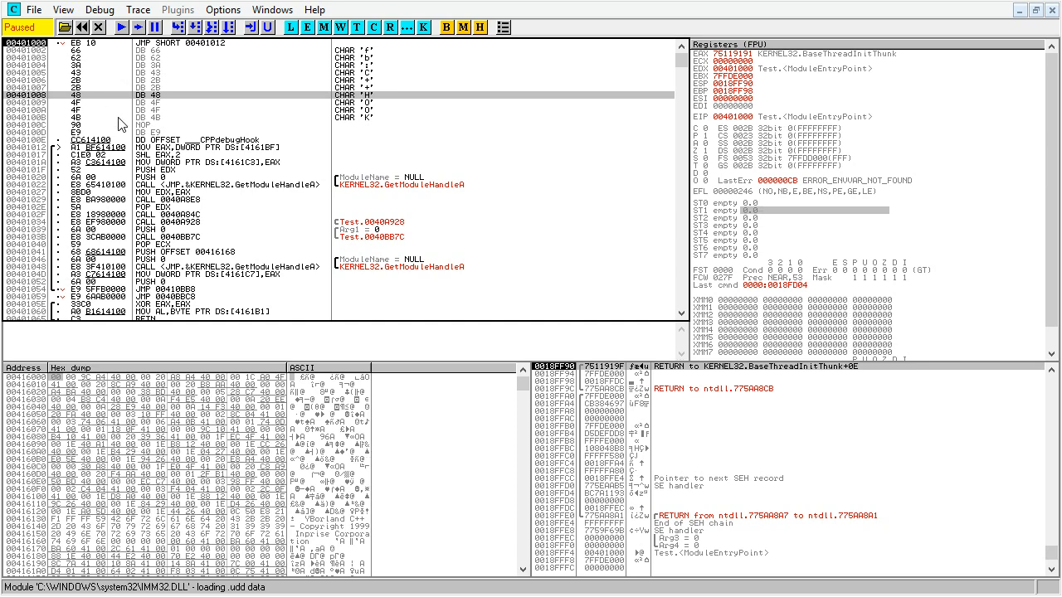
Review the analysis settings page in Options and accept it with OK.
{"action": "left_click", "coordinate": [222, 10]}
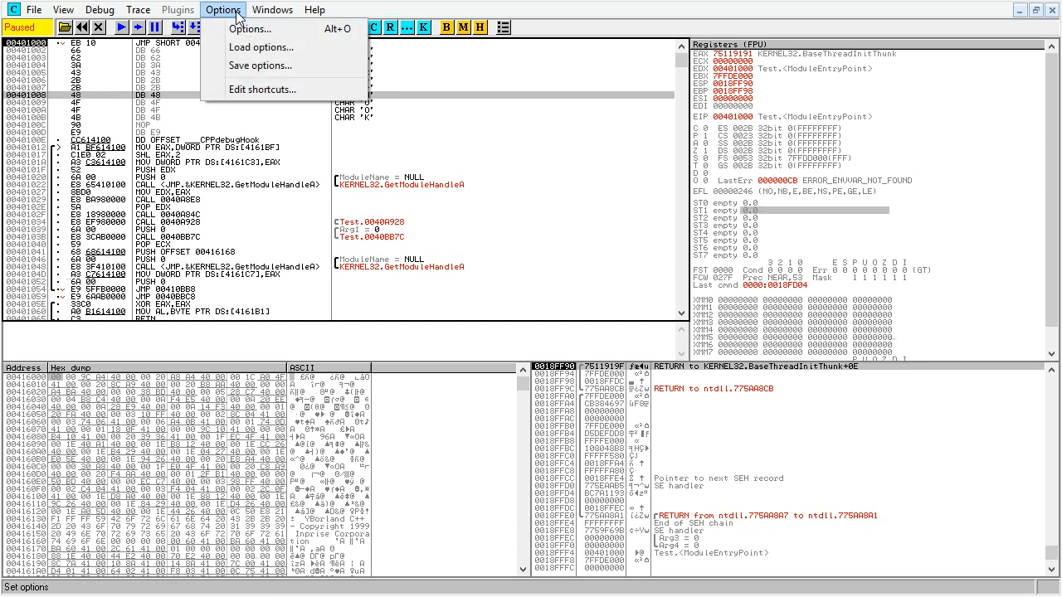
{"action": "left_click", "coordinate": [249, 28]}
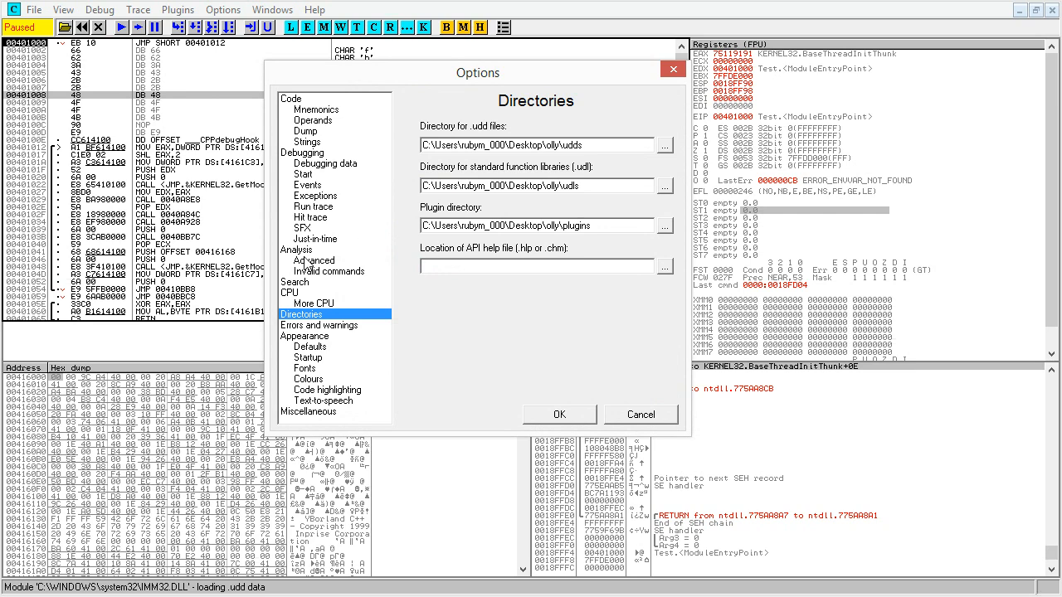
{"action": "left_click", "coordinate": [295, 249]}
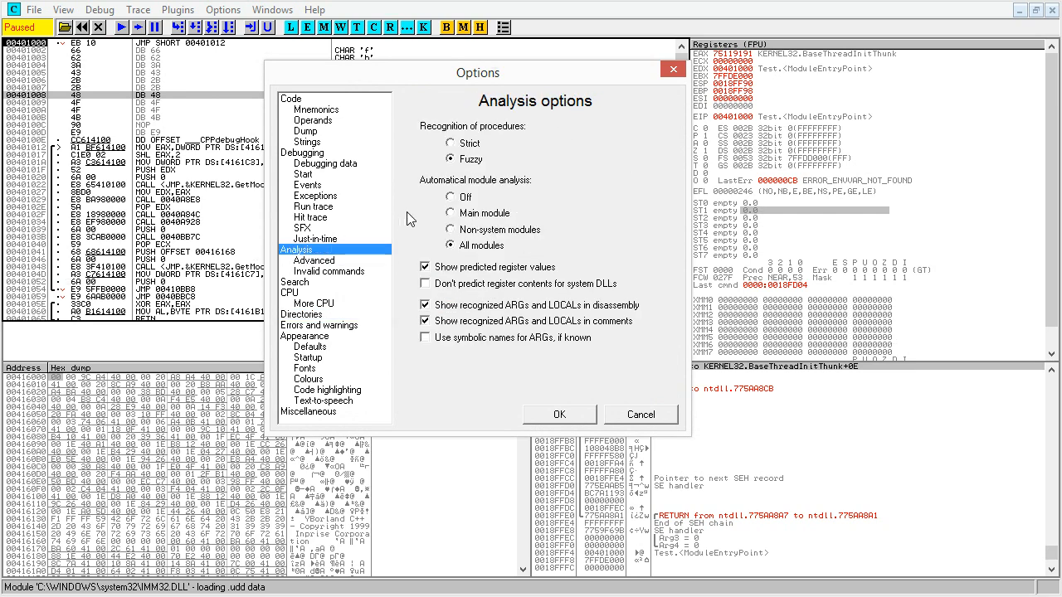
{"action": "left_click", "coordinate": [449, 195]}
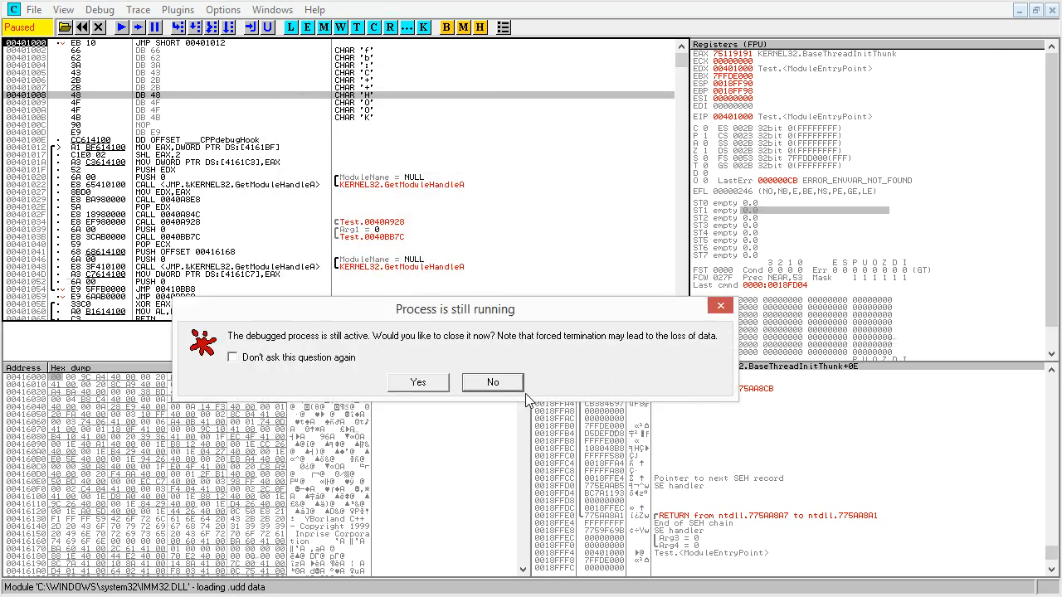
Answer No to keep Test running, then quit again so the close confirmation appears.
{"action": "left_click", "coordinate": [491, 382]}
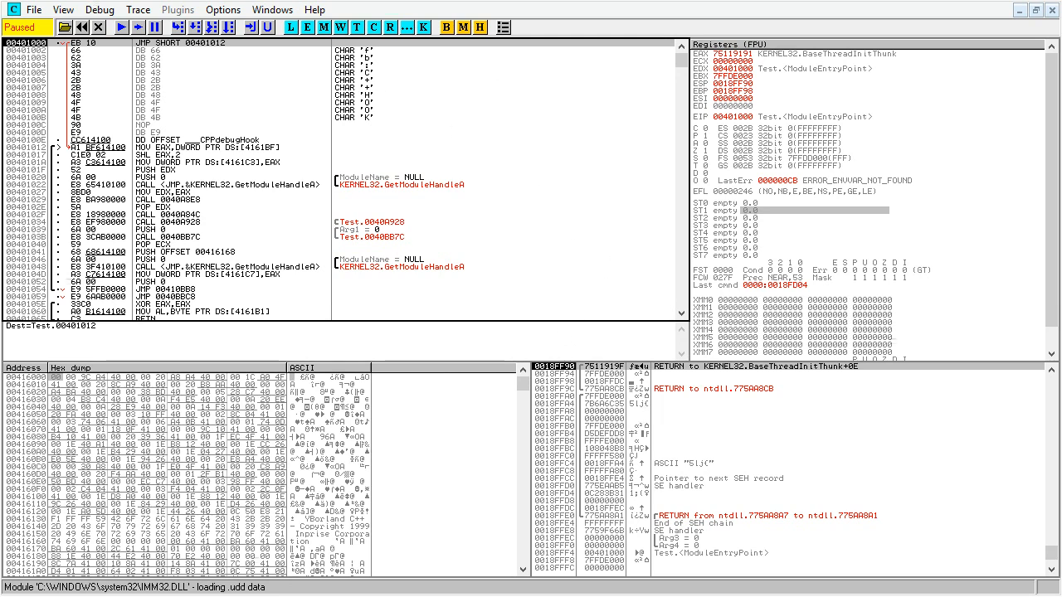
{"action": "left_click", "coordinate": [1052, 10]}
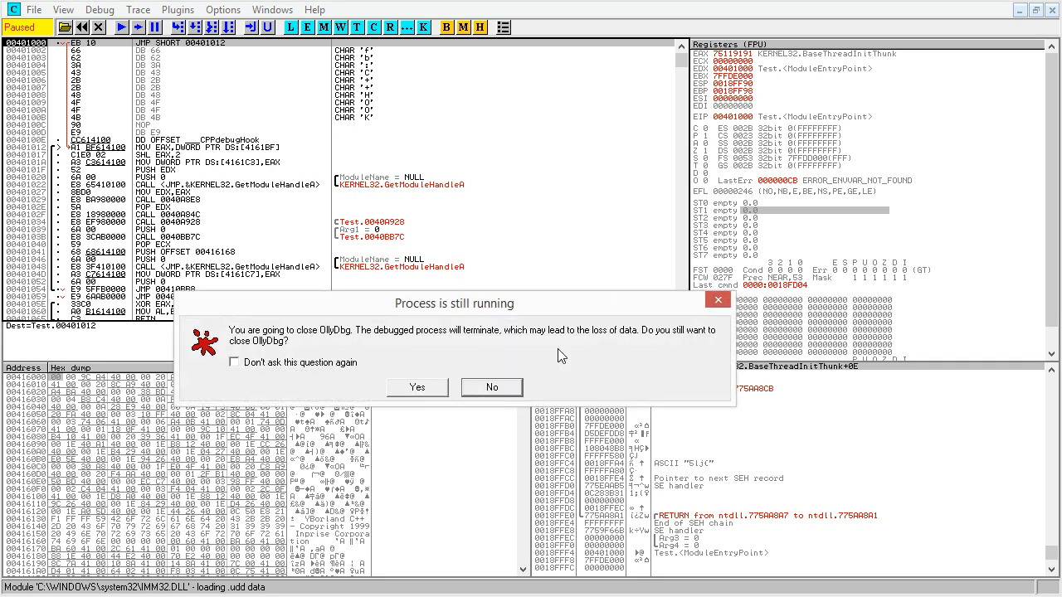
Confirm quitting, then relaunch ollydbg.exe from the olly folder with Test.exe loaded.
{"action": "left_click", "coordinate": [417, 388]}
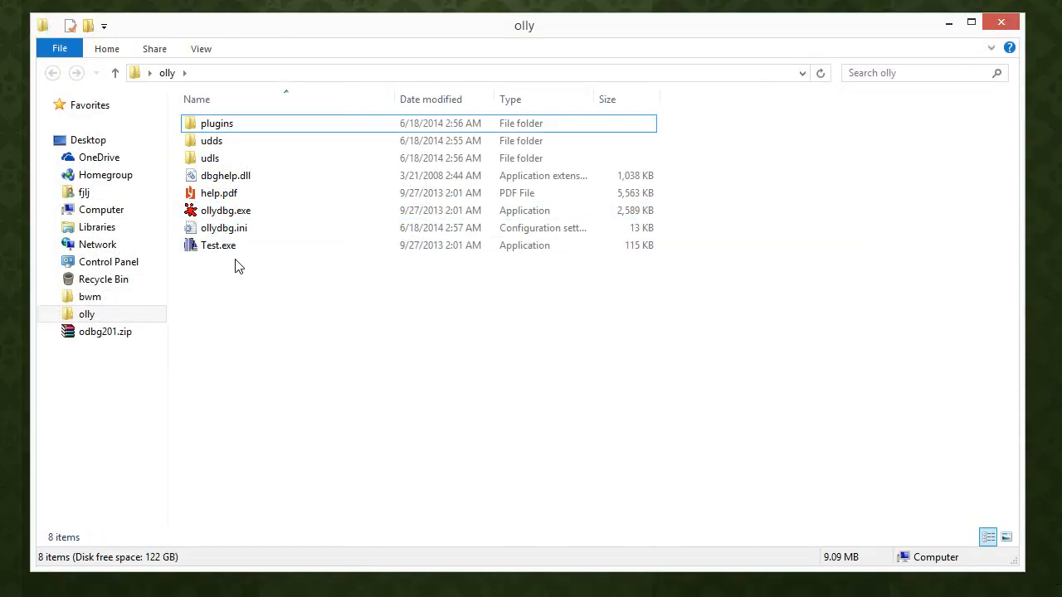
{"action": "double_click", "coordinate": [226, 209]}
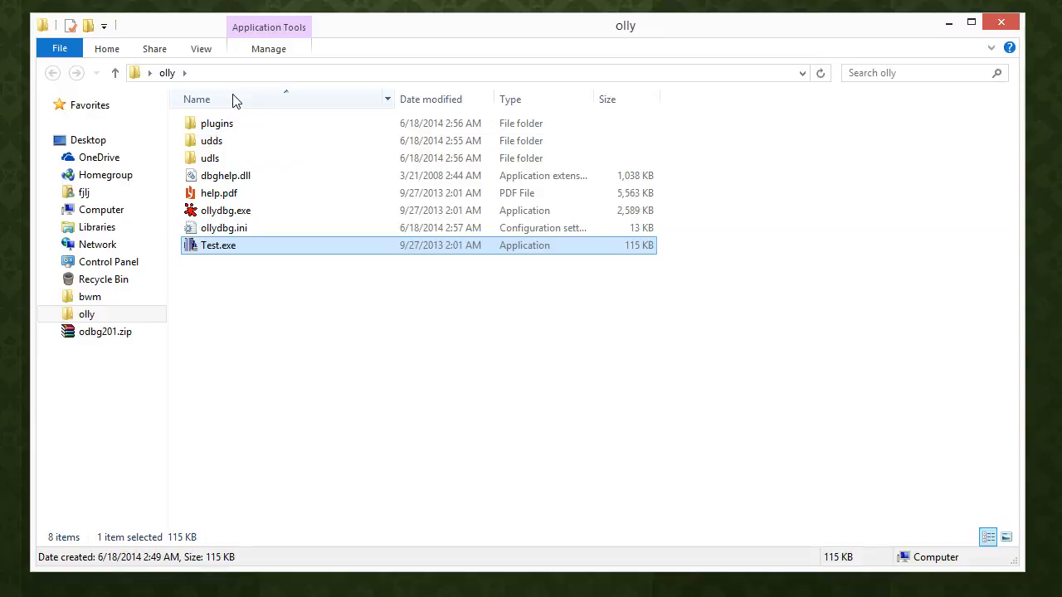
{"action": "double_click", "coordinate": [211, 139]}
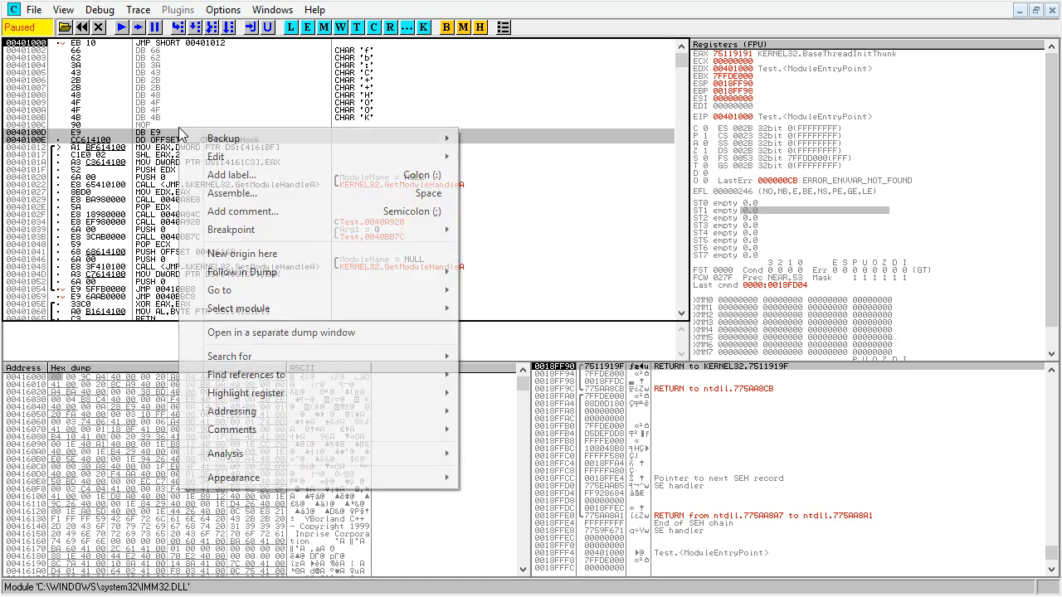
{"action": "mouse_move", "coordinate": [226, 453]}
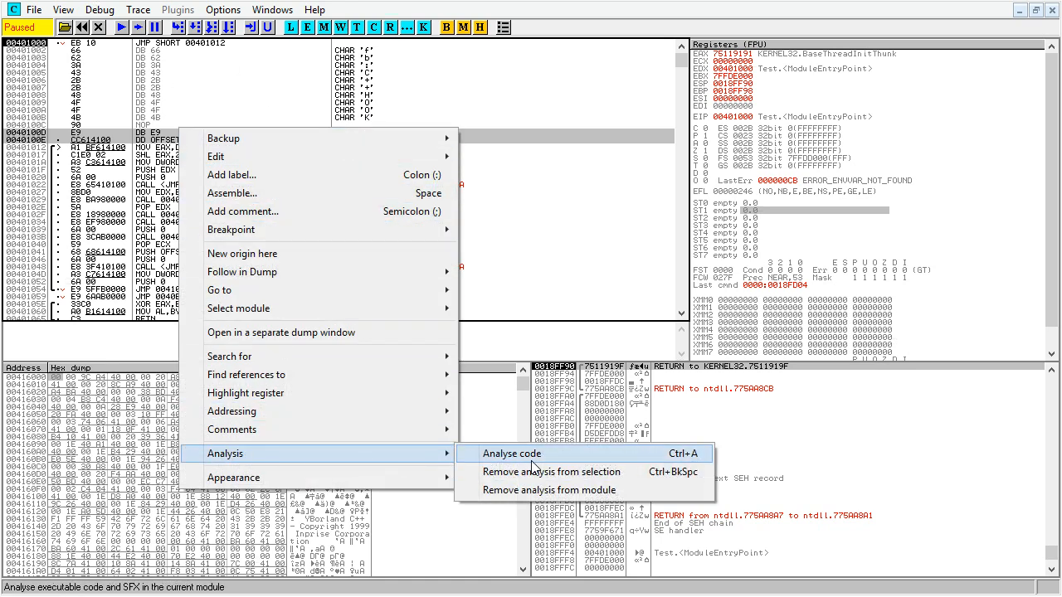
Analyse the Test module's code, then remove the analysis from the module again.
{"action": "left_click", "coordinate": [510, 455]}
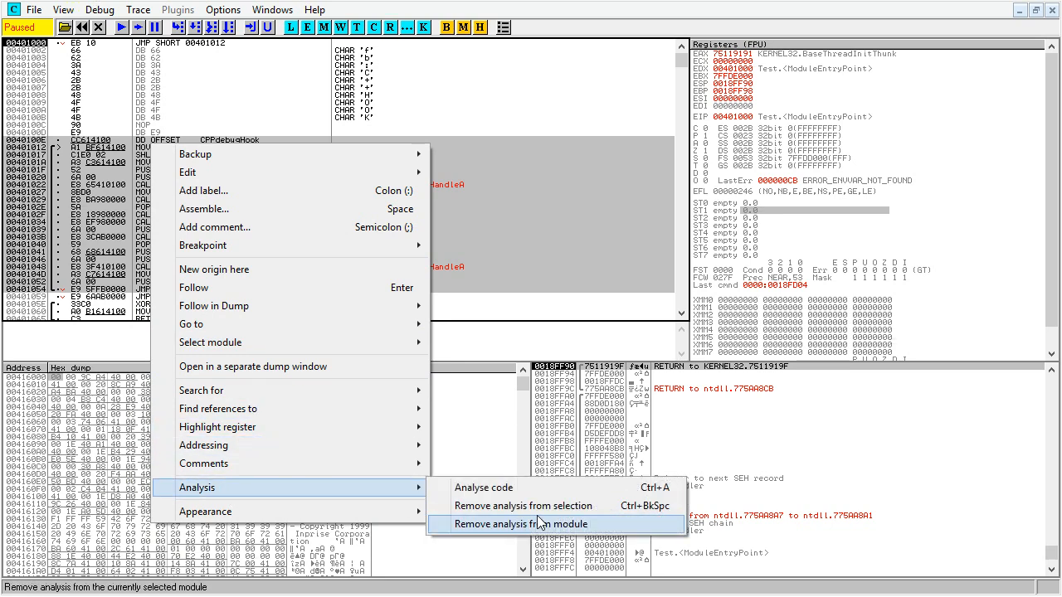
{"action": "left_click", "coordinate": [534, 524]}
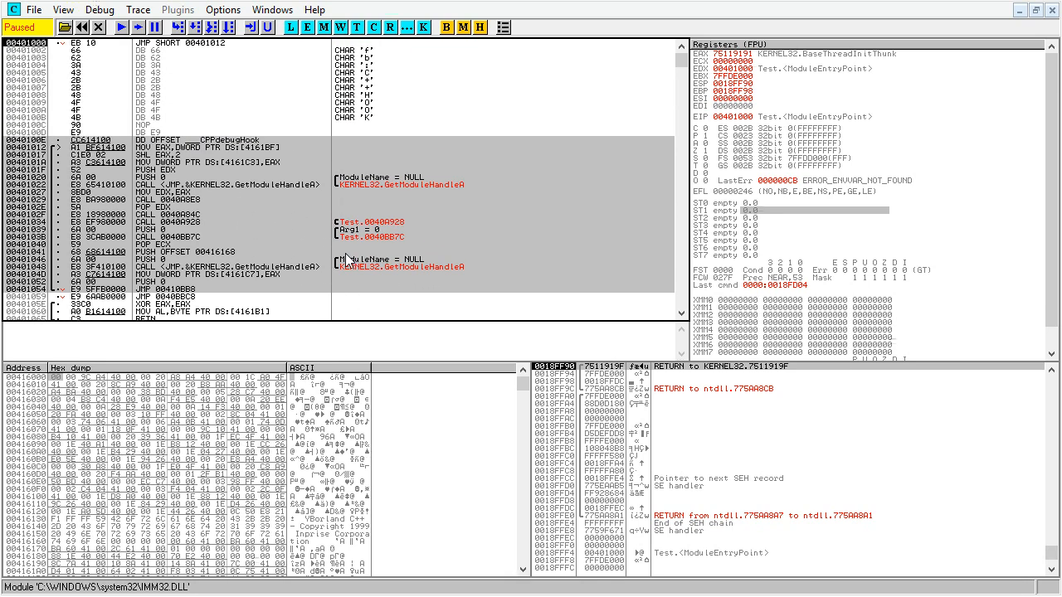
{"action": "mouse_move", "coordinate": [299, 239]}
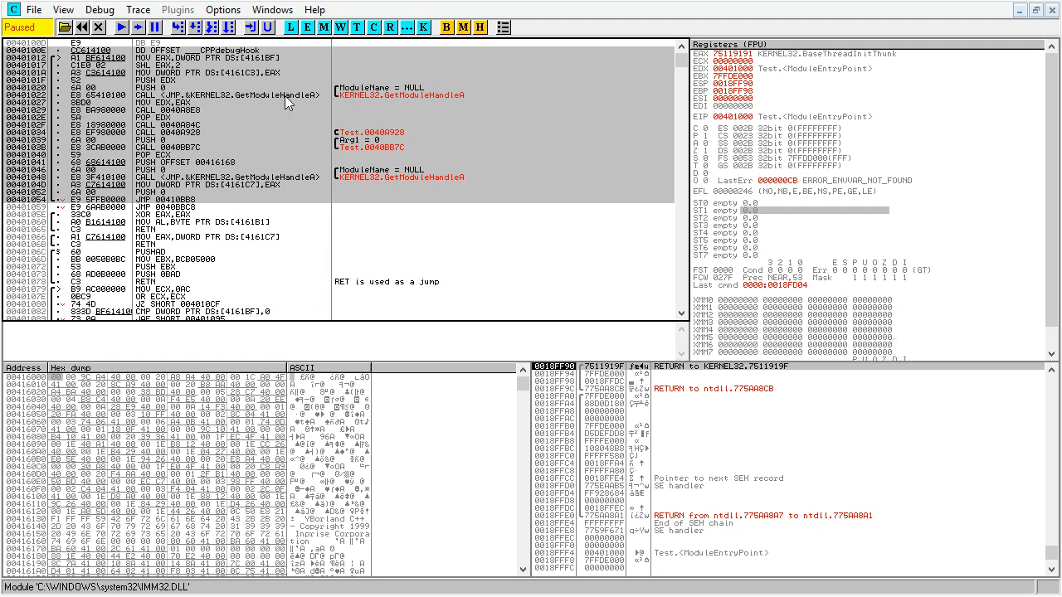
{"action": "mouse_move", "coordinate": [279, 117]}
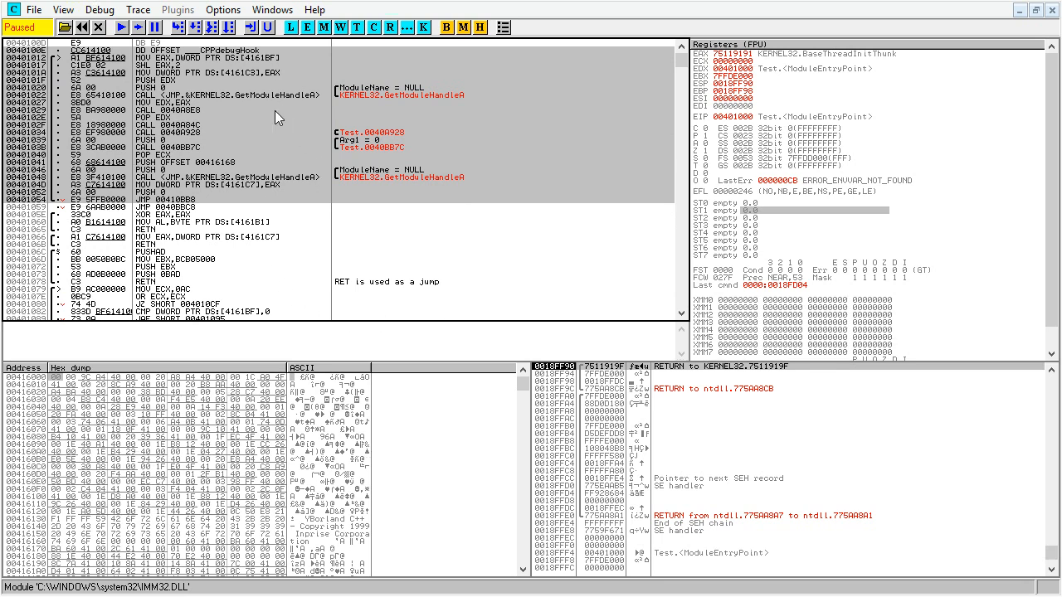
{"action": "mouse_move", "coordinate": [531, 304]}
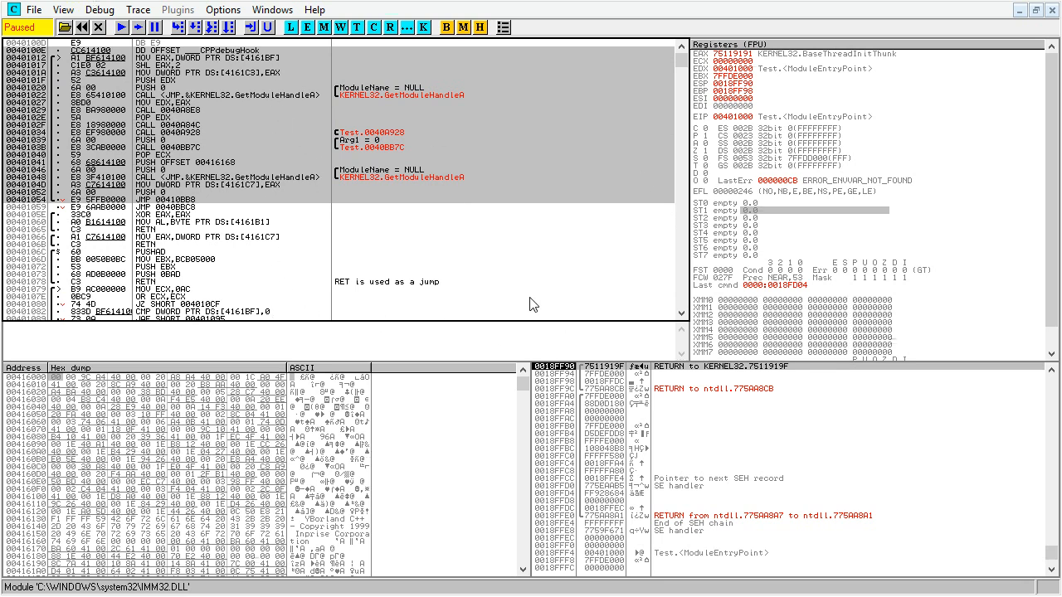
{"action": "mouse_move", "coordinate": [113, 47]}
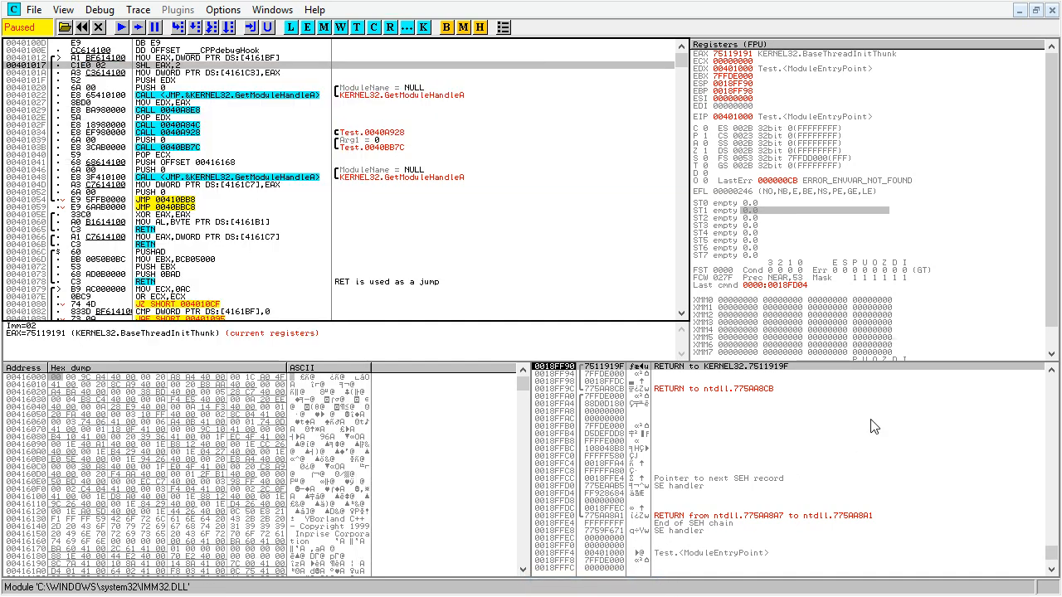
{"action": "mouse_move", "coordinate": [859, 373]}
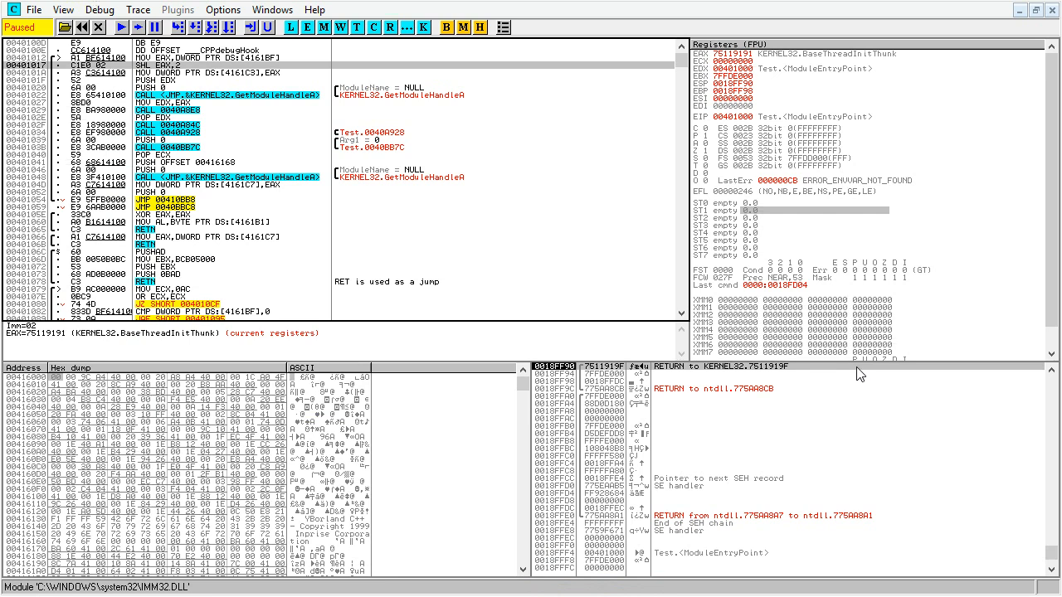
{"action": "mouse_move", "coordinate": [514, 165]}
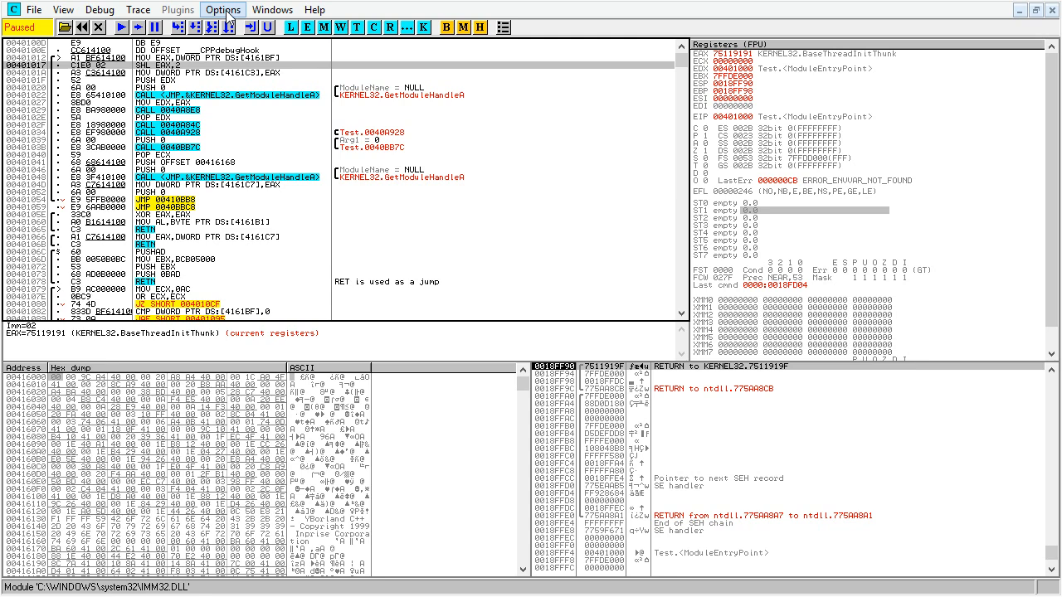
Review the Analysis and Advanced analysis option pages, ending on CPU settings with Show jump path.
{"action": "left_click", "coordinate": [222, 10]}
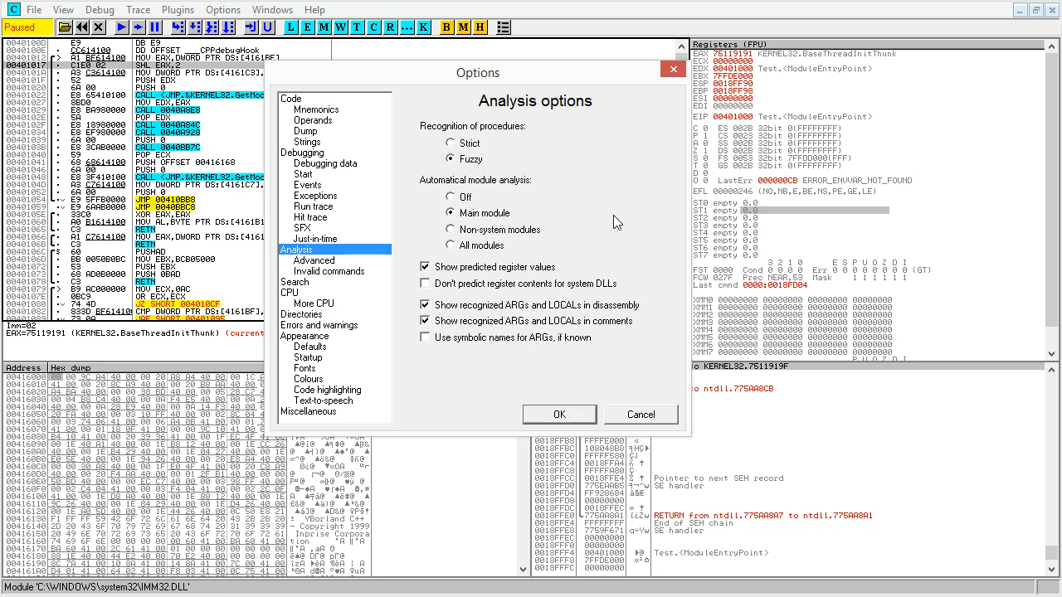
{"action": "mouse_move", "coordinate": [614, 229]}
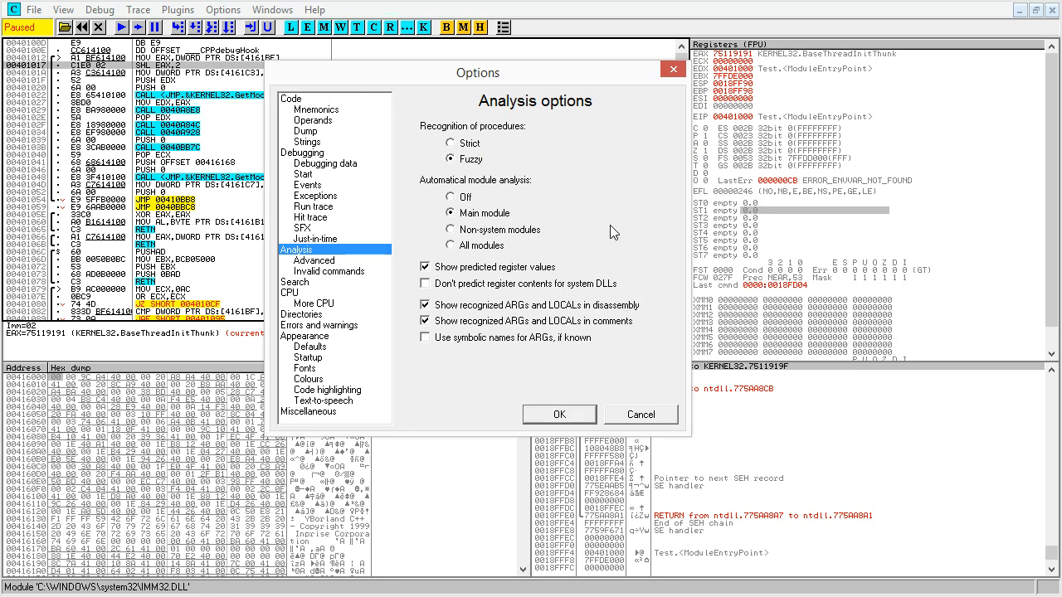
{"action": "left_click", "coordinate": [313, 259]}
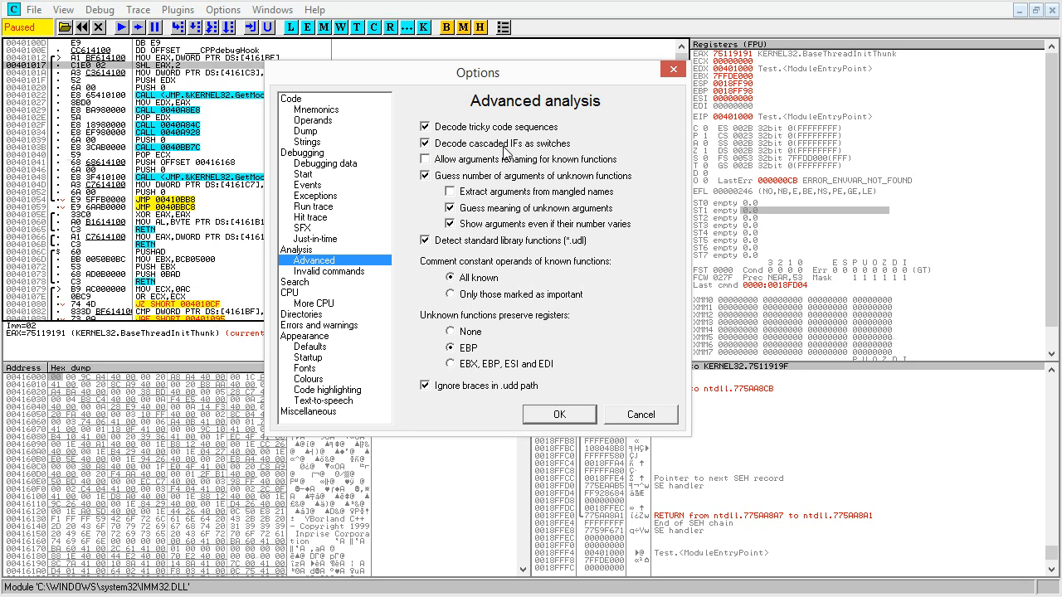
{"action": "mouse_move", "coordinate": [508, 153]}
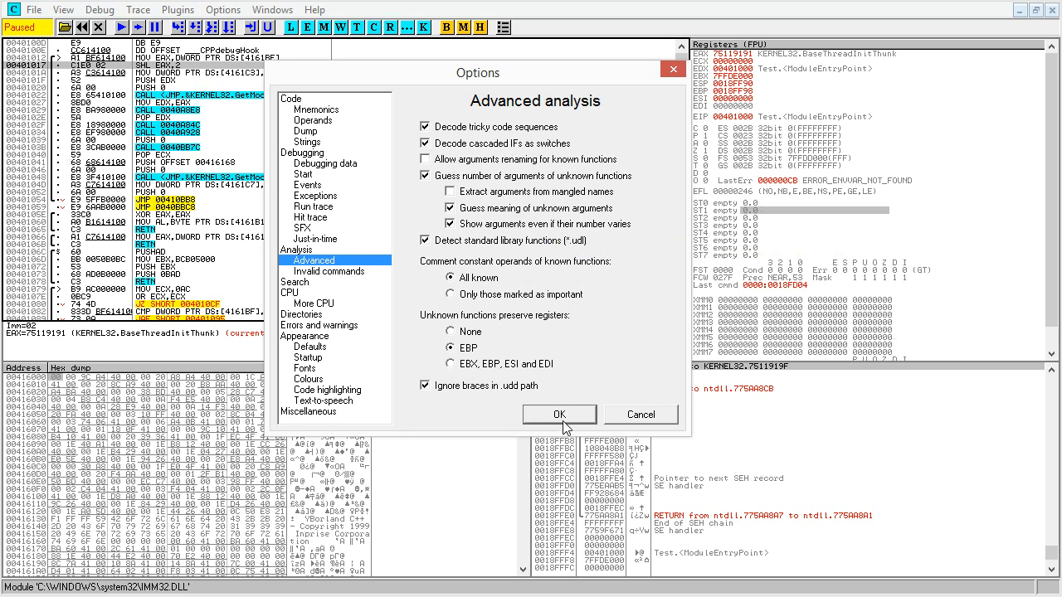
{"action": "left_click", "coordinate": [295, 292]}
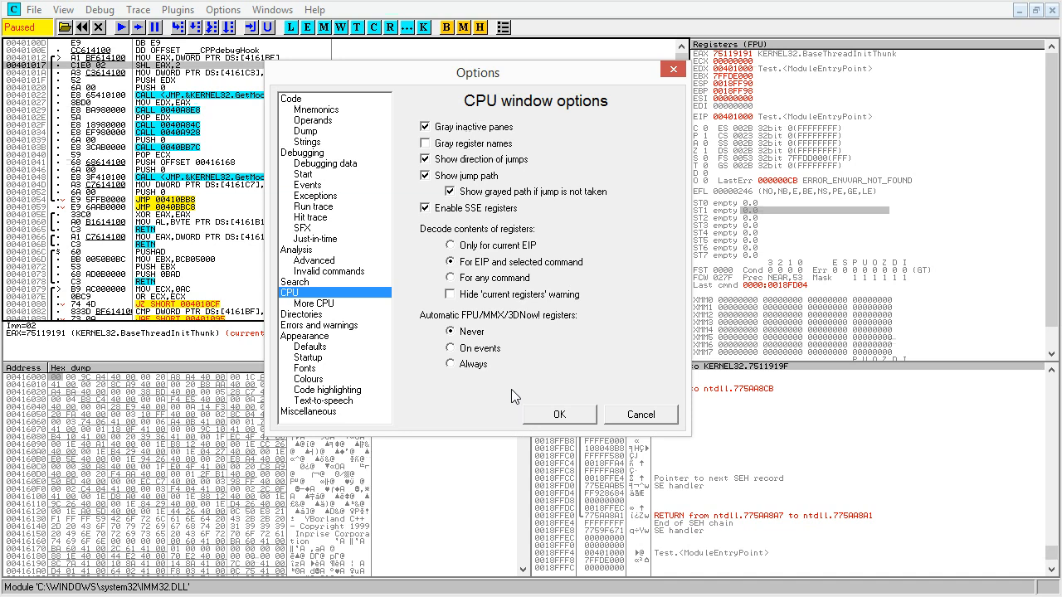
{"action": "mouse_move", "coordinate": [523, 413]}
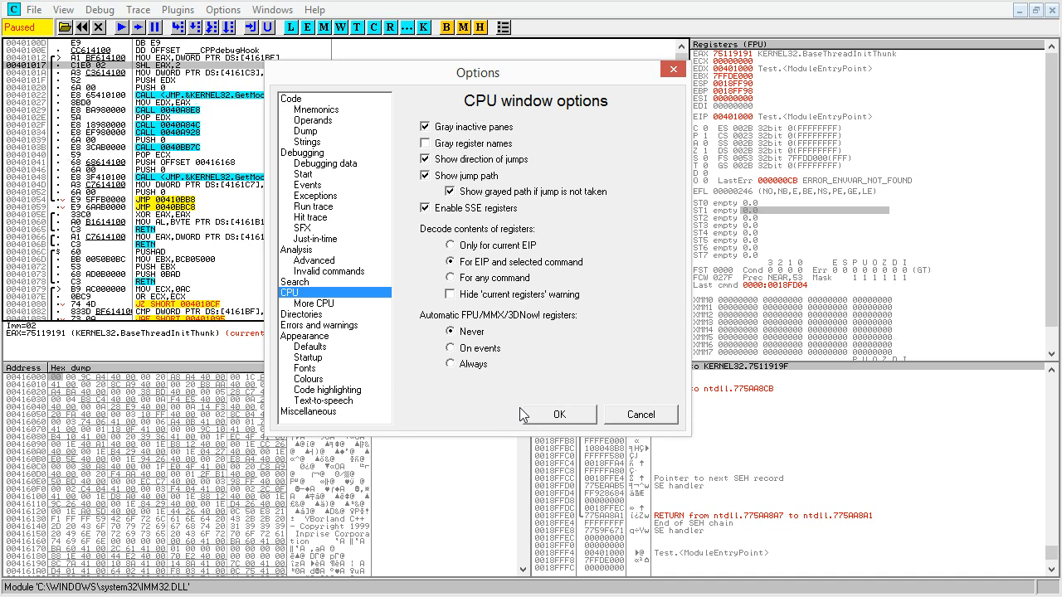
Accept the CPU settings, confirm Test.udd exists in udds, and return to the olly folder.
{"action": "left_click", "coordinate": [558, 415]}
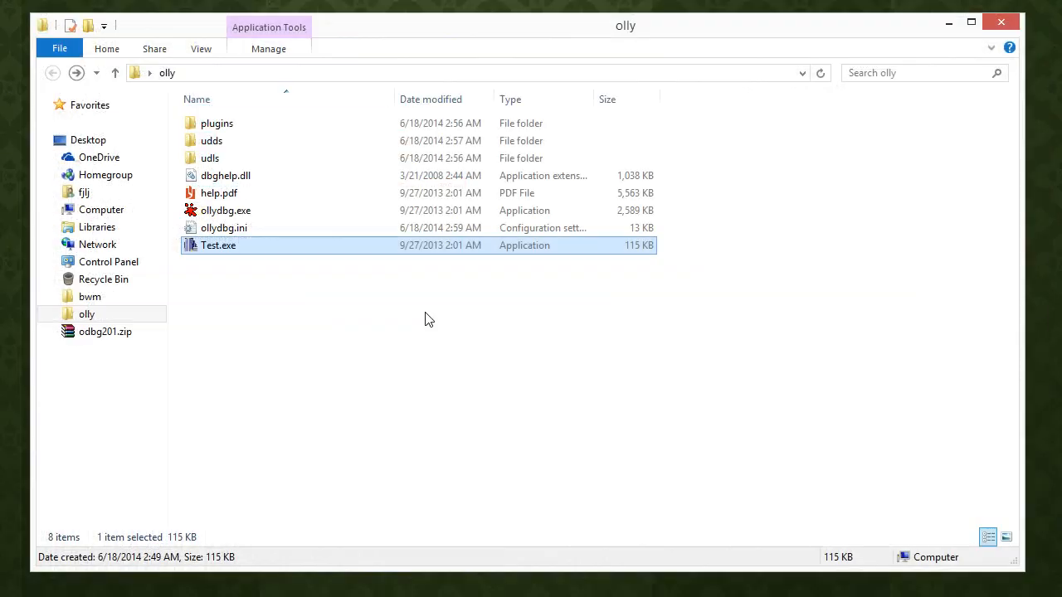
{"action": "double_click", "coordinate": [211, 139]}
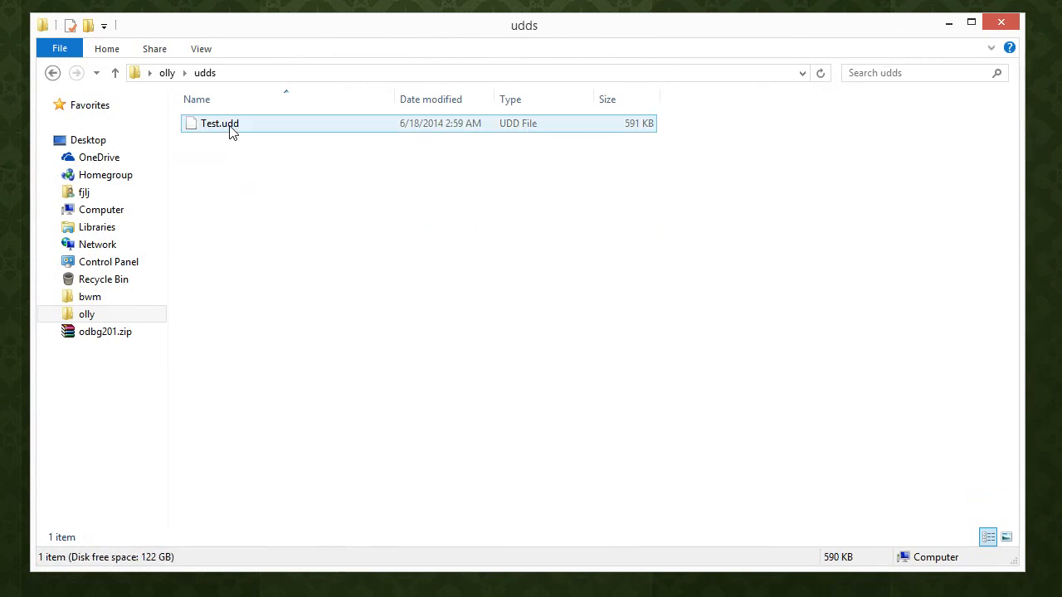
{"action": "left_click", "coordinate": [219, 123]}
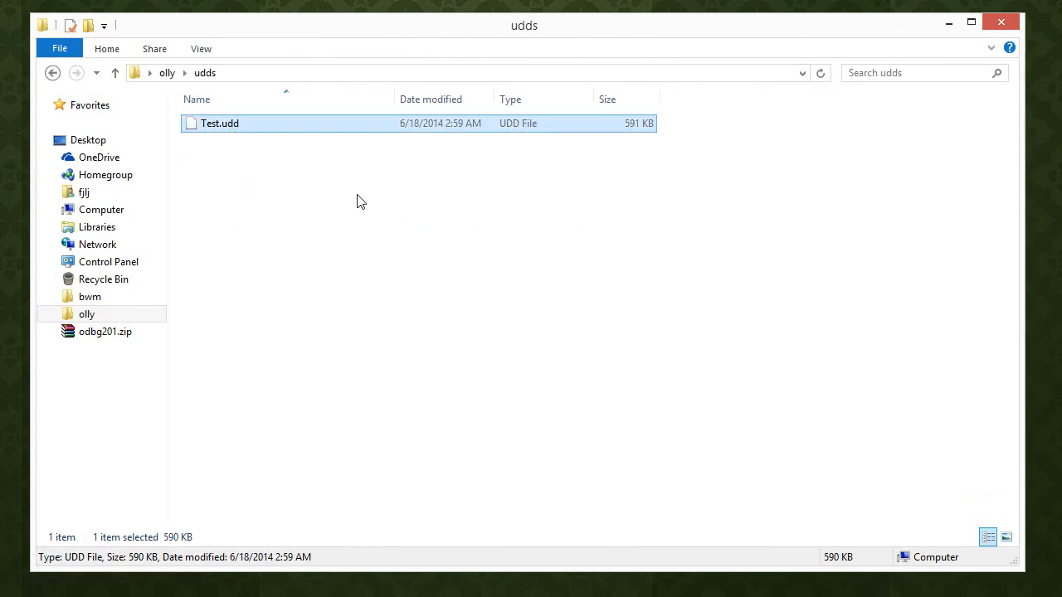
{"action": "left_click", "coordinate": [53, 73]}
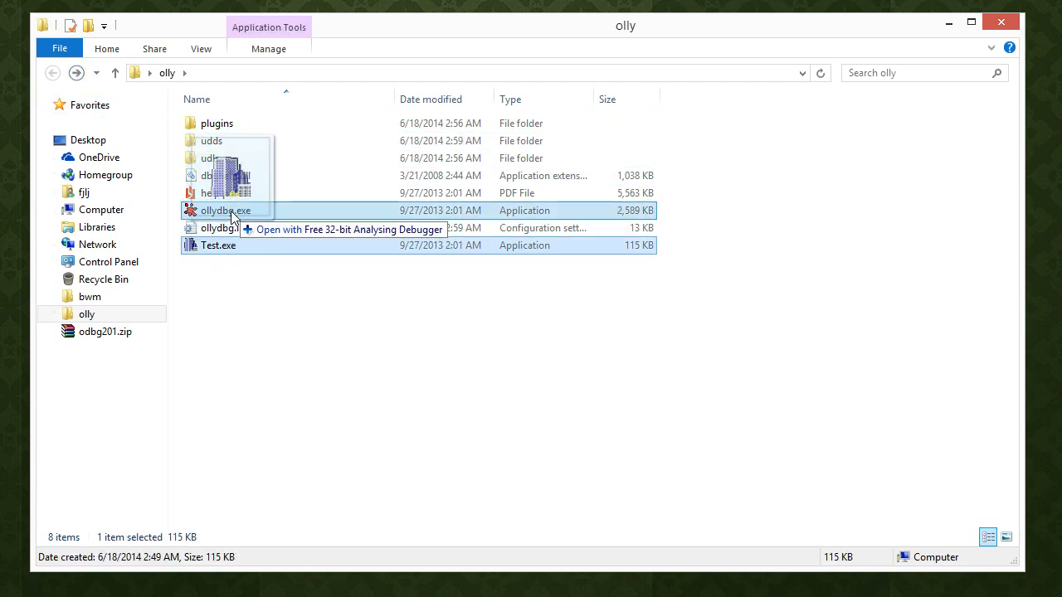
Load Test.exe, list its executable modules and view the BCryptPrimitives module's code.
{"action": "double_click", "coordinate": [226, 209]}
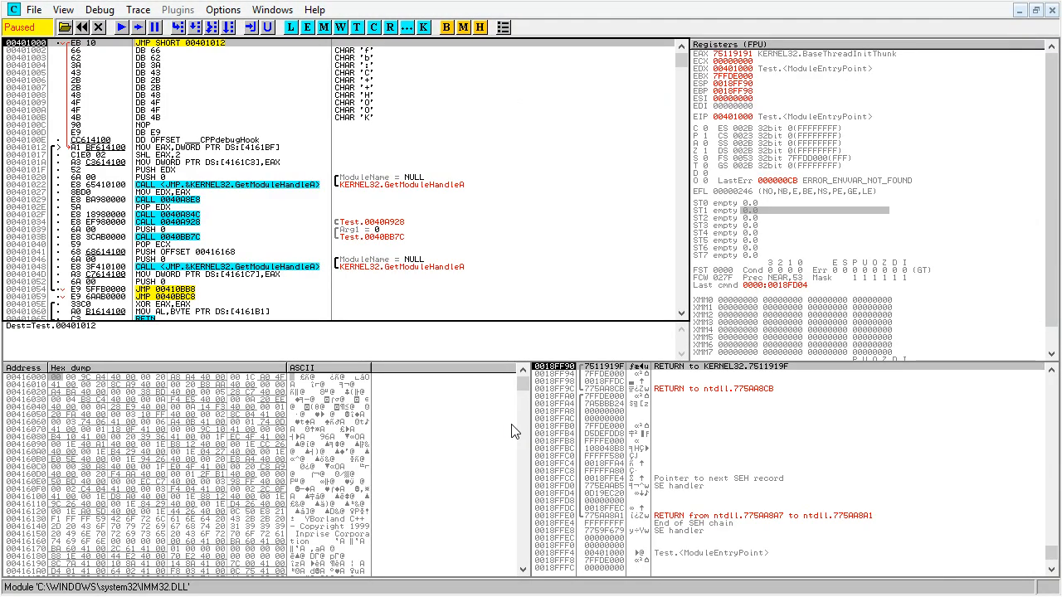
{"action": "left_click", "coordinate": [63, 10]}
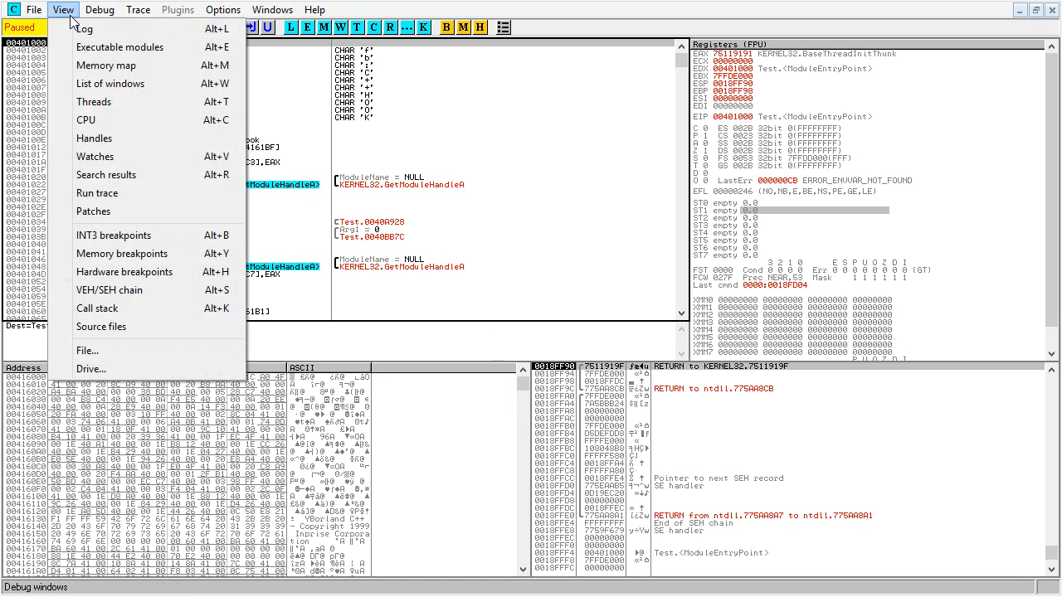
{"action": "left_click", "coordinate": [120, 47]}
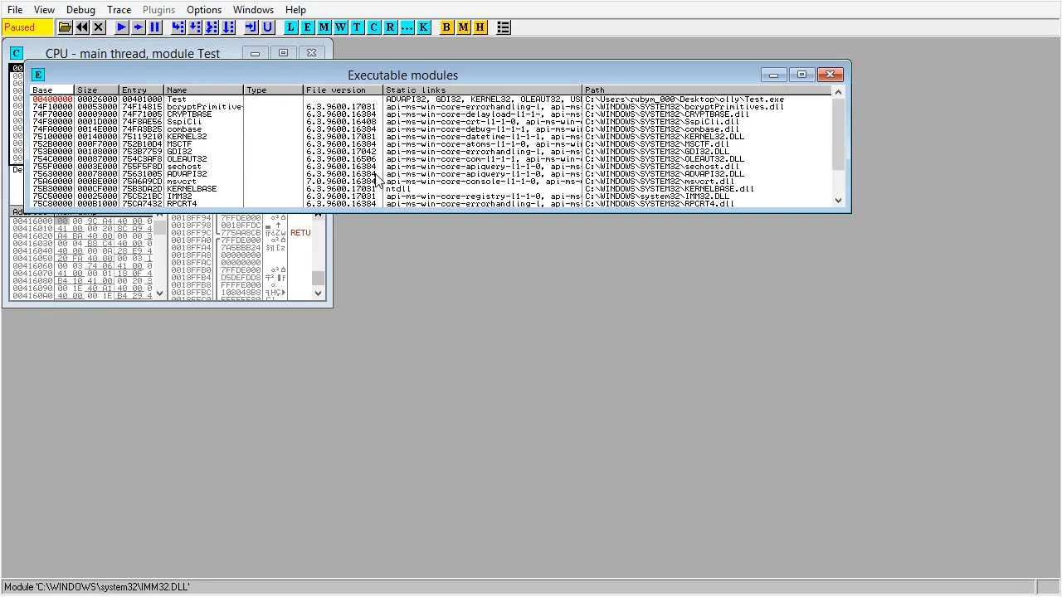
{"action": "left_click", "coordinate": [830, 75]}
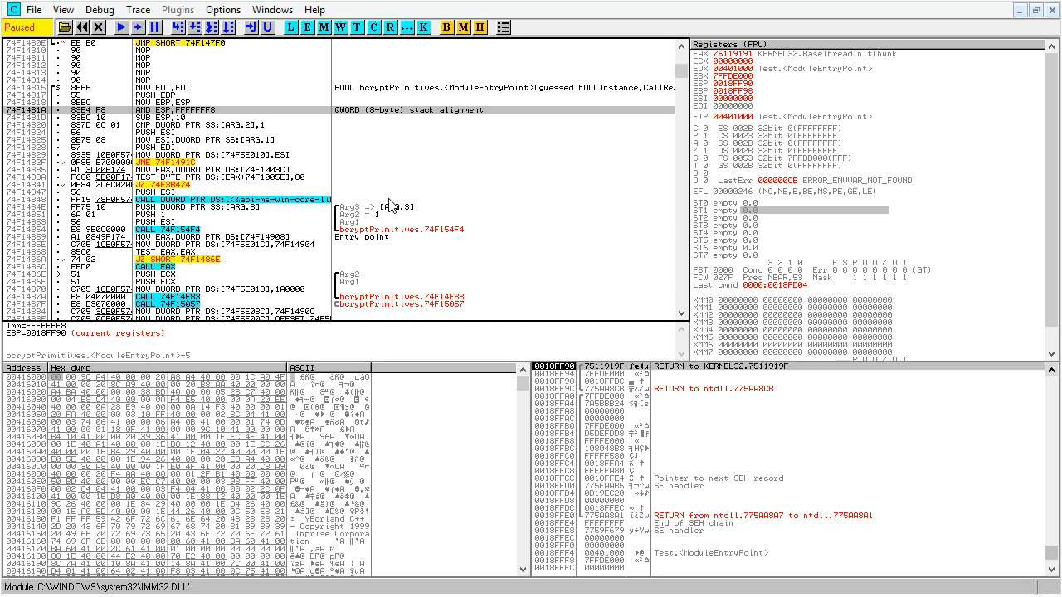
{"action": "mouse_move", "coordinate": [263, 56]}
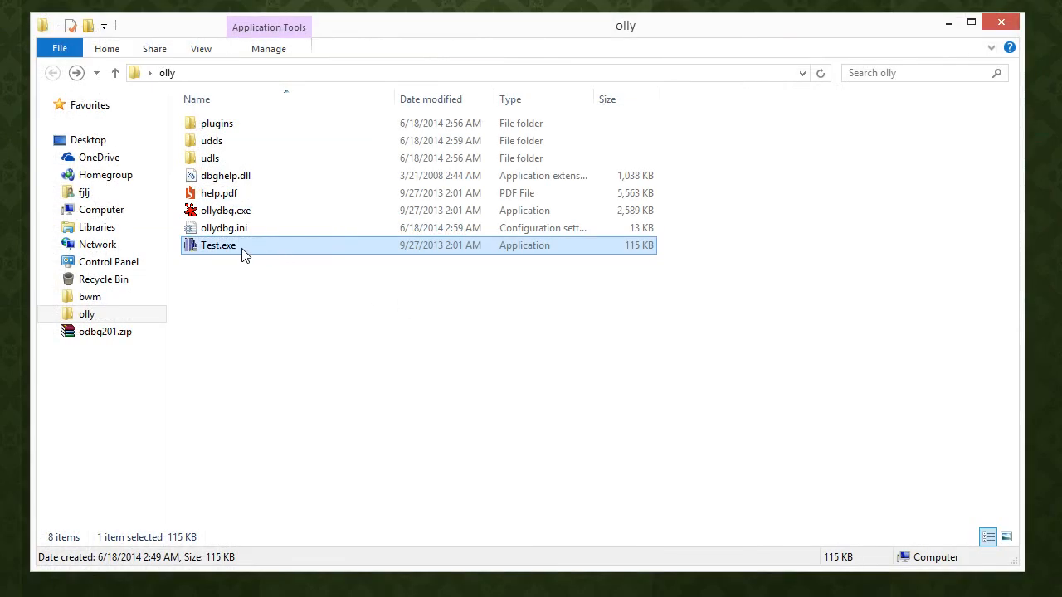
{"action": "double_click", "coordinate": [219, 245]}
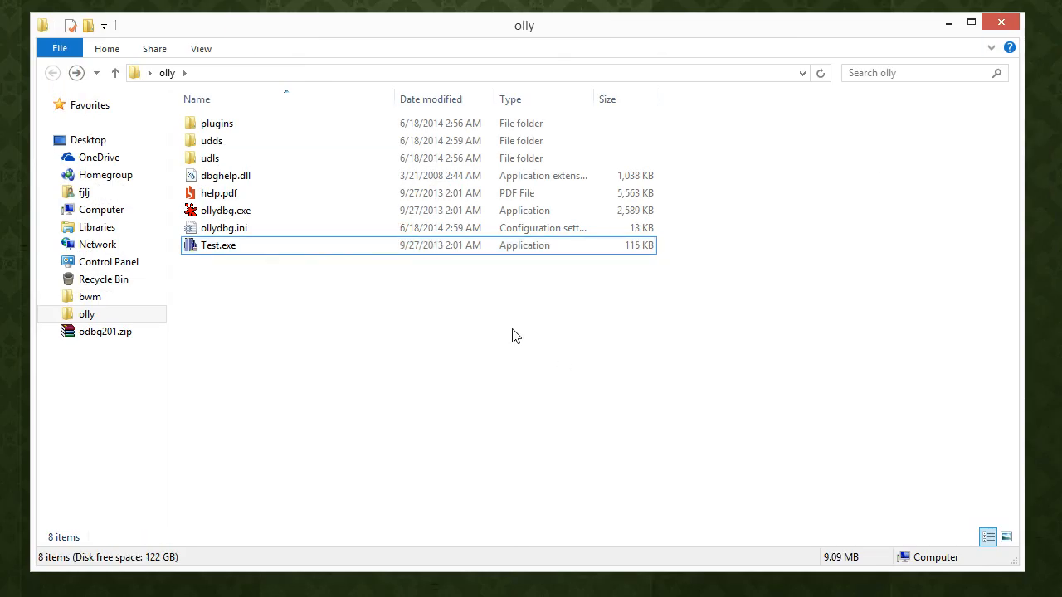
{"action": "left_click", "coordinate": [224, 227]}
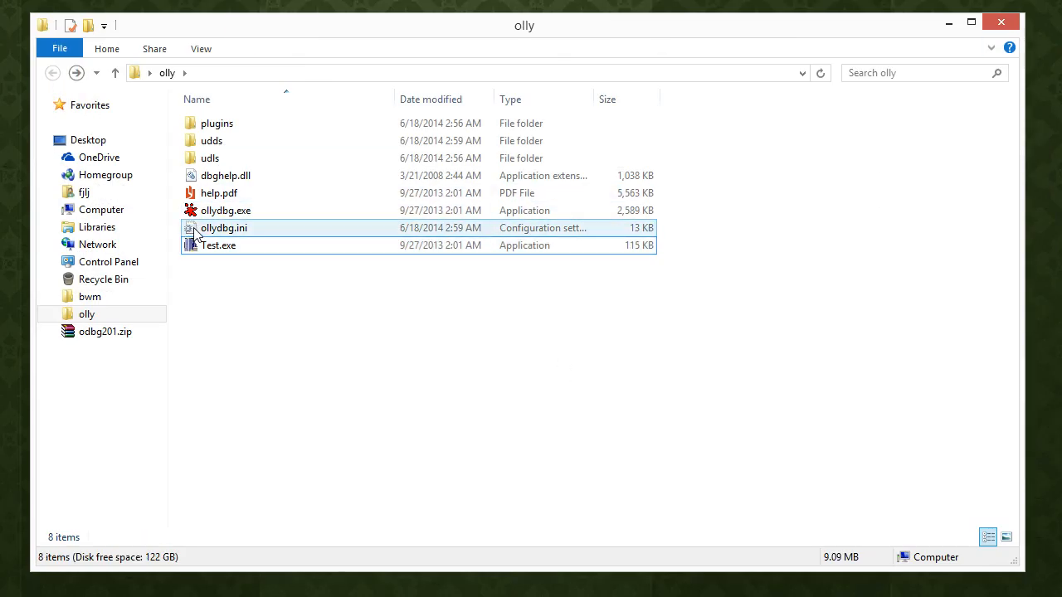
{"action": "double_click", "coordinate": [212, 139]}
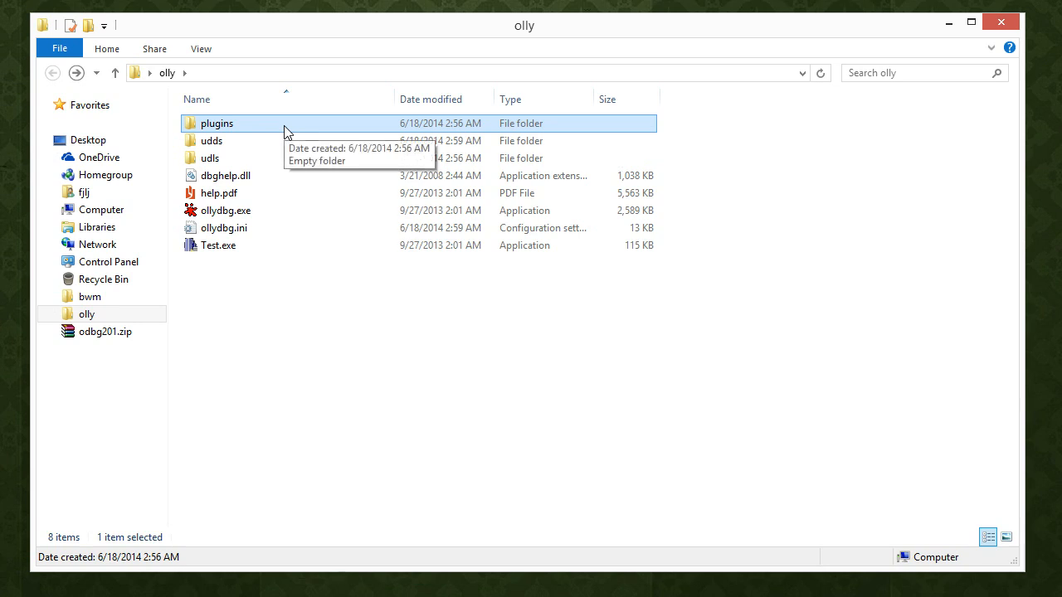
{"action": "mouse_move", "coordinate": [379, 176]}
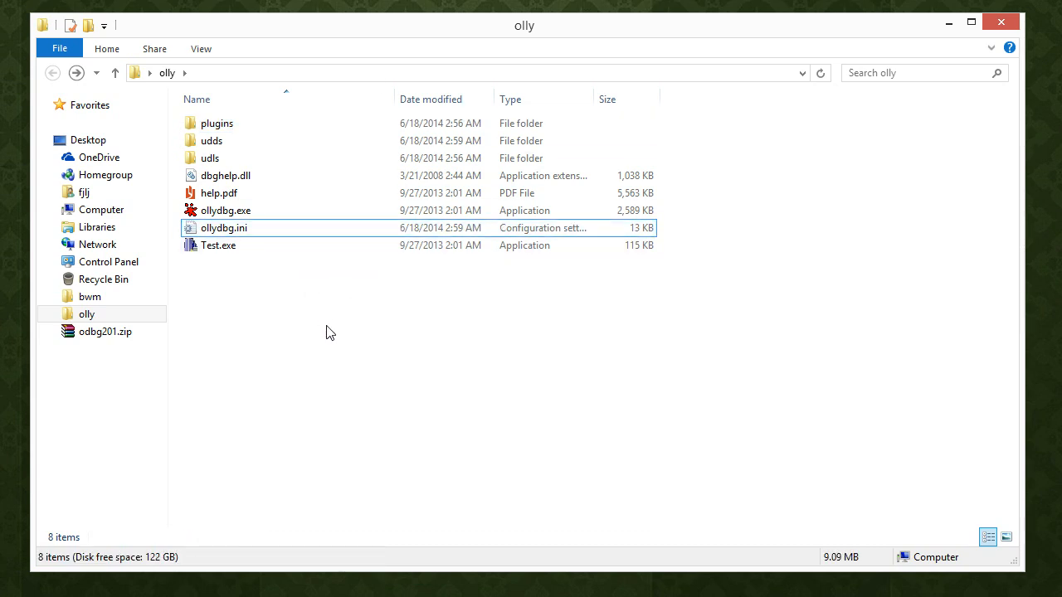
{"action": "mouse_move", "coordinate": [339, 330]}
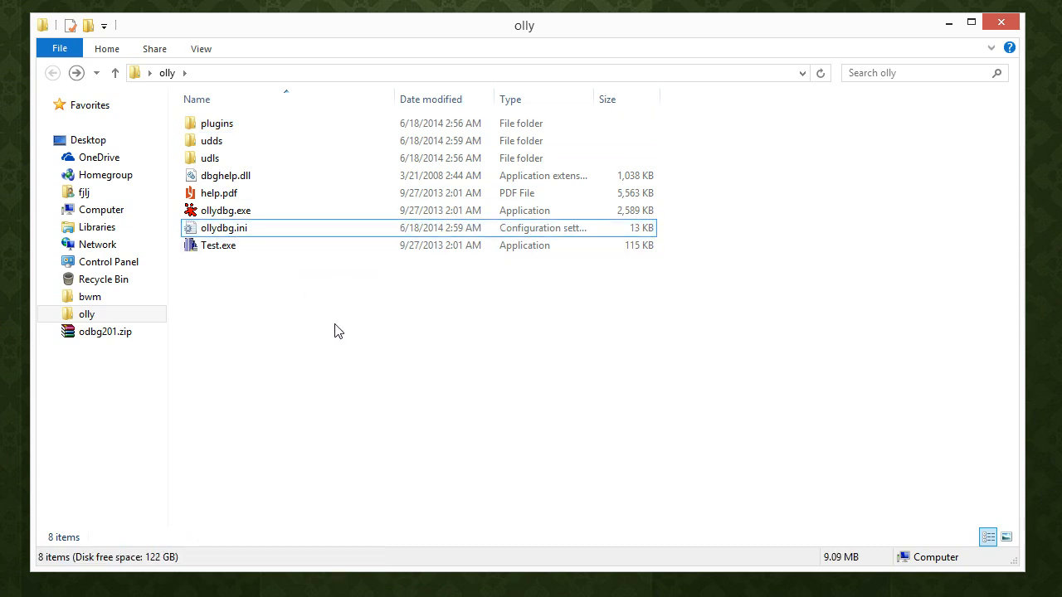
{"action": "left_click", "coordinate": [226, 209]}
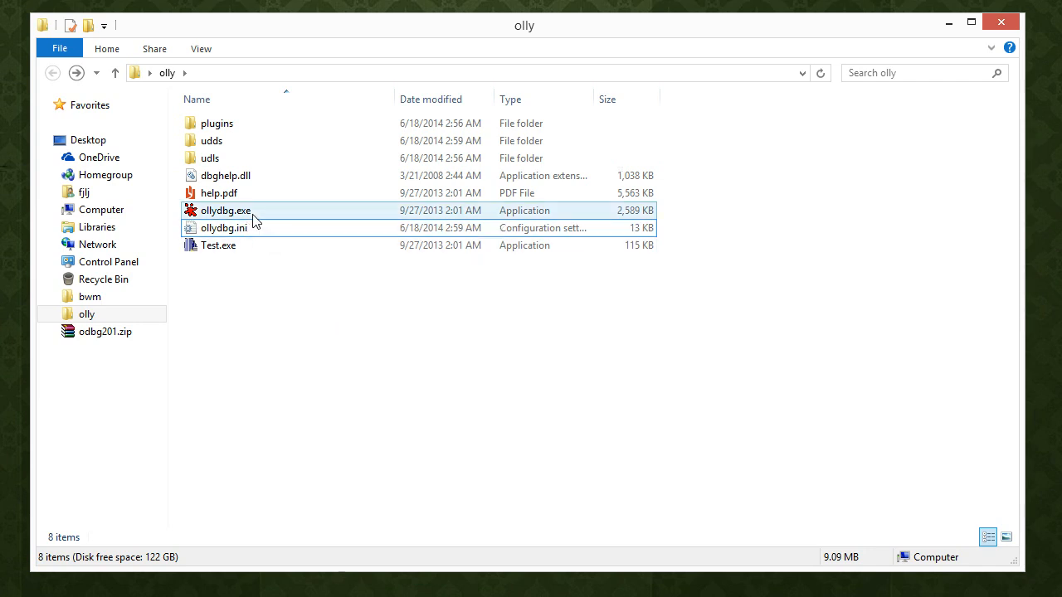
{"action": "double_click", "coordinate": [225, 209]}
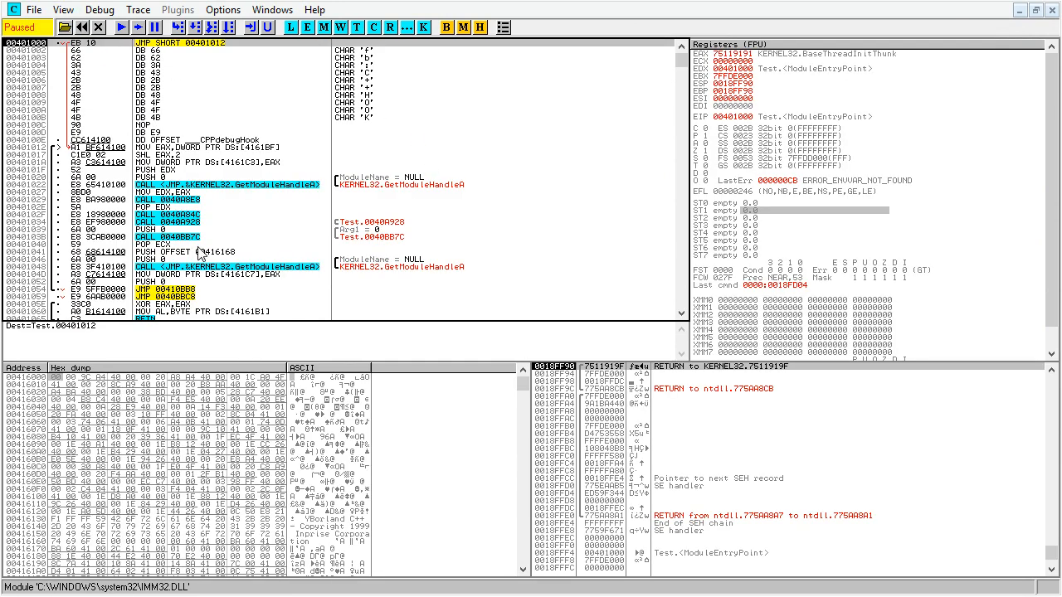
{"action": "right_click", "coordinate": [196, 113]}
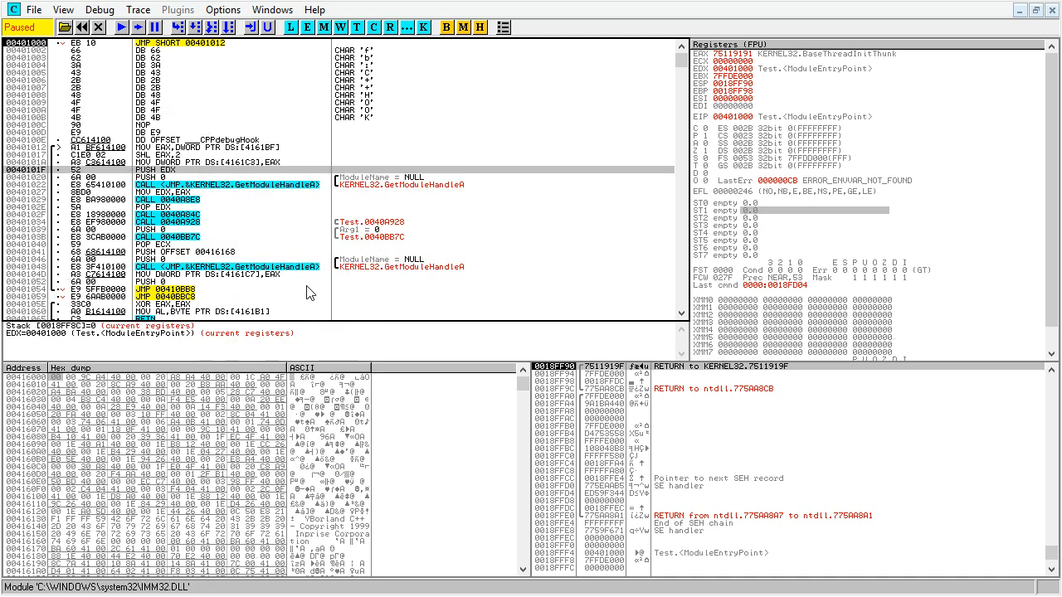
{"action": "mouse_move", "coordinate": [600, 169]}
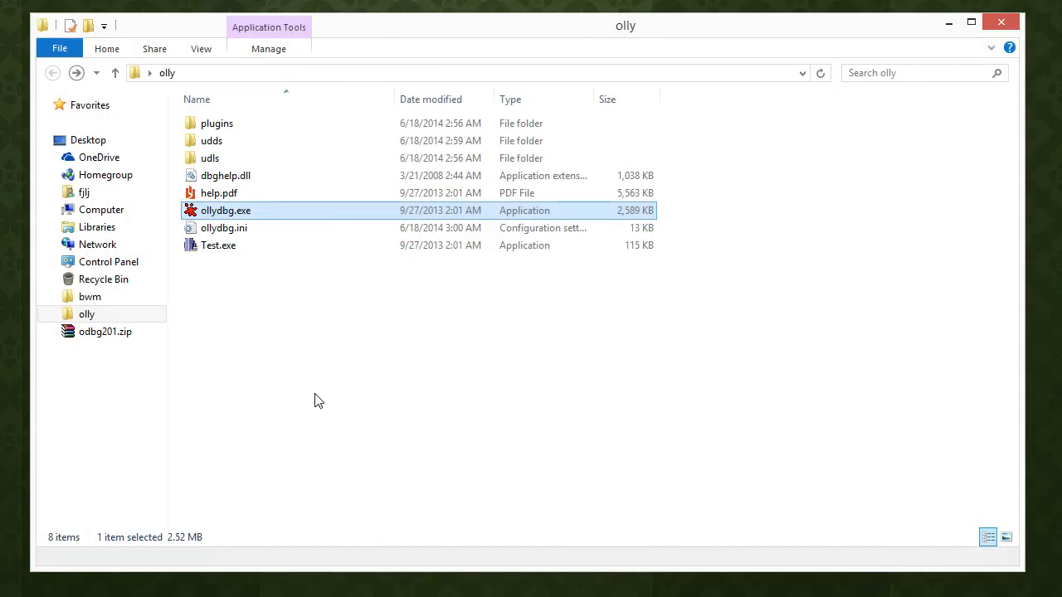
Pack the desktop olly folder into olly.rar and move it into the Dropbox Olly folder.
{"action": "double_click", "coordinate": [212, 139]}
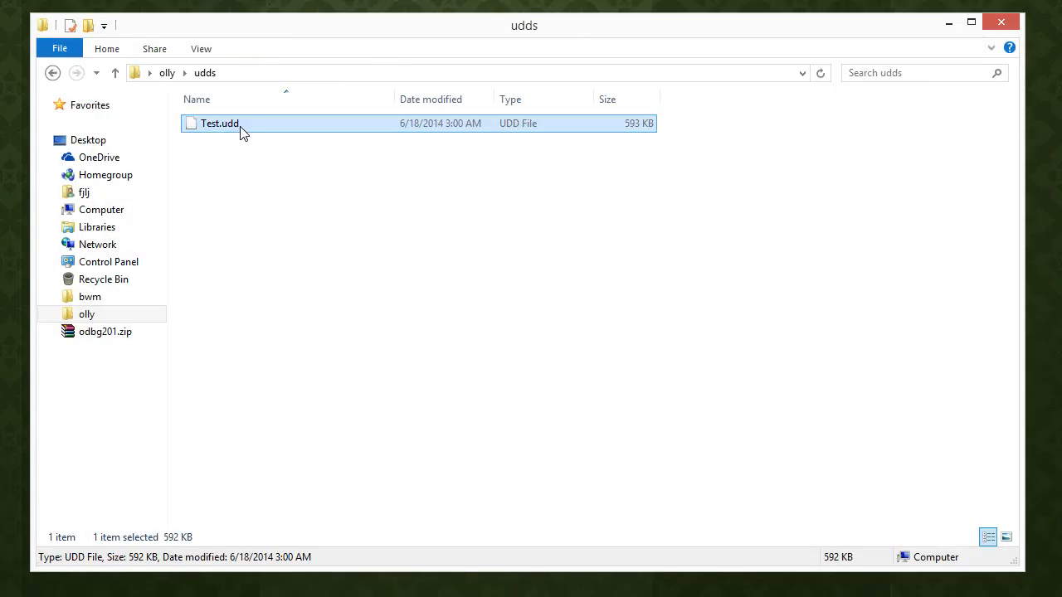
{"action": "left_click", "coordinate": [115, 73]}
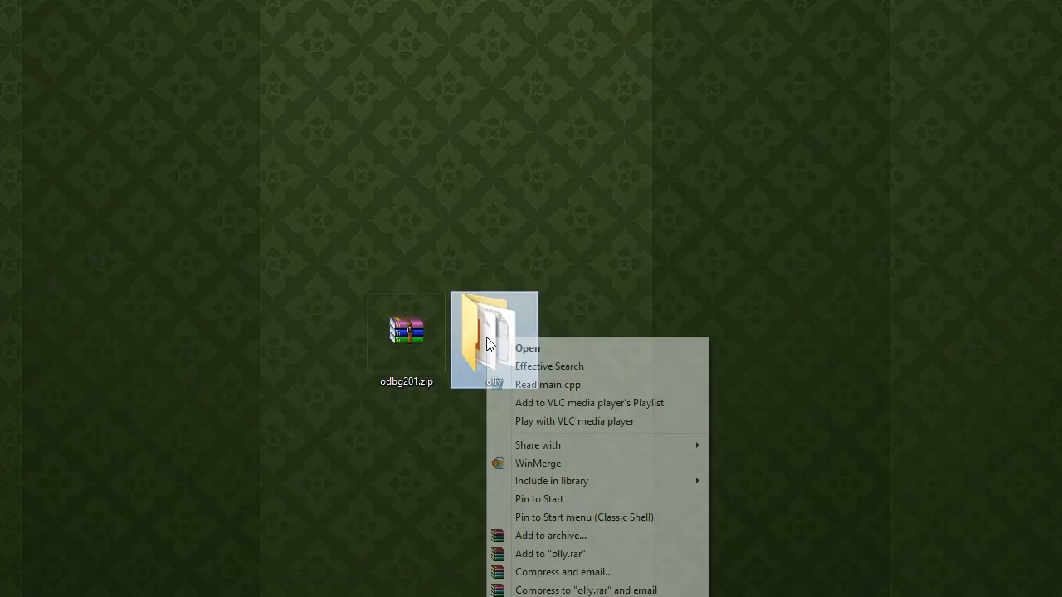
{"action": "left_click", "coordinate": [550, 554]}
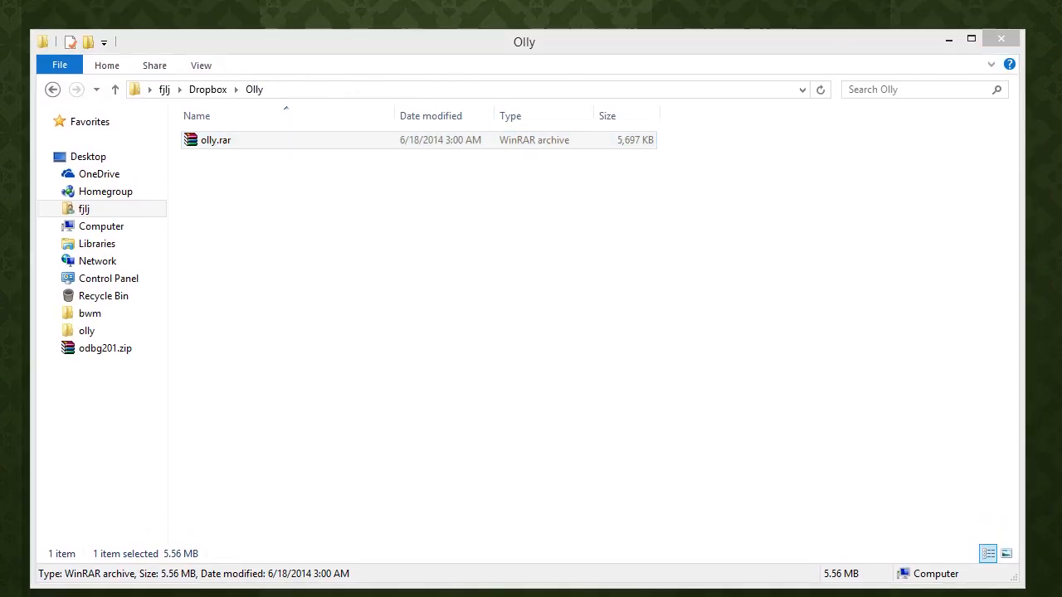
{"action": "left_click", "coordinate": [693, 375]}
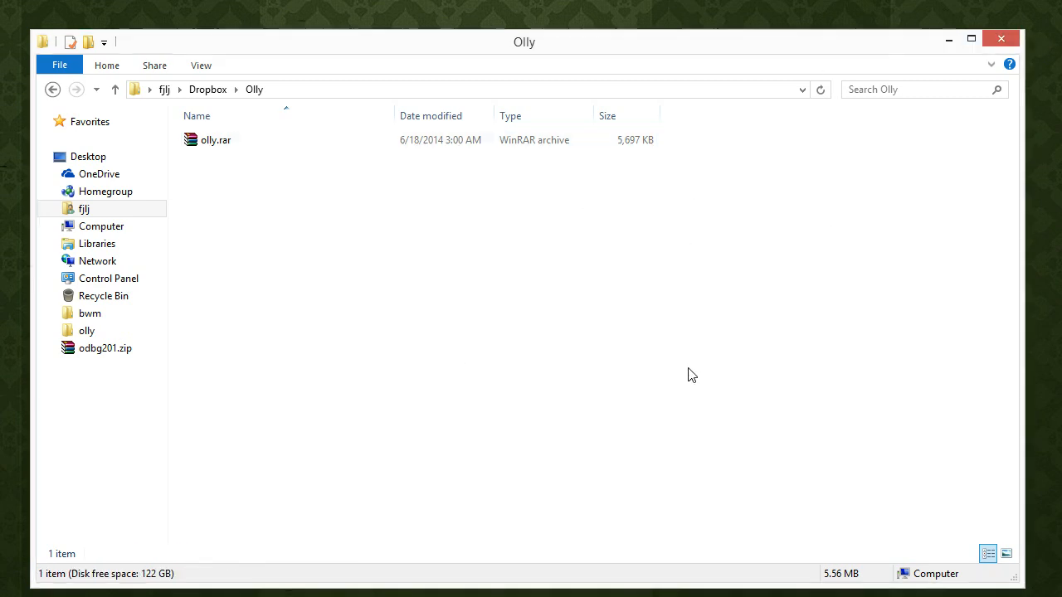
{"action": "mouse_move", "coordinate": [869, 44]}
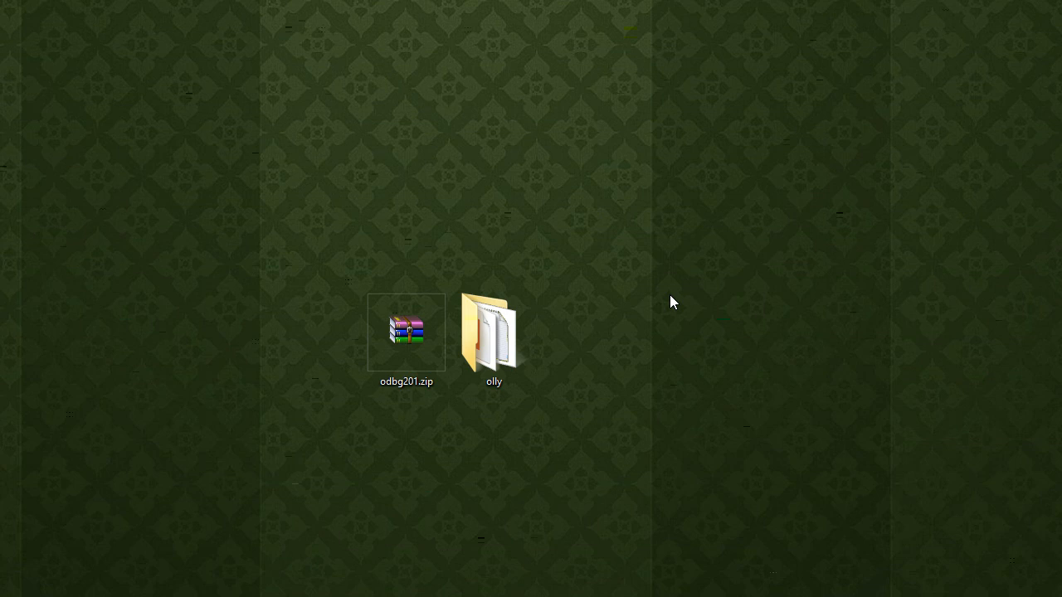
{"action": "mouse_move", "coordinate": [670, 302]}
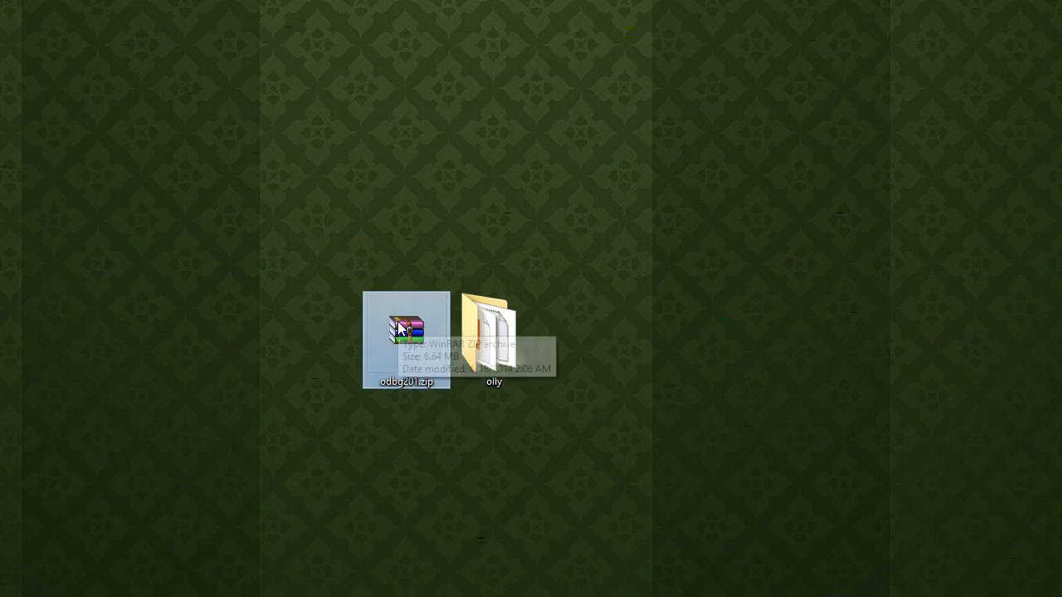
Open the desktop olly folder listing plugins, udds, udls and the five debugger files.
{"action": "double_click", "coordinate": [494, 332]}
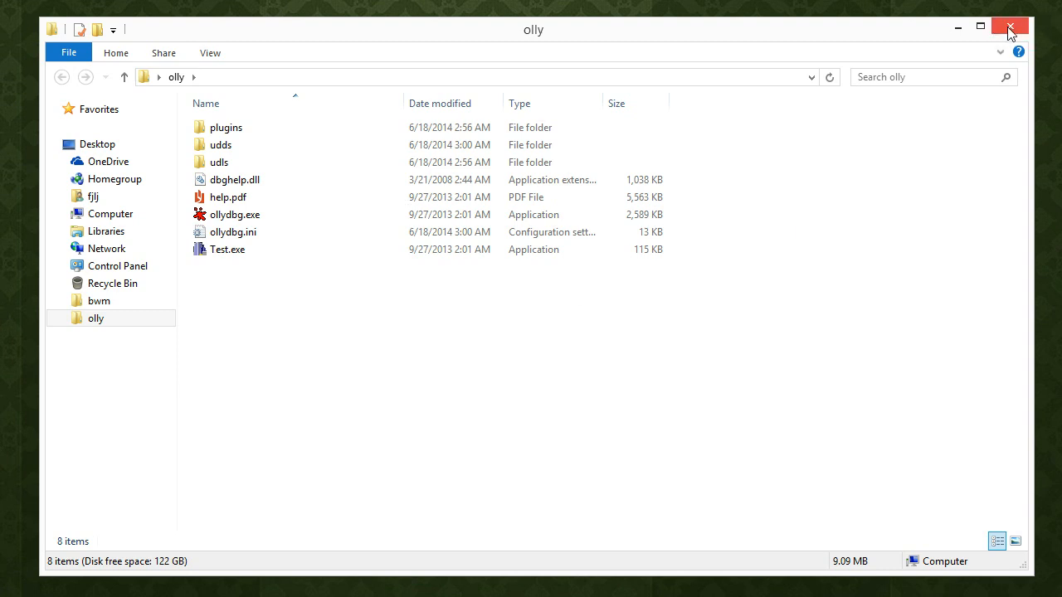
{"action": "mouse_move", "coordinate": [1008, 26]}
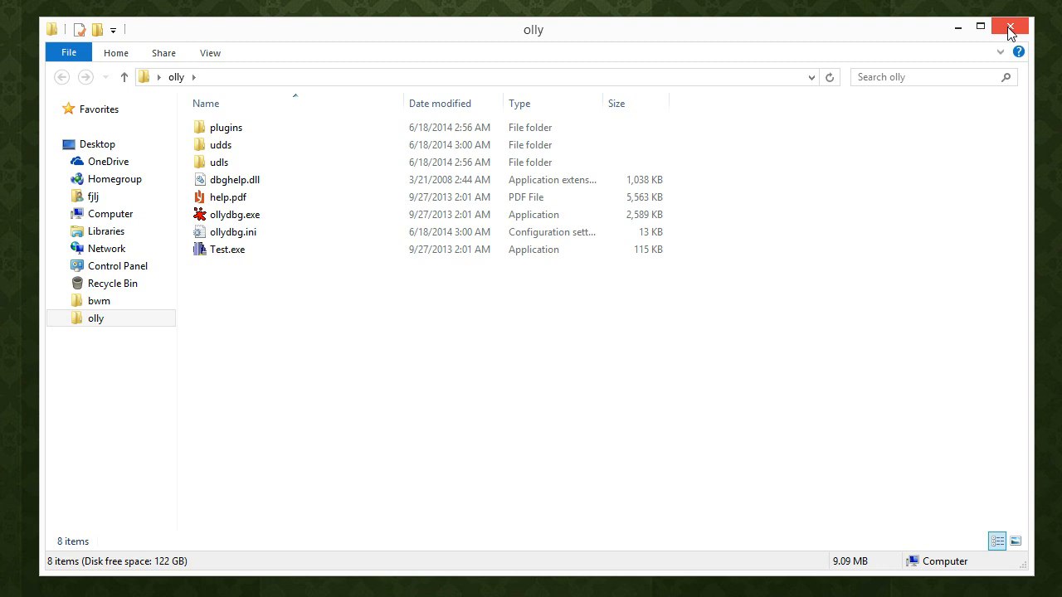
{"action": "mouse_move", "coordinate": [1059, 279]}
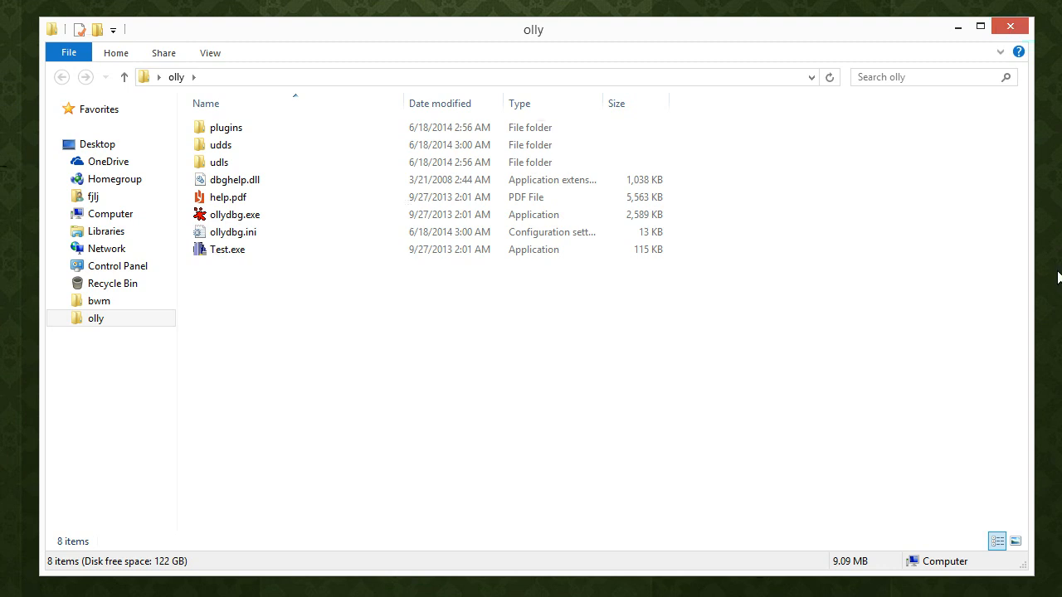
{"action": "mouse_move", "coordinate": [868, 351]}
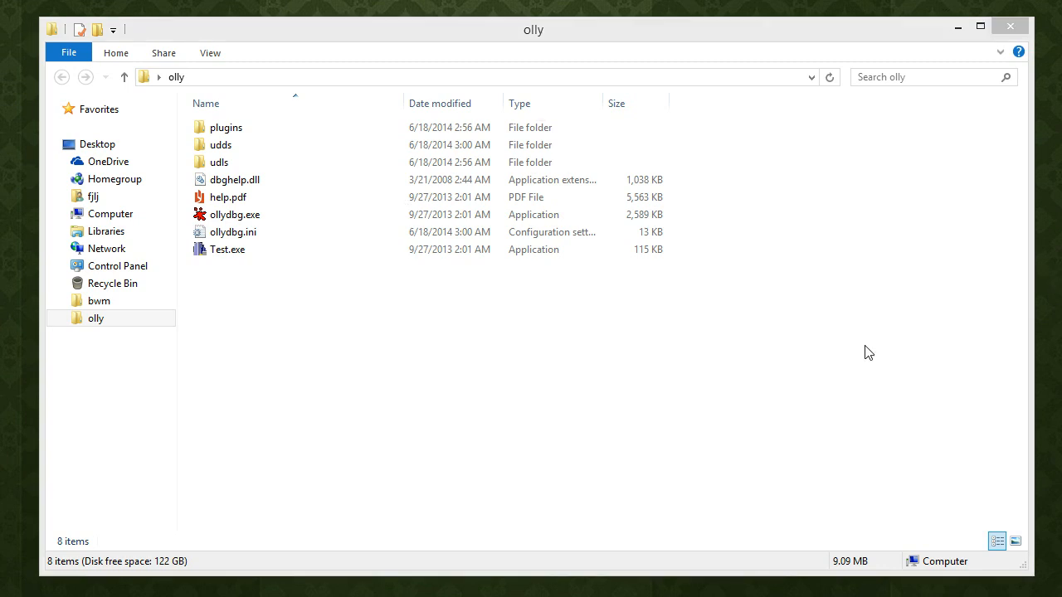
{"action": "mouse_move", "coordinate": [846, 355]}
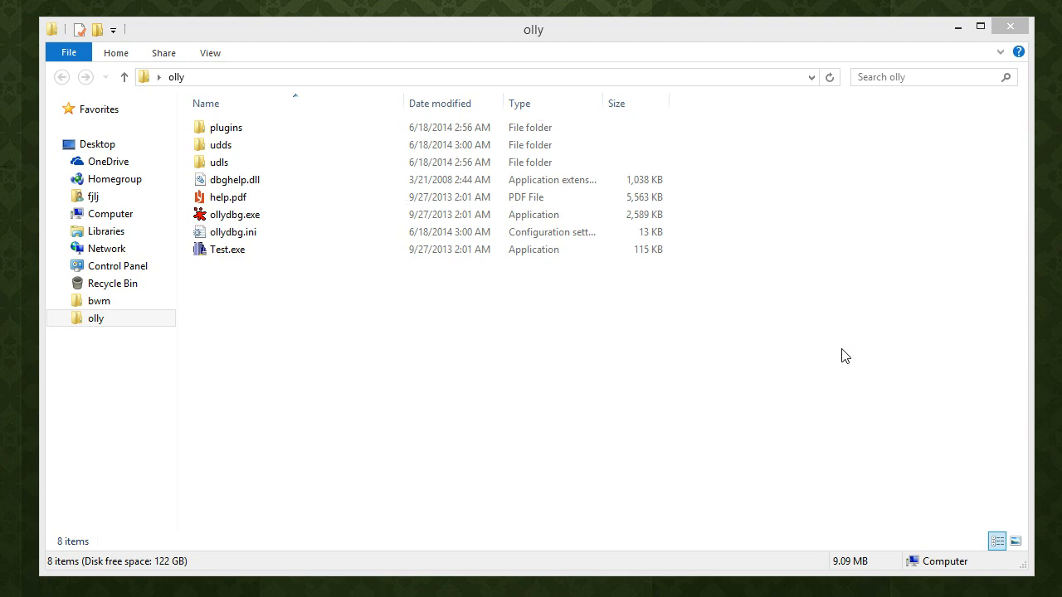
{"action": "mouse_move", "coordinate": [849, 345]}
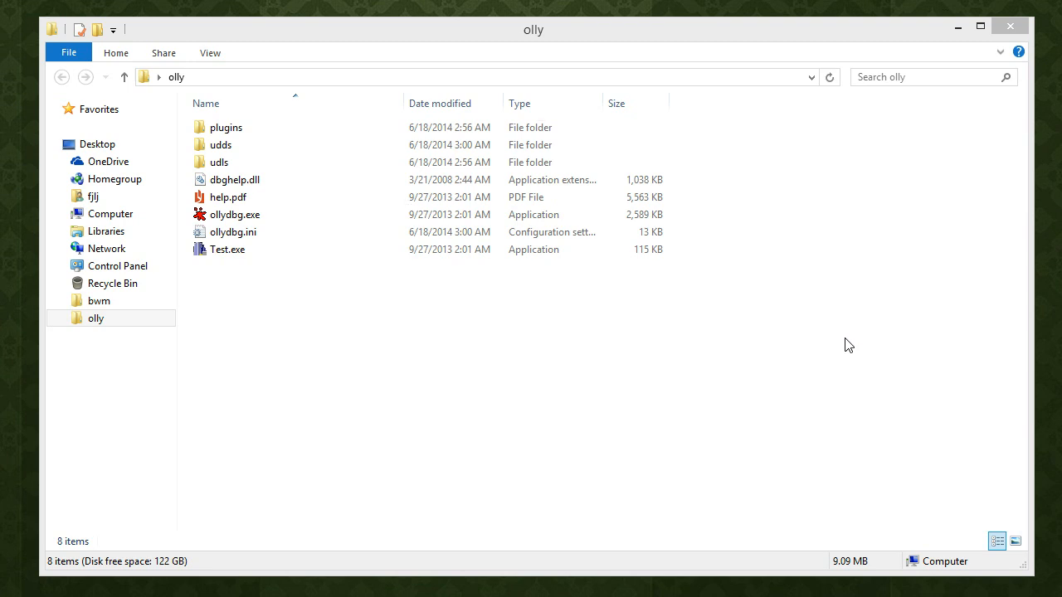